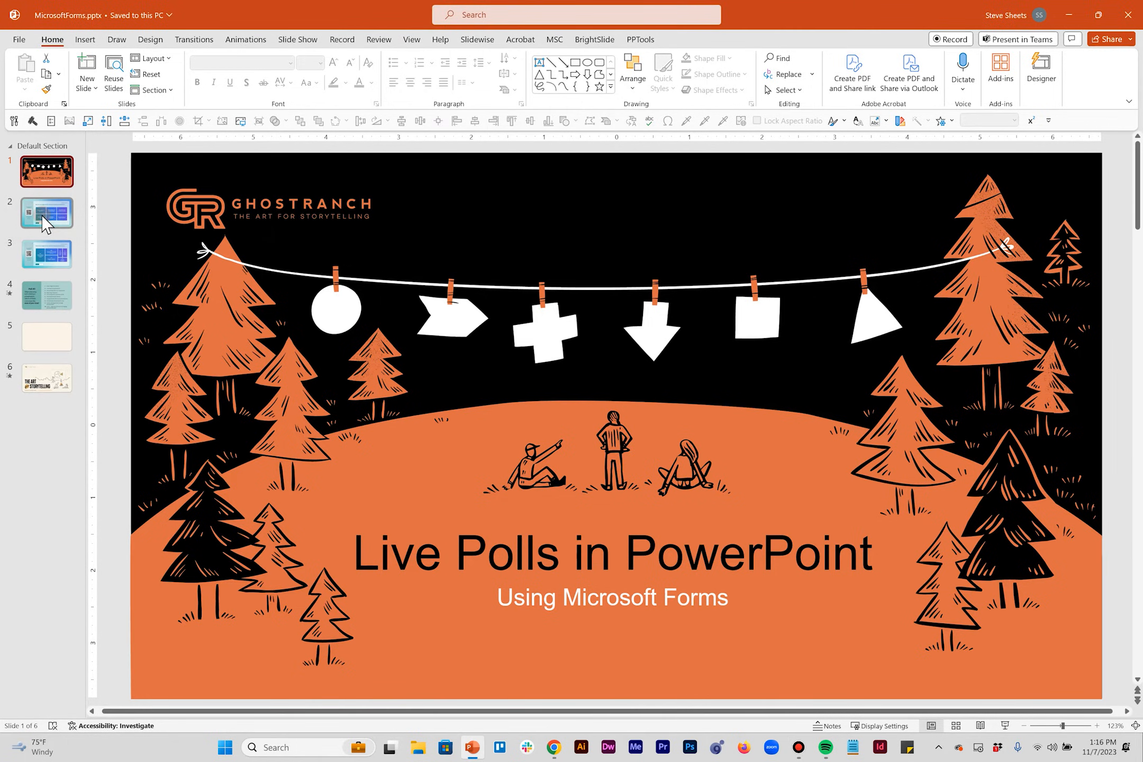
Show slide 2, whose poll on presentation struggles has zero responses.
{"action": "left_click", "coordinate": [46, 212]}
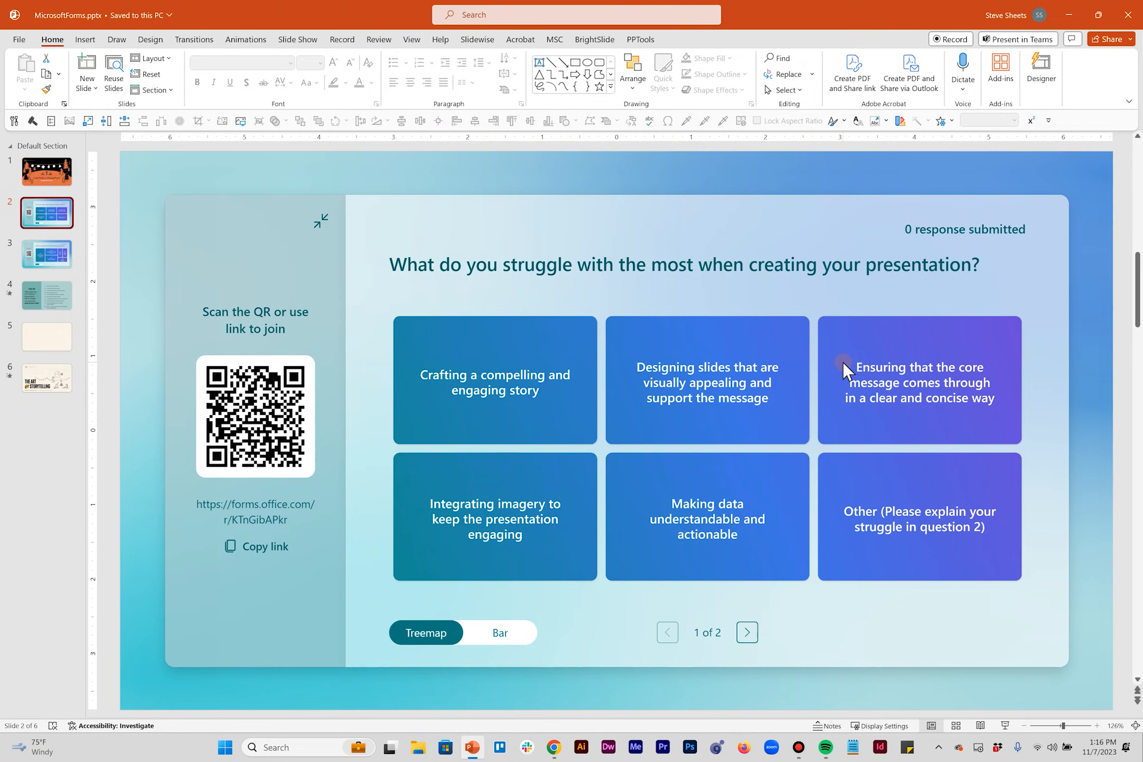
{"action": "mouse_move", "coordinate": [807, 274]}
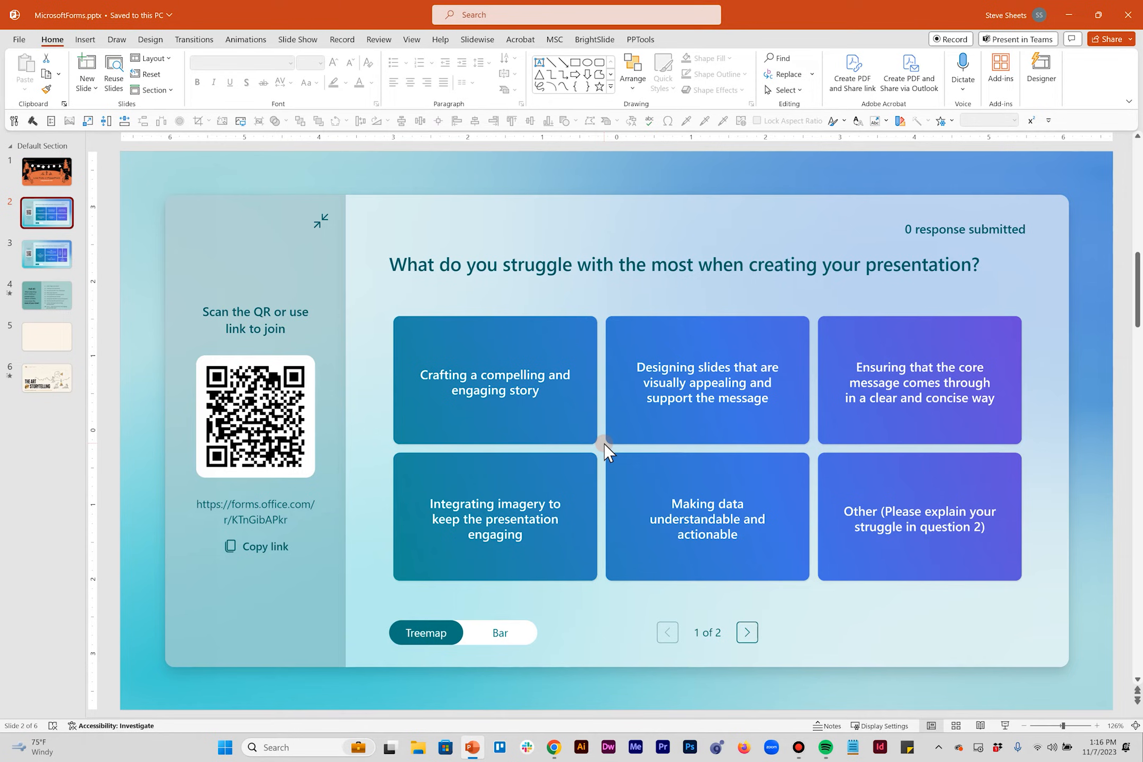
{"action": "mouse_move", "coordinate": [93, 301]}
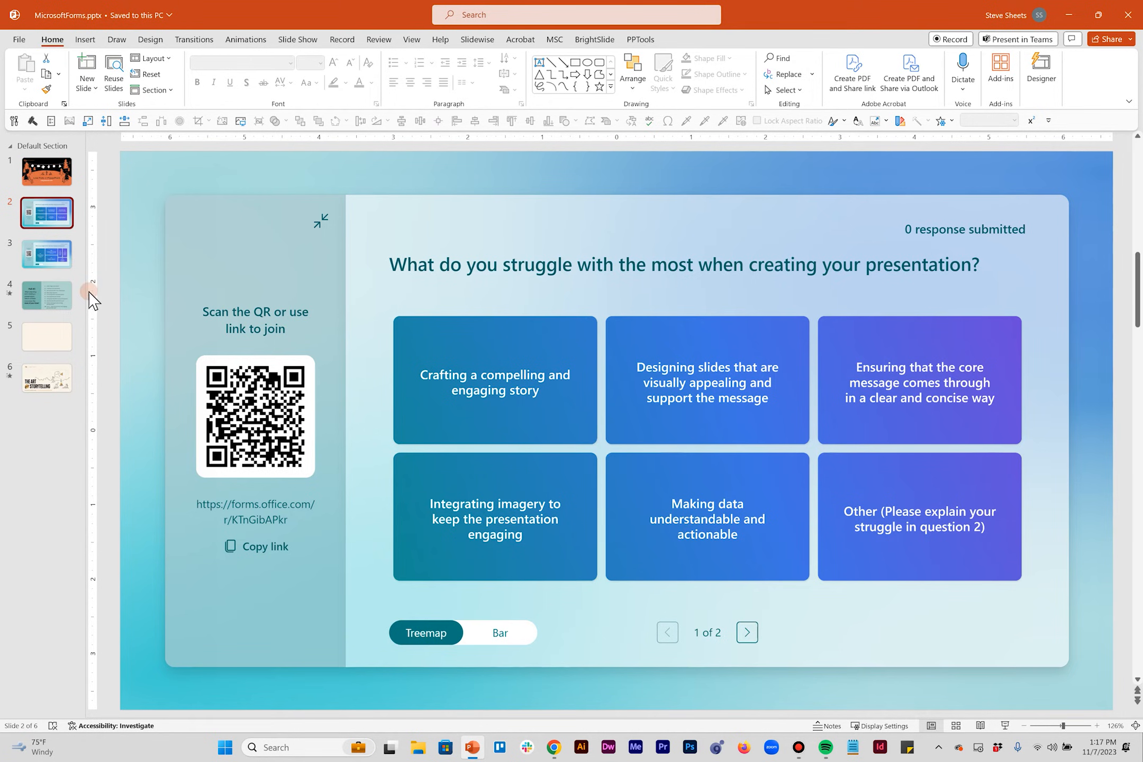
Show slide 3, where the same poll displays 11 responses as a percentage treemap.
{"action": "left_click", "coordinate": [46, 254]}
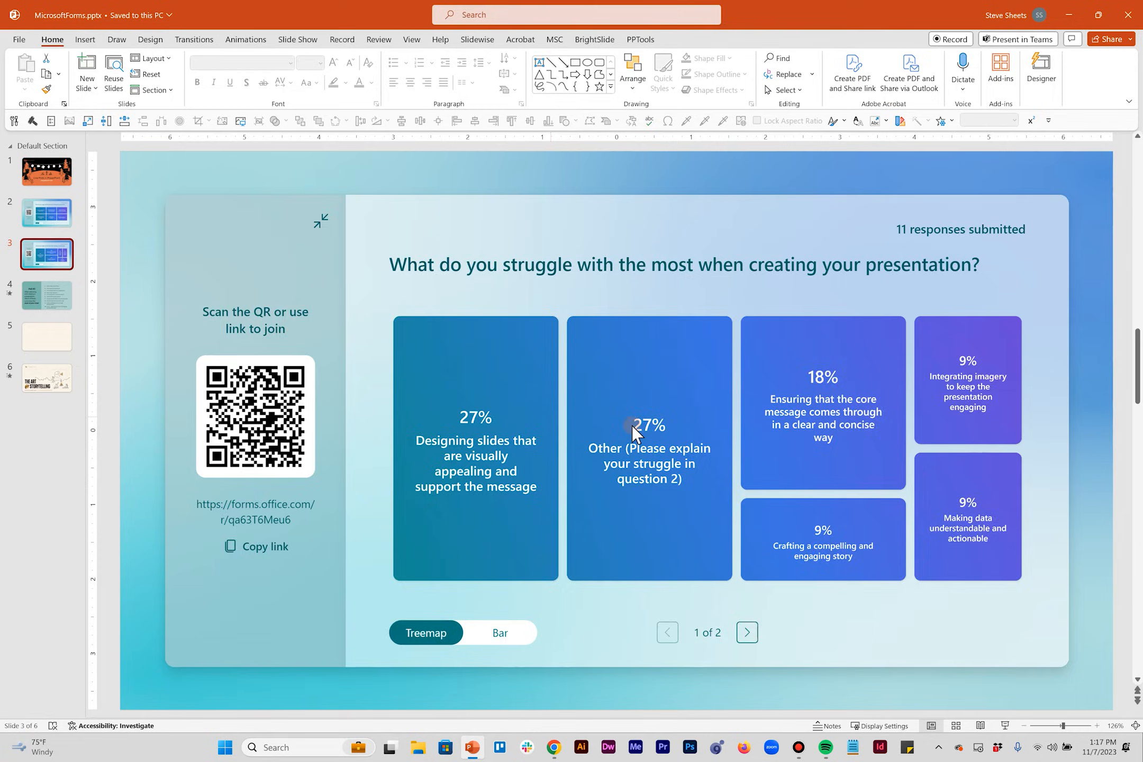
{"action": "mouse_move", "coordinate": [590, 467]}
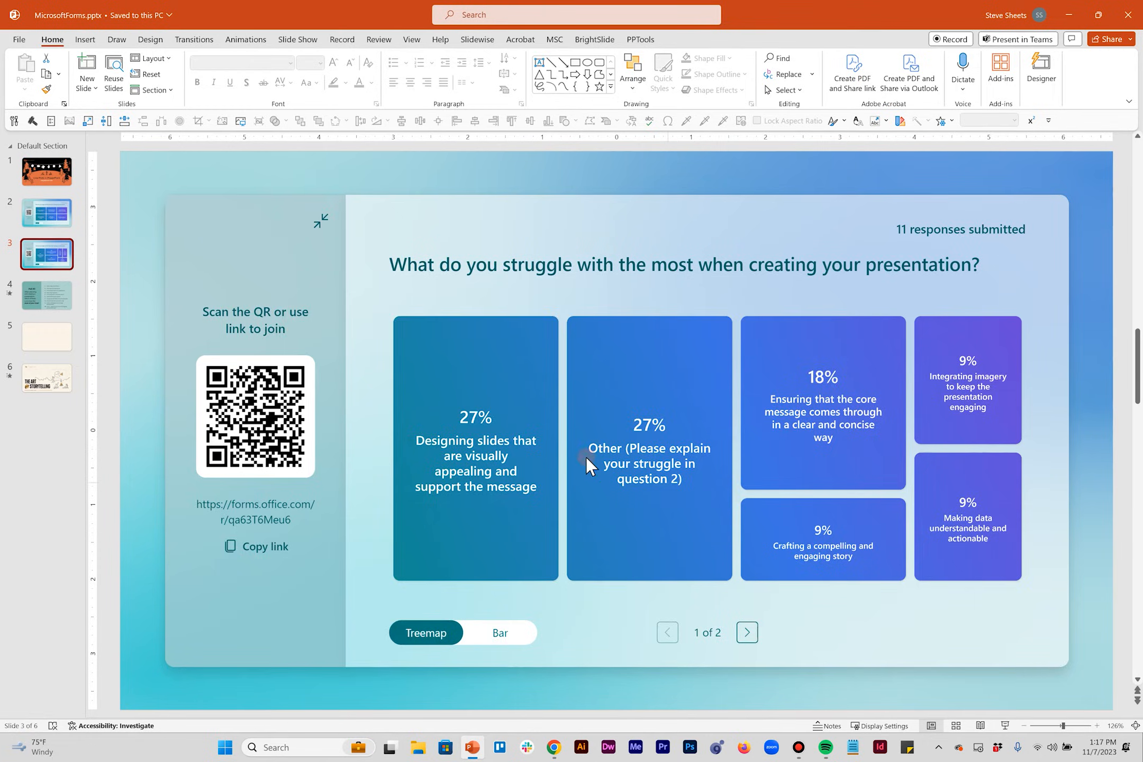
{"action": "mouse_move", "coordinate": [656, 474]}
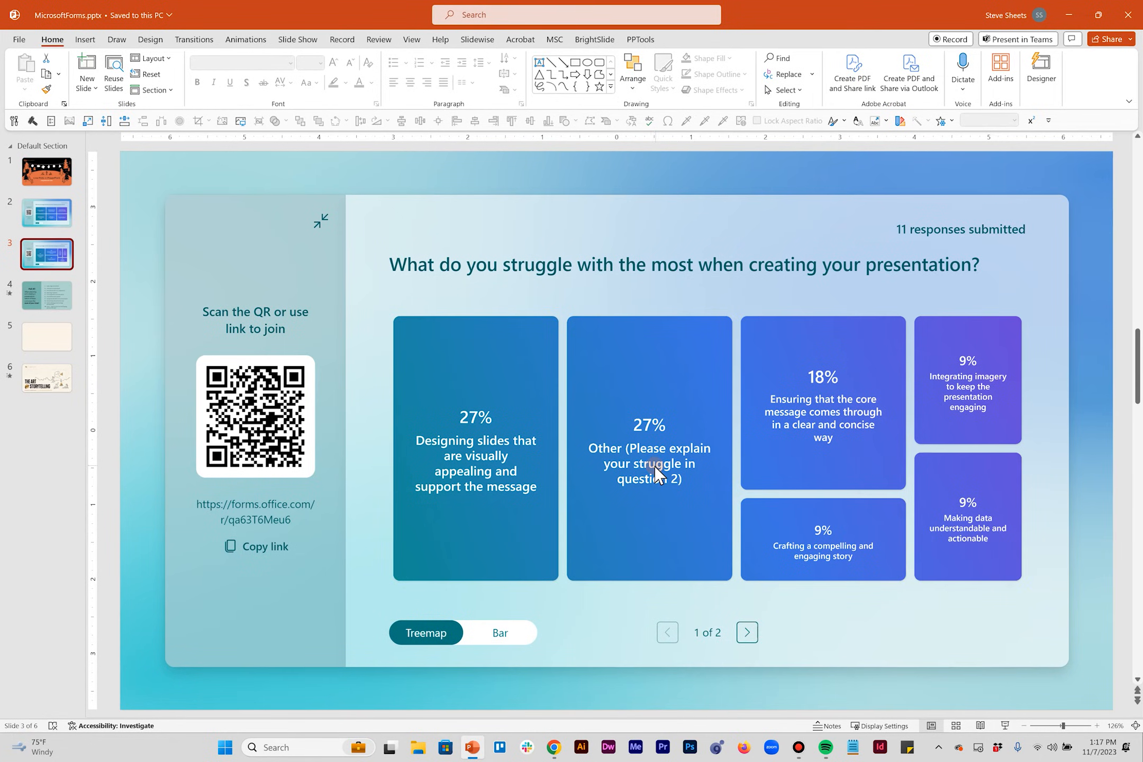
{"action": "mouse_move", "coordinate": [623, 414]}
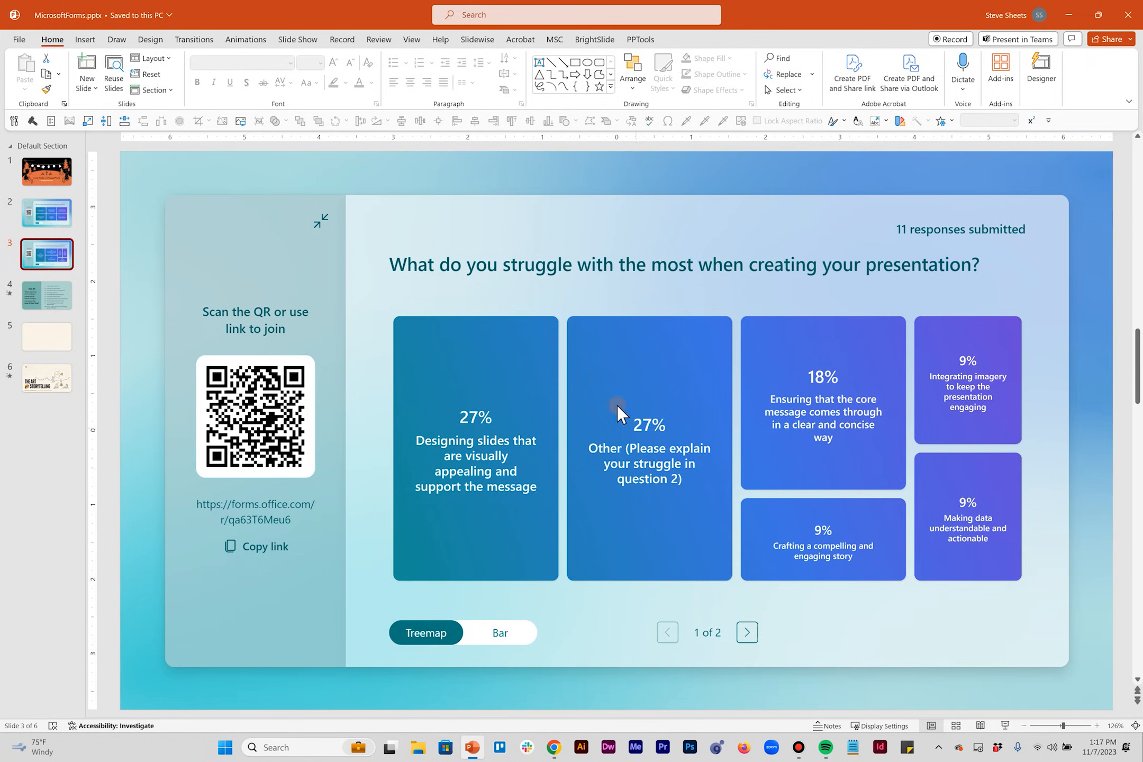
{"action": "mouse_move", "coordinate": [631, 514]}
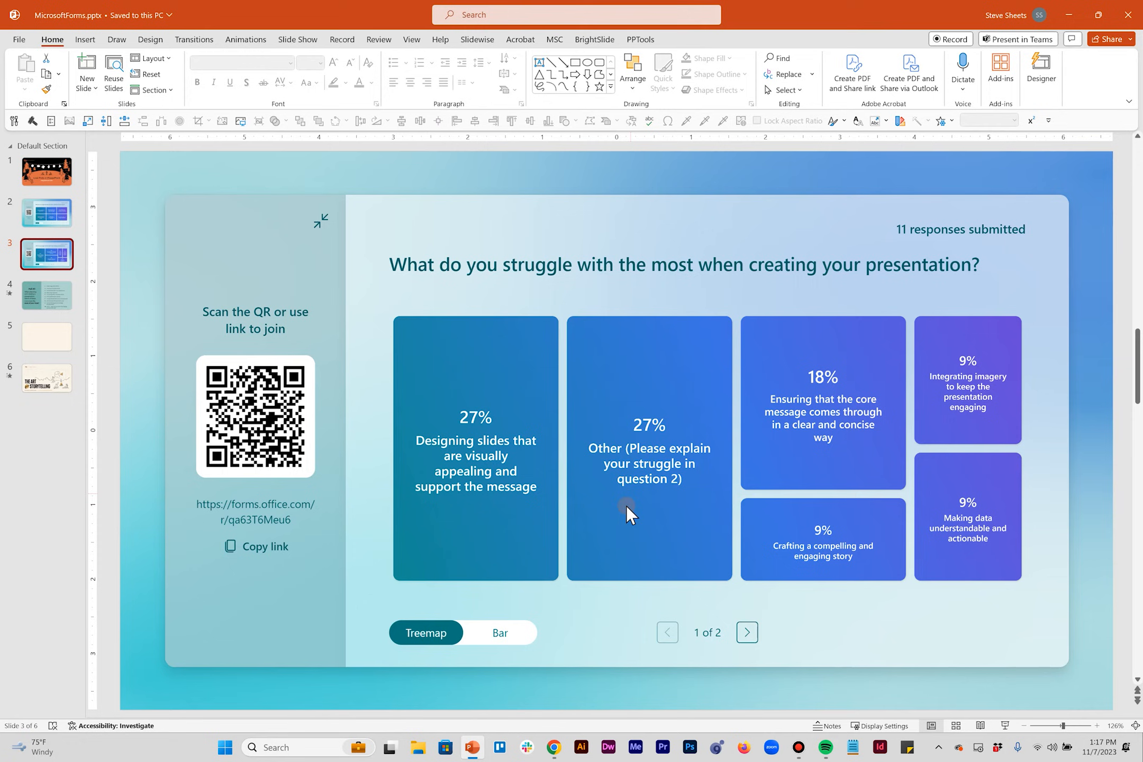
{"action": "mouse_move", "coordinate": [680, 555]}
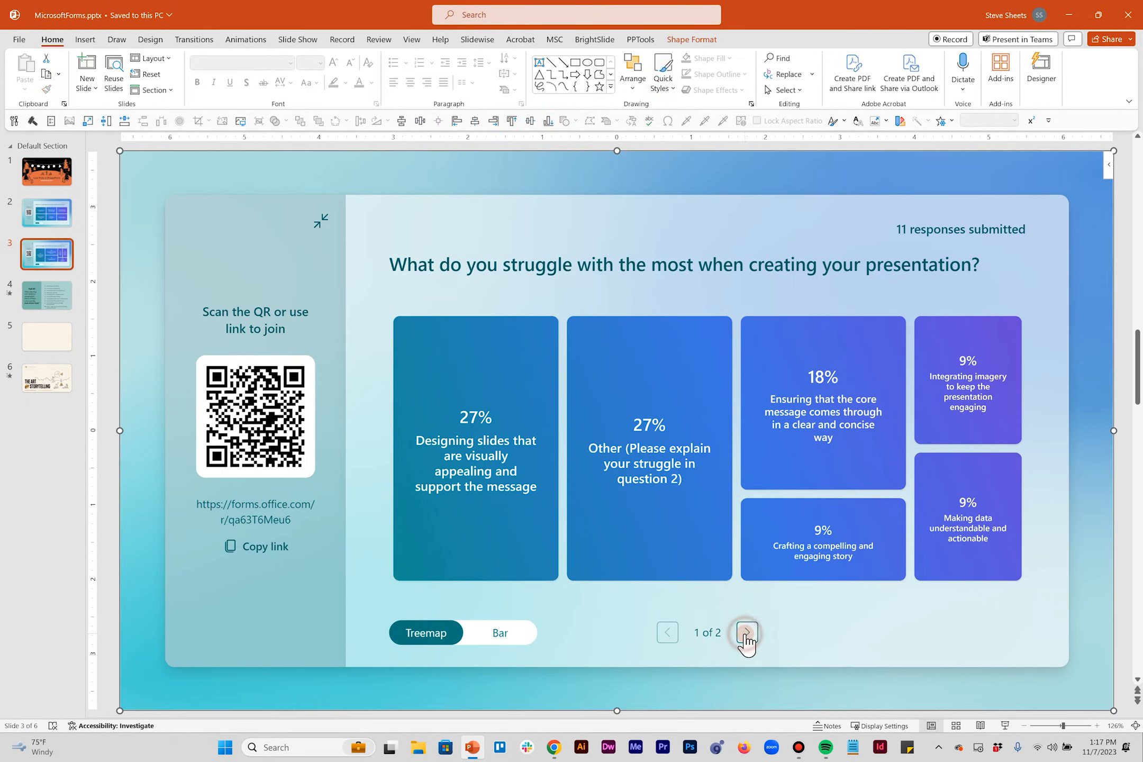
{"action": "left_click", "coordinate": [745, 633]}
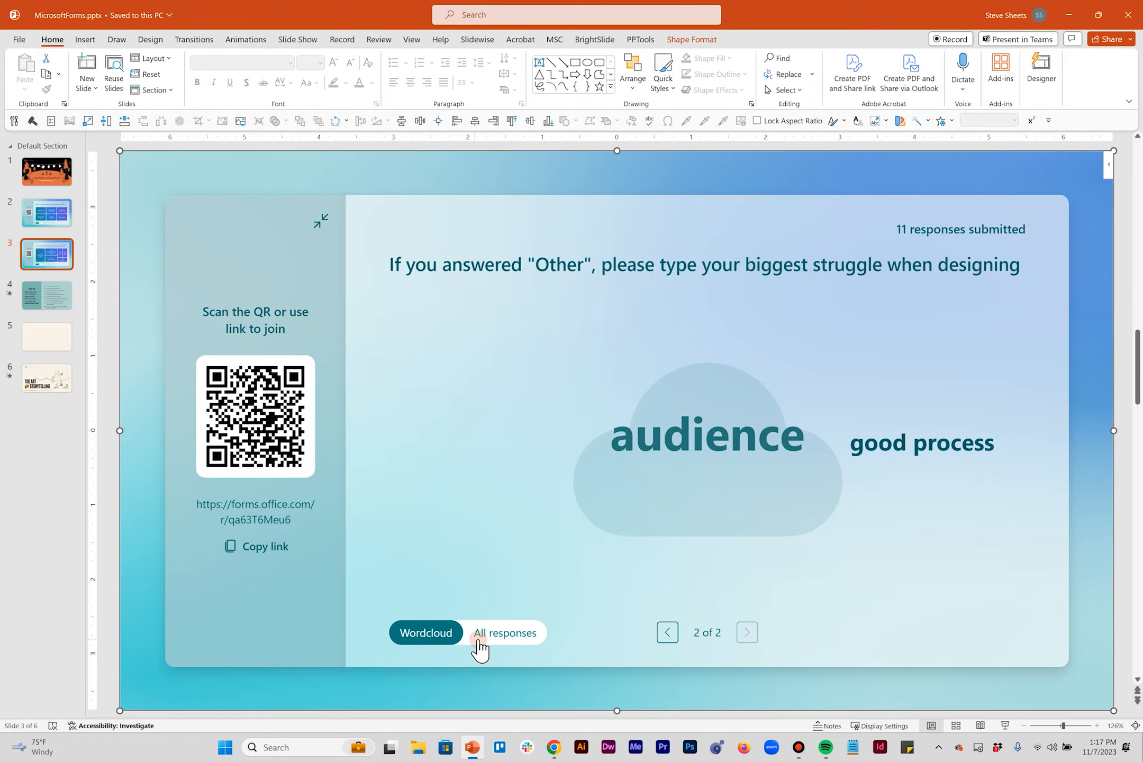
{"action": "left_click", "coordinate": [504, 632]}
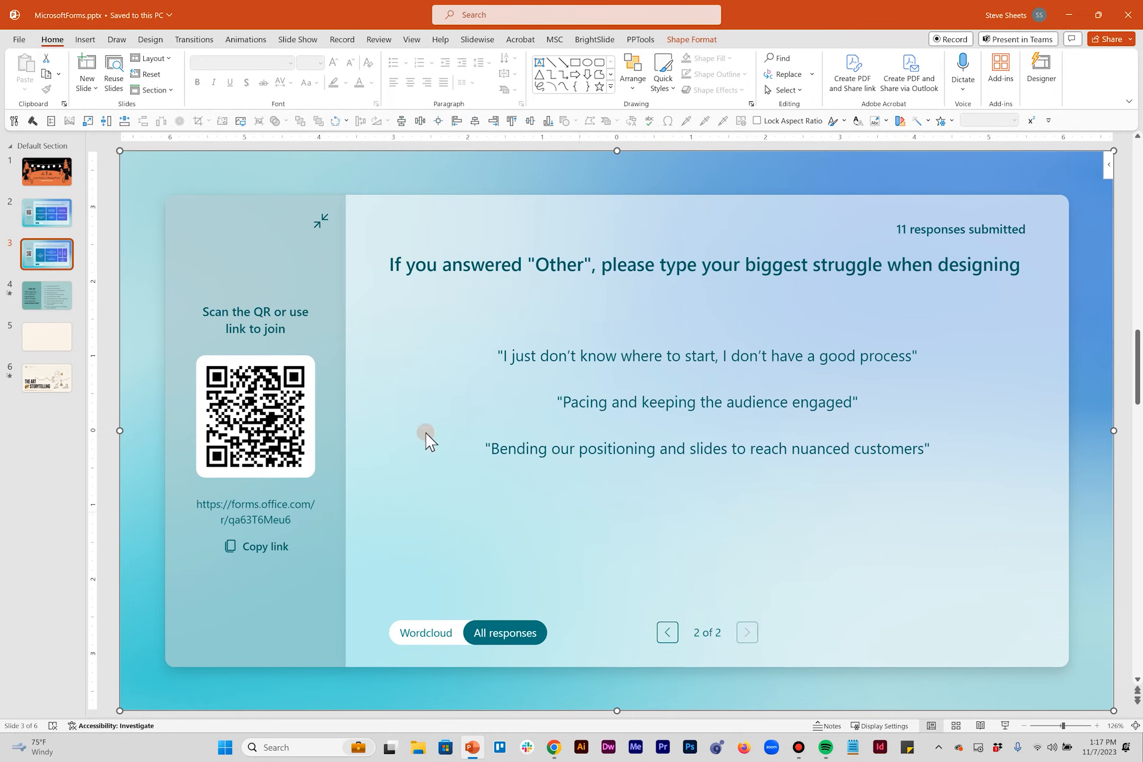
{"action": "mouse_move", "coordinate": [961, 493]}
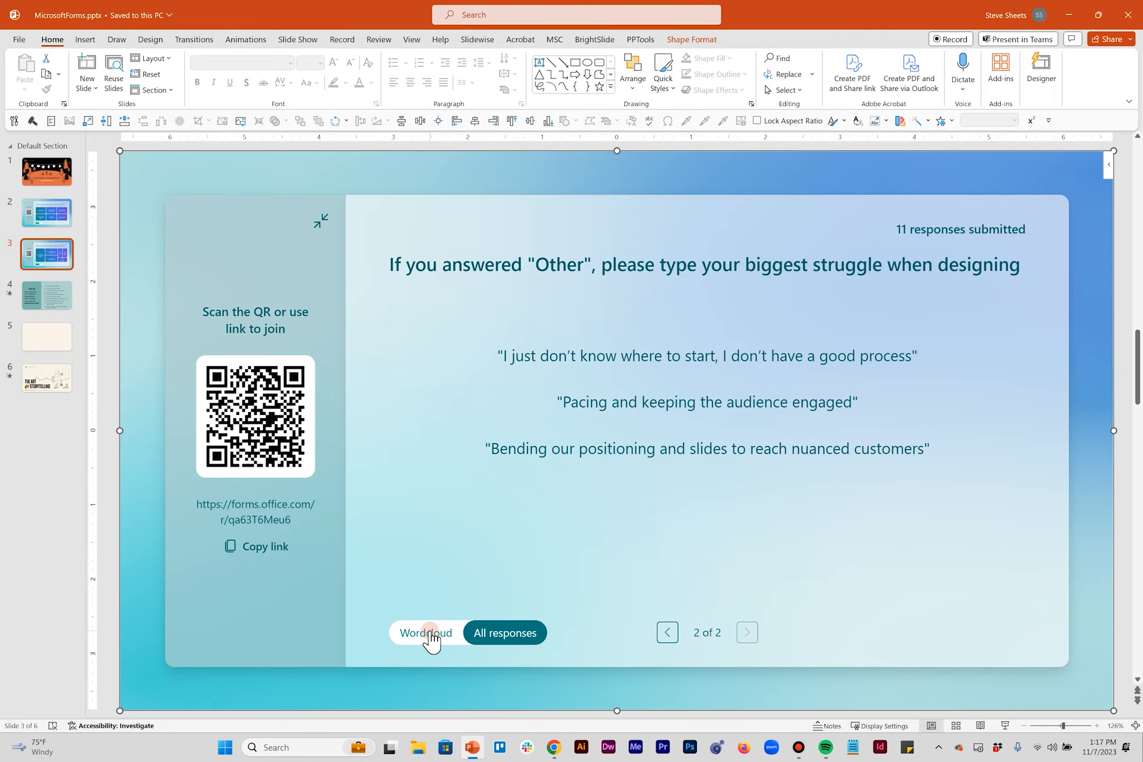
{"action": "left_click", "coordinate": [425, 632]}
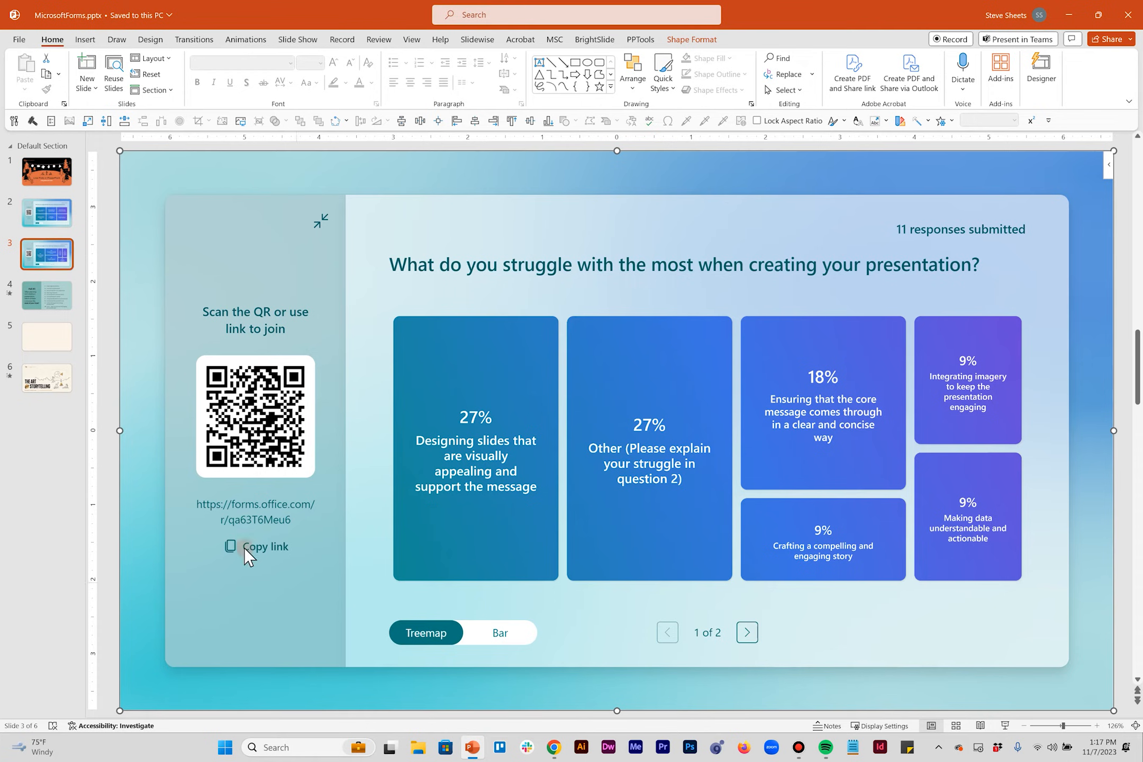
{"action": "mouse_move", "coordinate": [162, 496]}
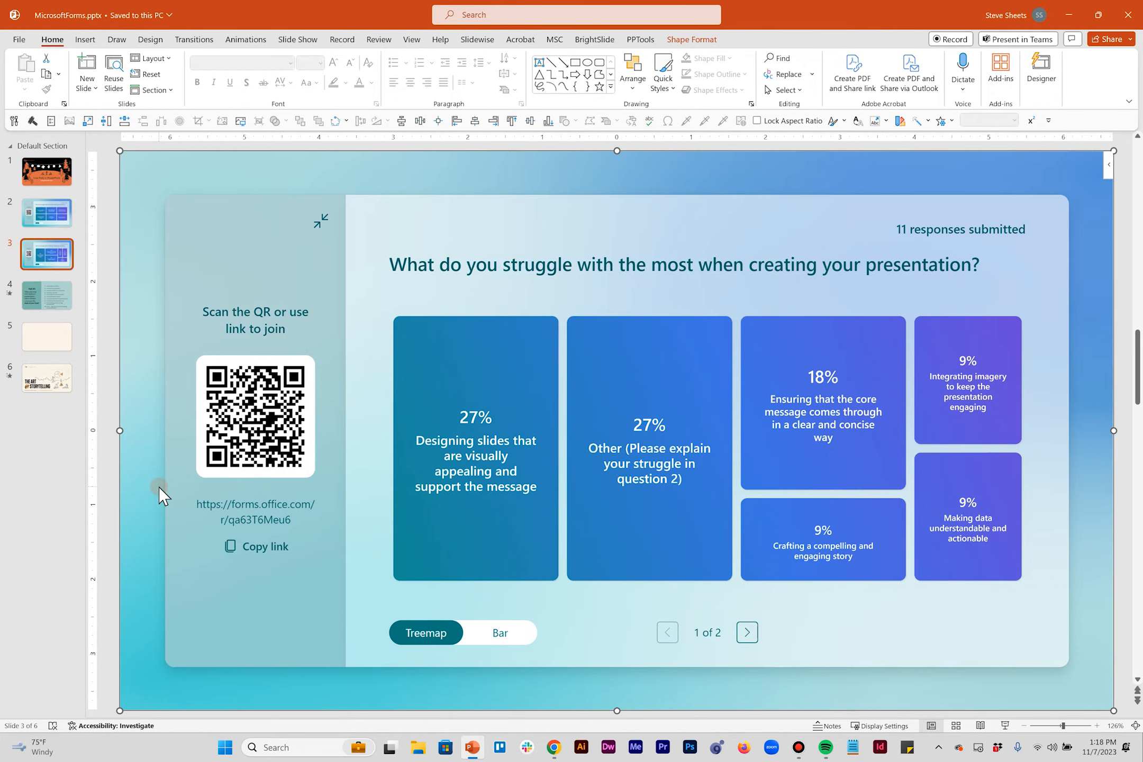
{"action": "mouse_move", "coordinate": [162, 498]}
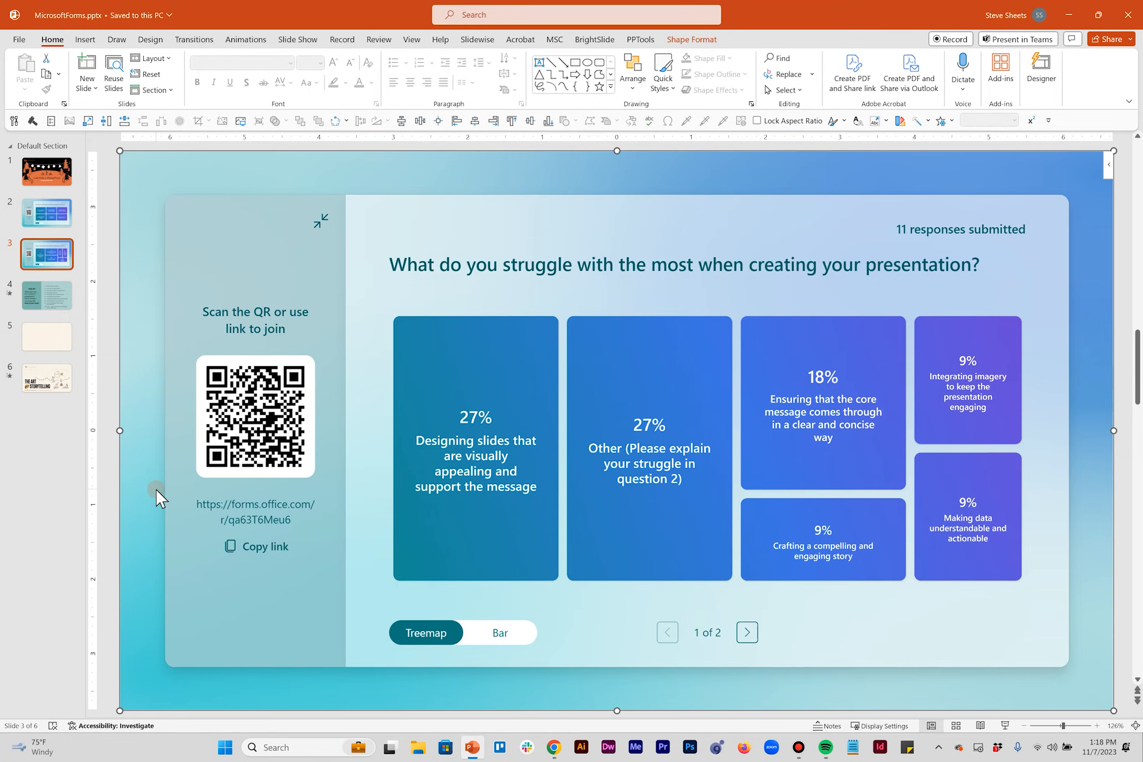
{"action": "mouse_move", "coordinate": [440, 597]}
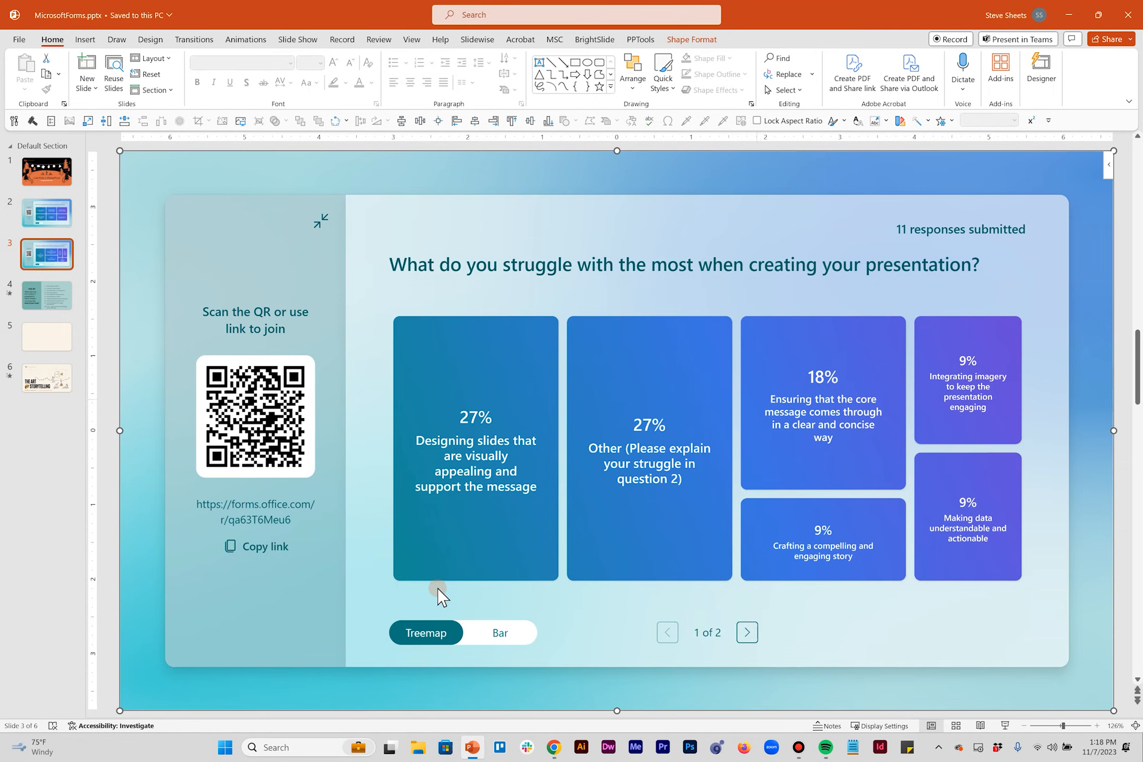
{"action": "mouse_move", "coordinate": [151, 550]}
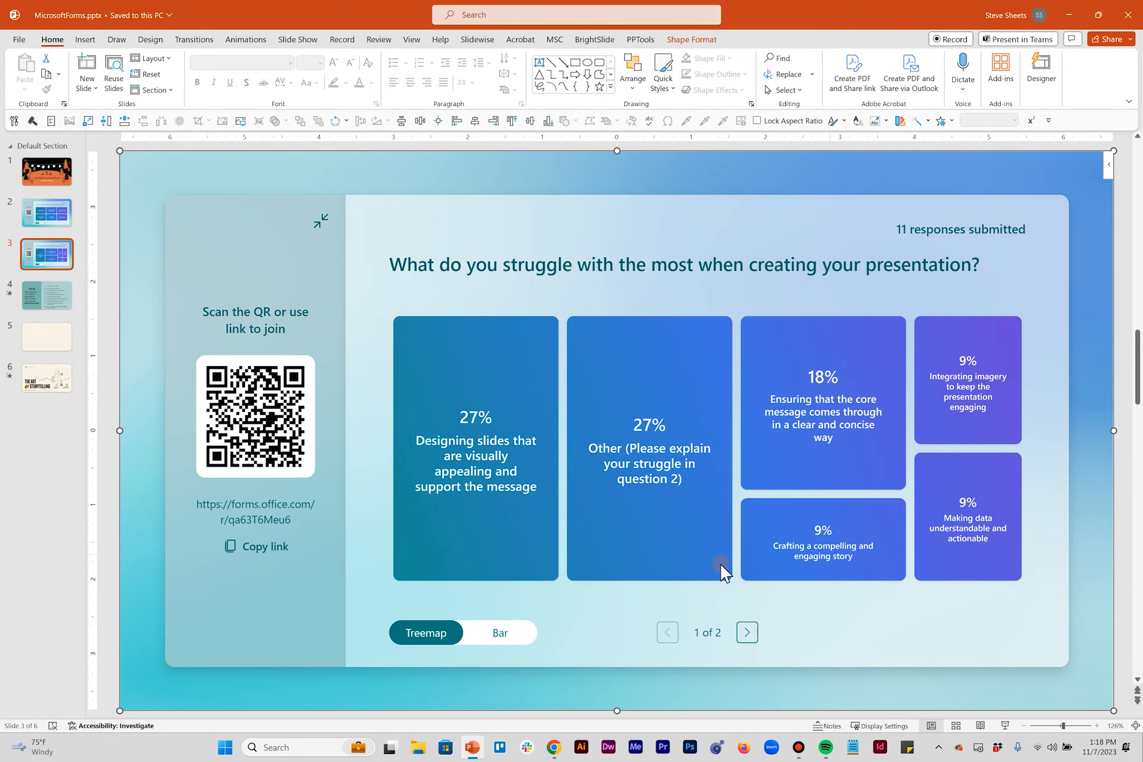
{"action": "mouse_move", "coordinate": [1089, 569]}
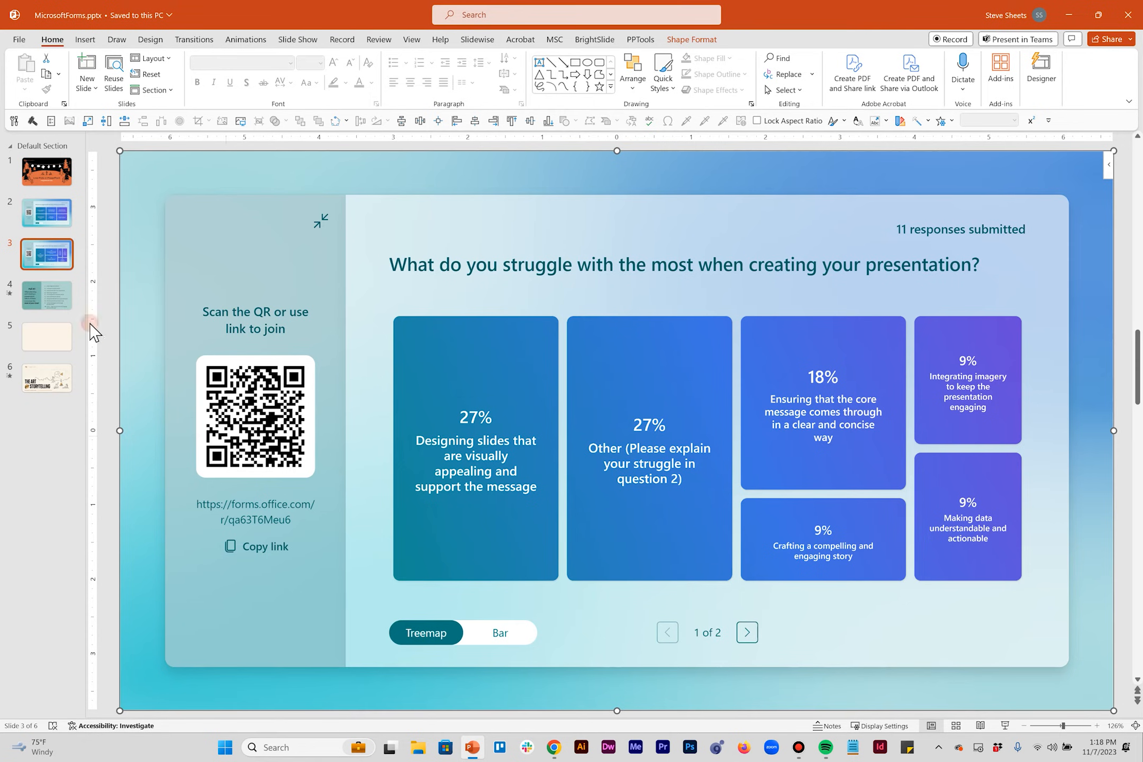
Pass through slide 4's Poll #3 question to reach the empty slide 5.
{"action": "left_click", "coordinate": [46, 296]}
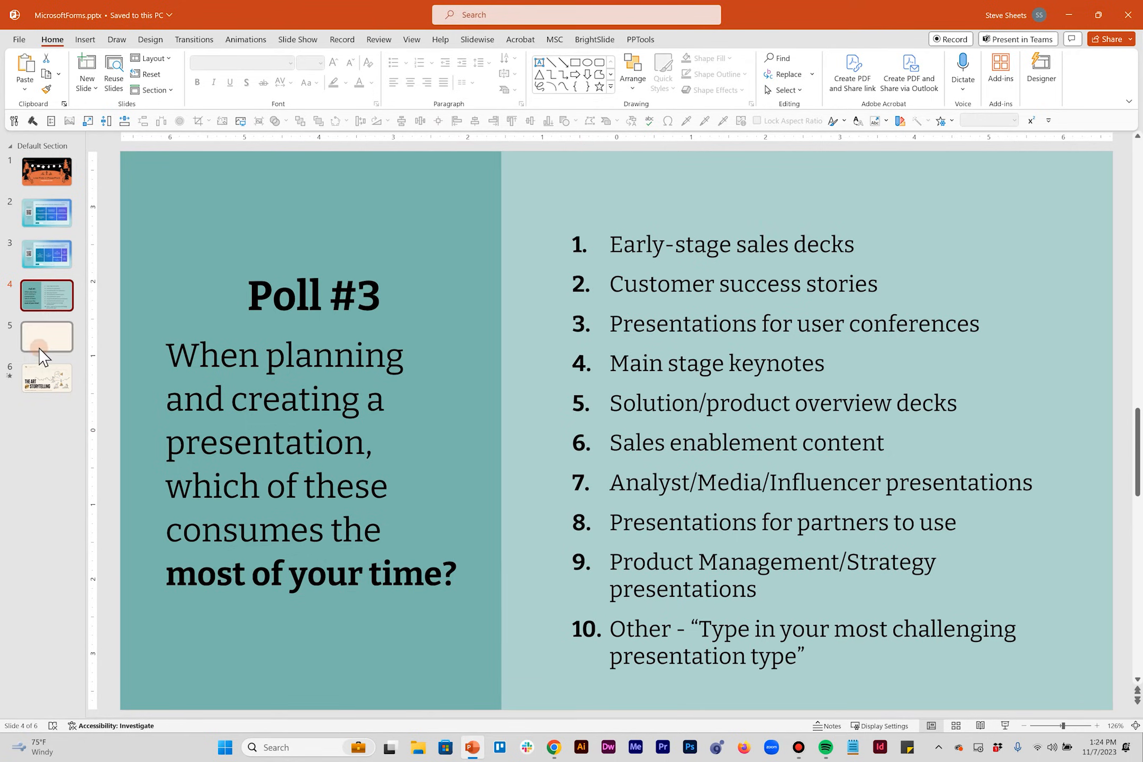
{"action": "left_click", "coordinate": [46, 337]}
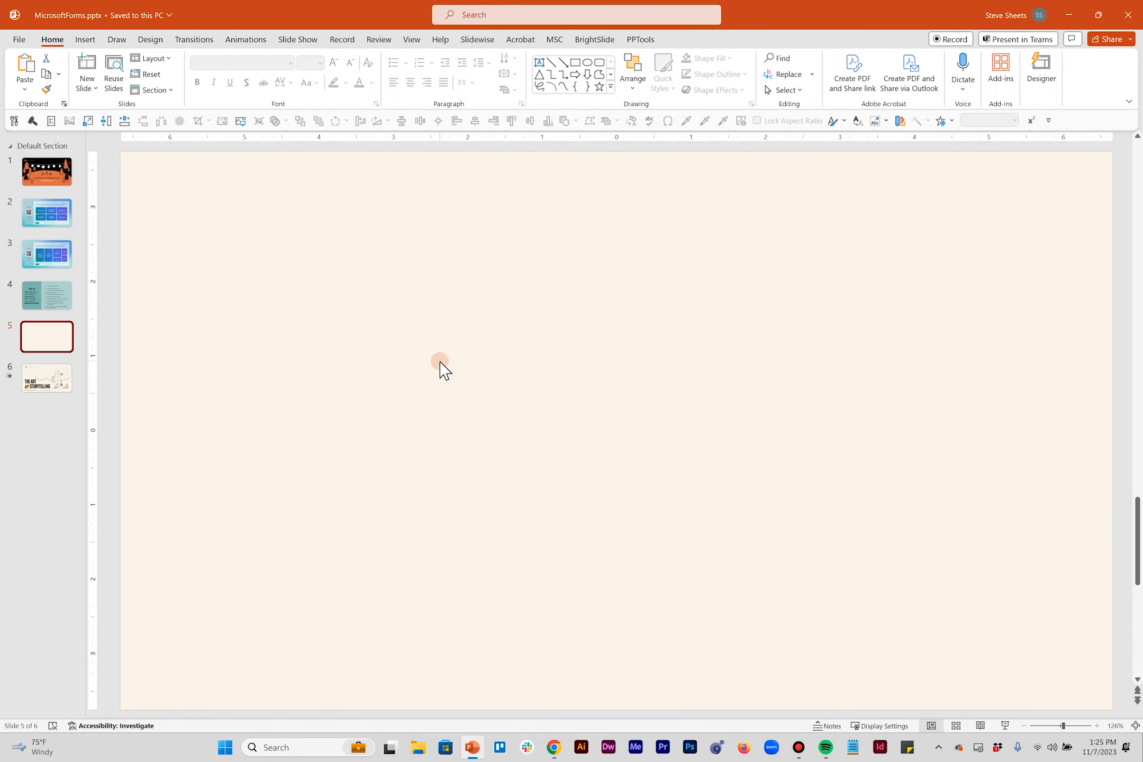
{"action": "mouse_move", "coordinate": [384, 53]}
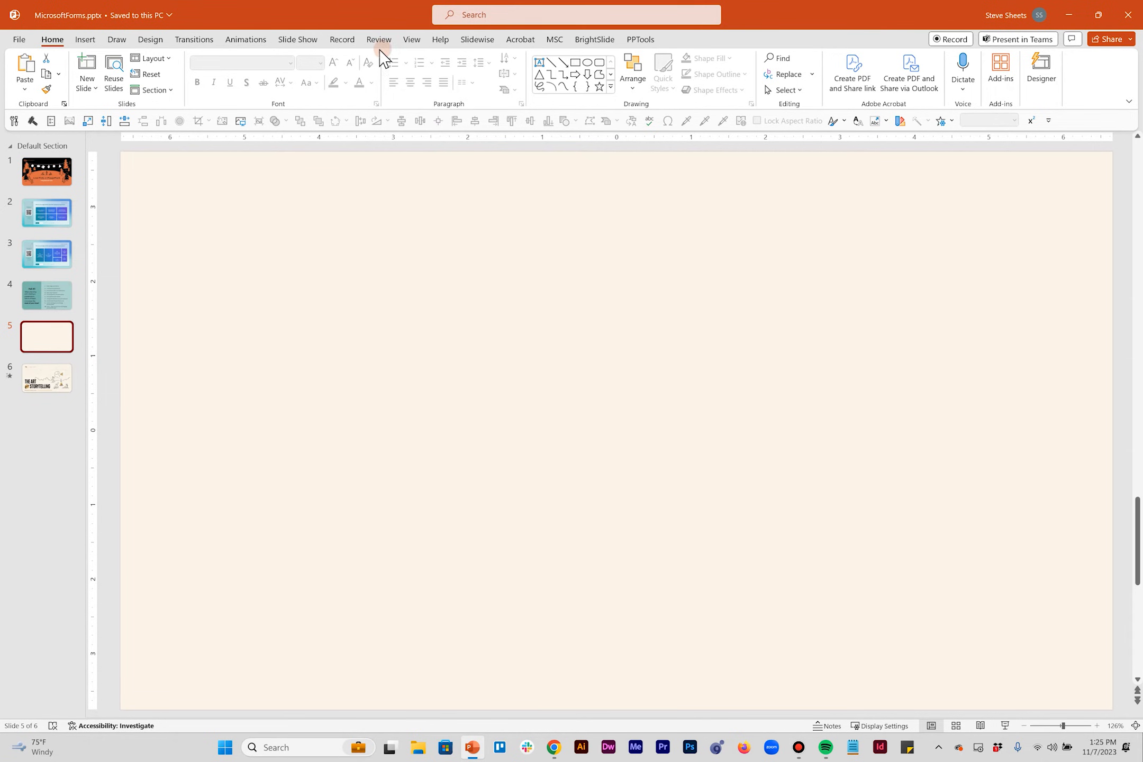
{"action": "left_click", "coordinate": [85, 39]}
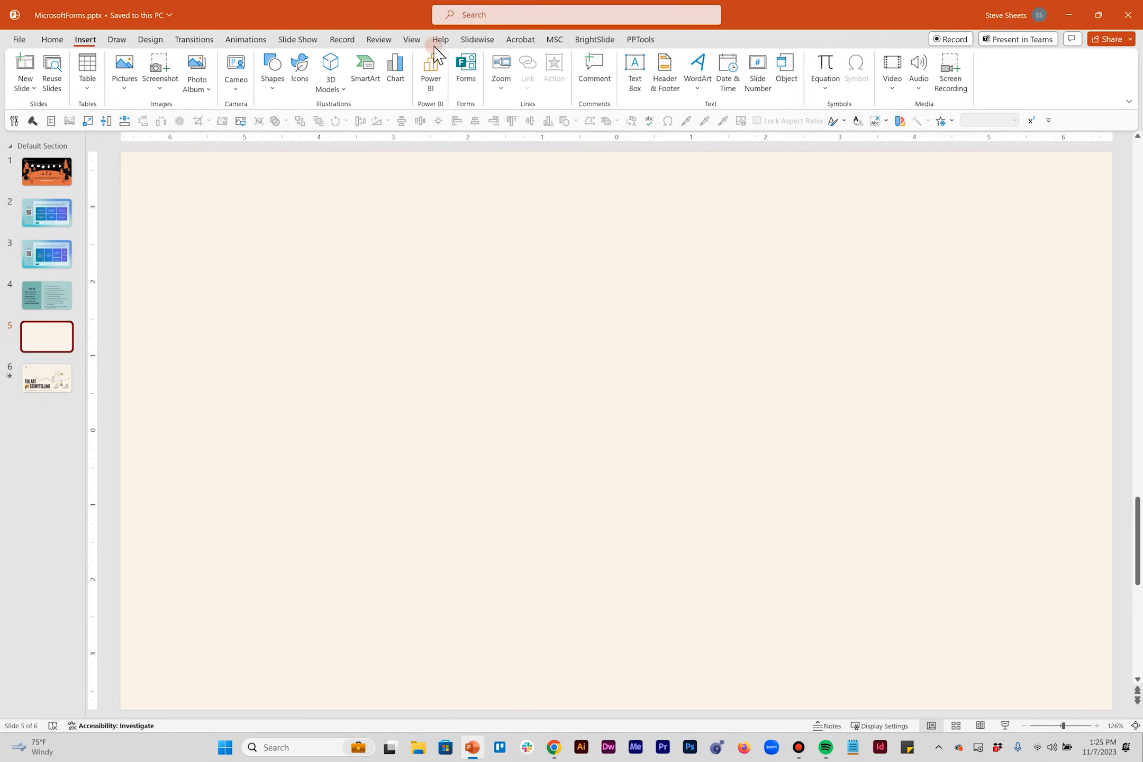
{"action": "mouse_move", "coordinate": [466, 69]}
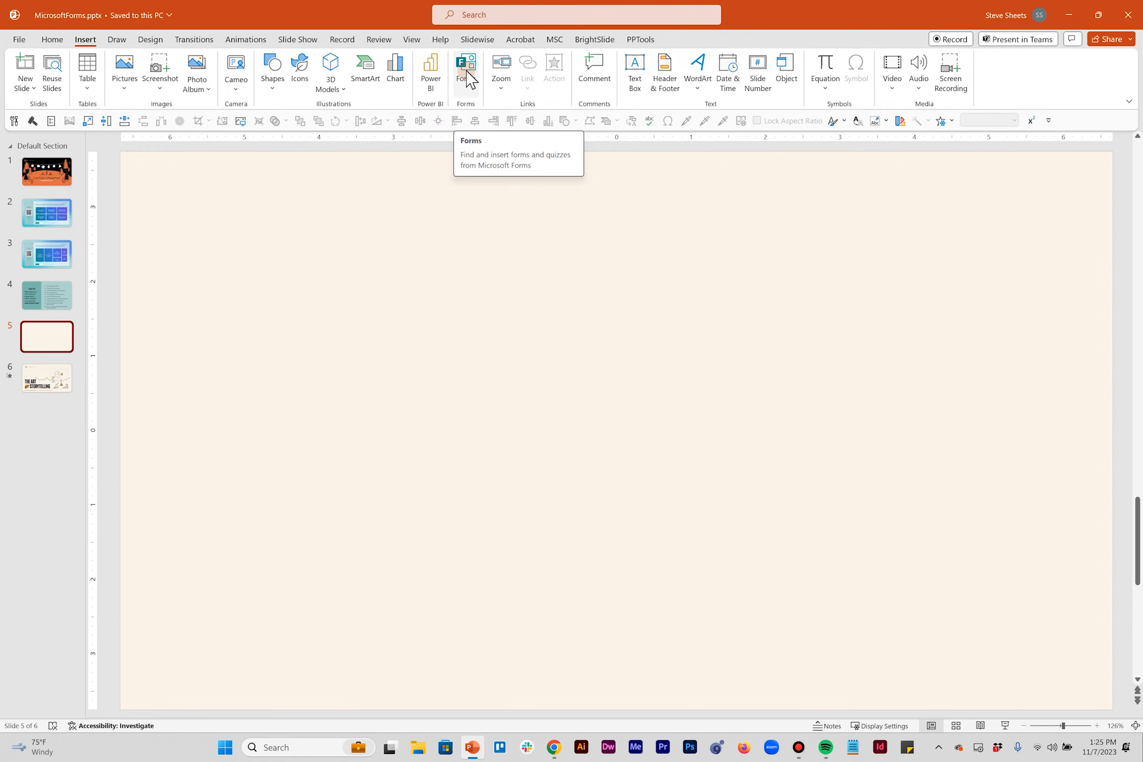
{"action": "left_click", "coordinate": [18, 39]}
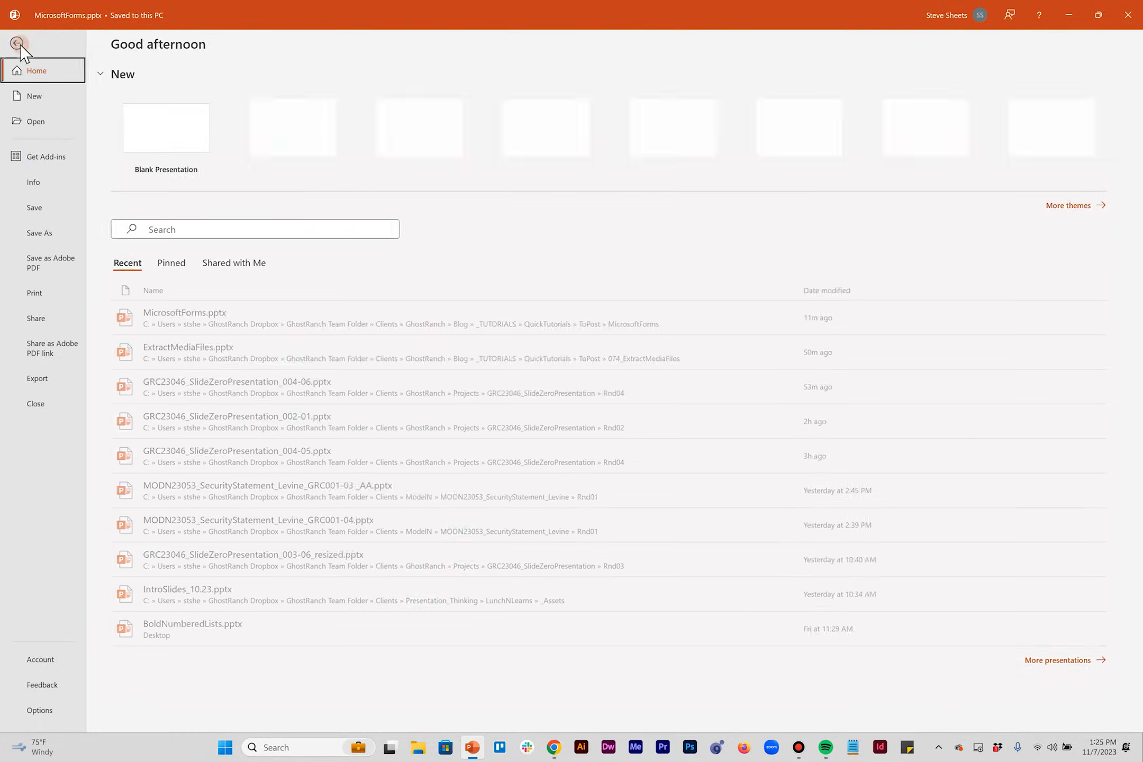
{"action": "left_click", "coordinate": [18, 44]}
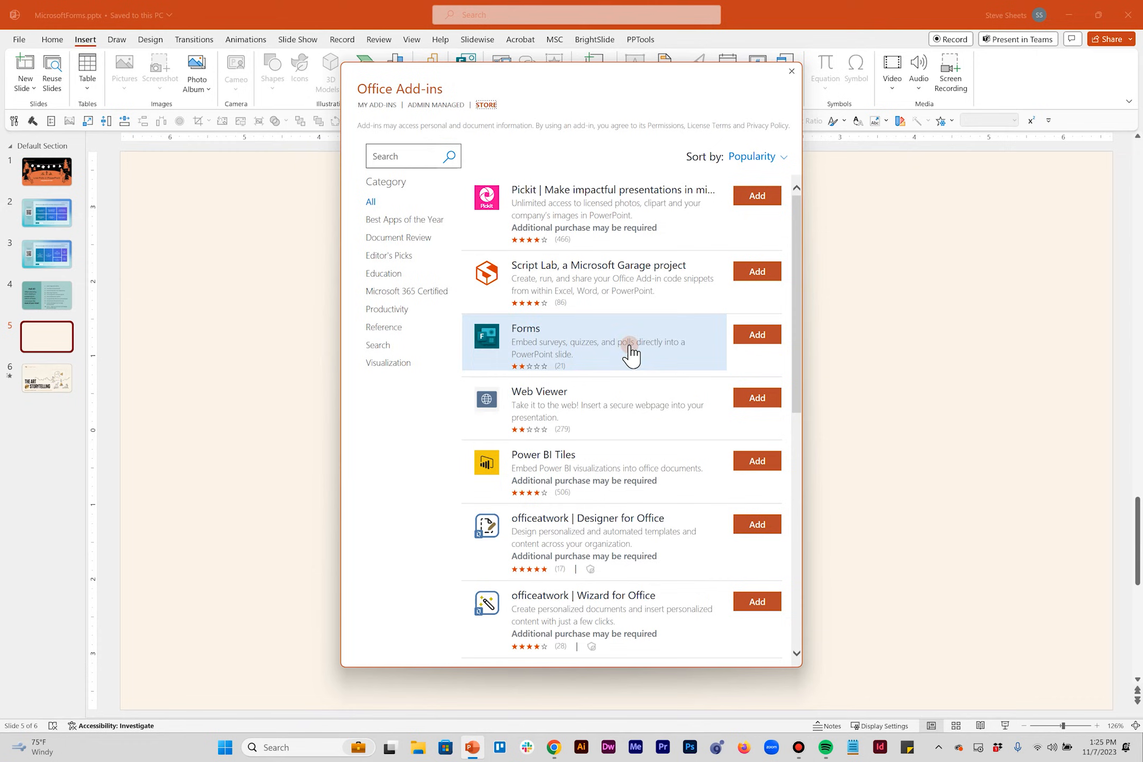
{"action": "left_click", "coordinate": [401, 156]}
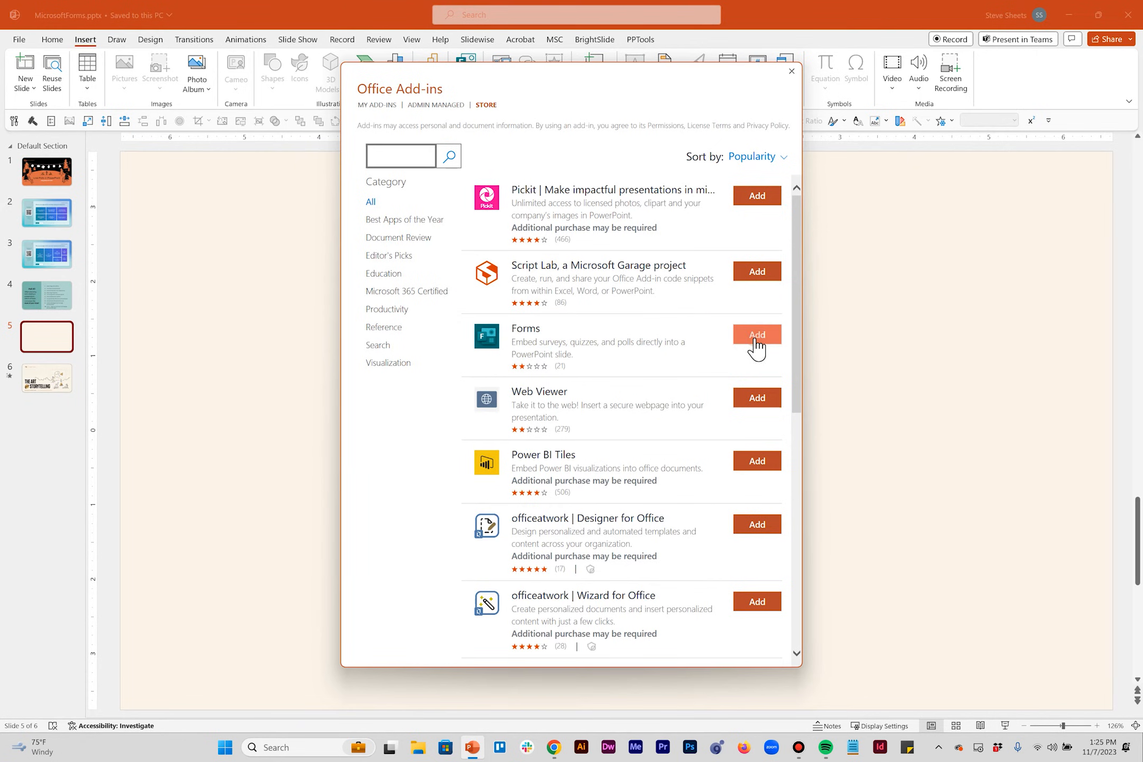
{"action": "mouse_move", "coordinate": [791, 71]}
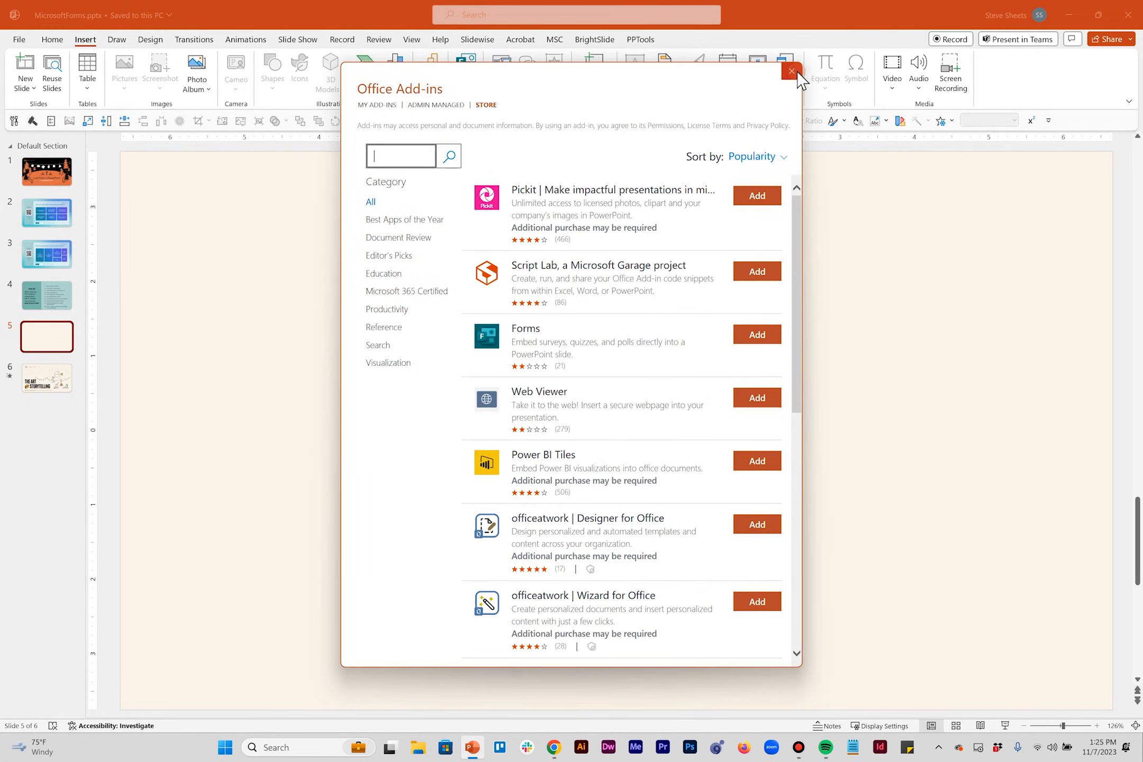
{"action": "left_click", "coordinate": [791, 71]}
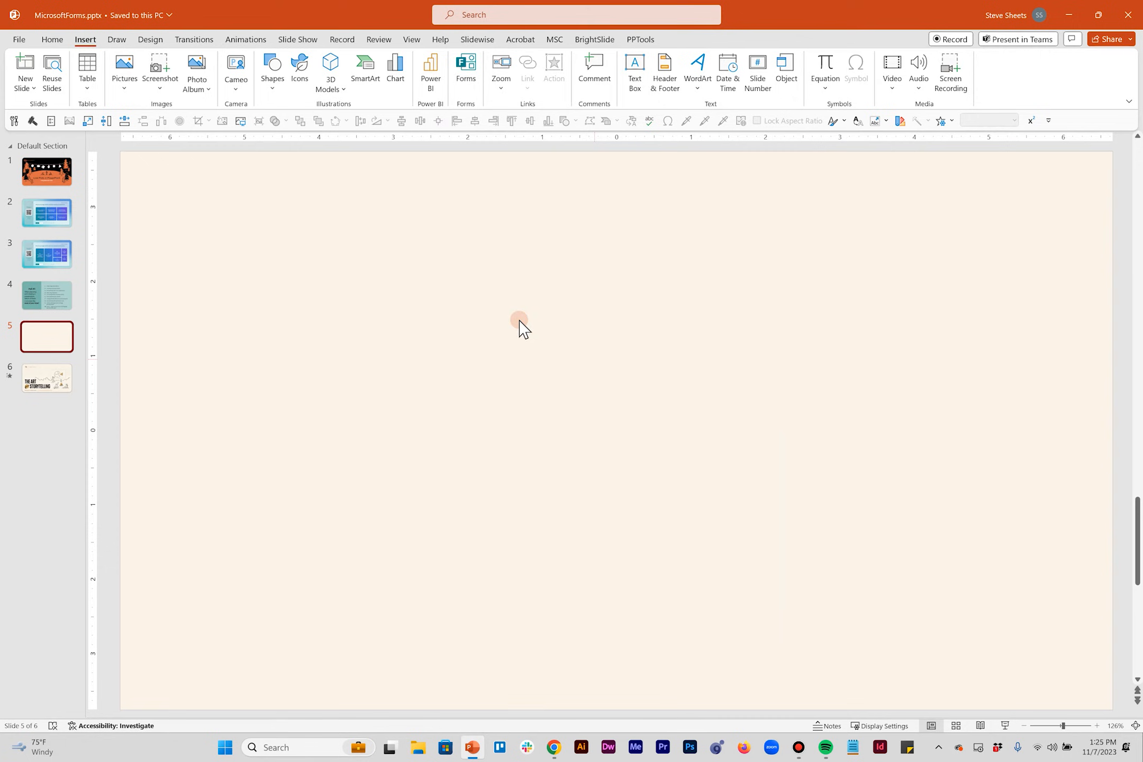
{"action": "mouse_move", "coordinate": [464, 189]}
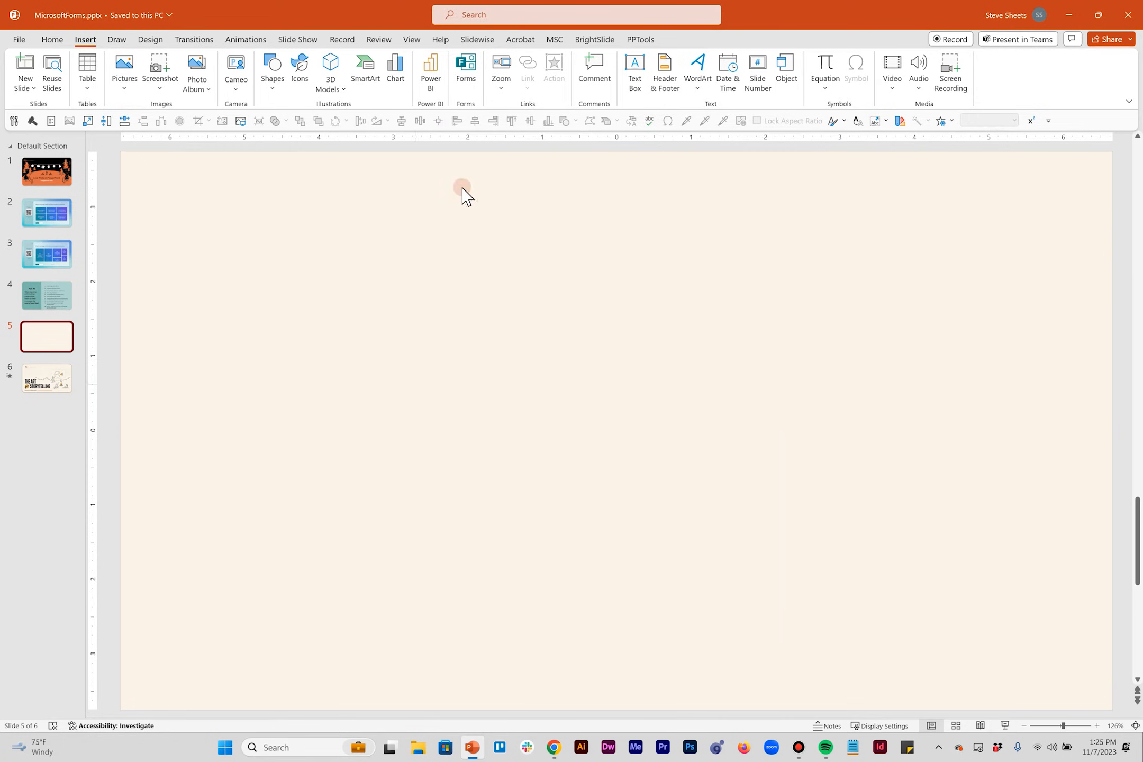
Open the Microsoft Forms pane and create a new untitled form.
{"action": "left_click", "coordinate": [465, 71]}
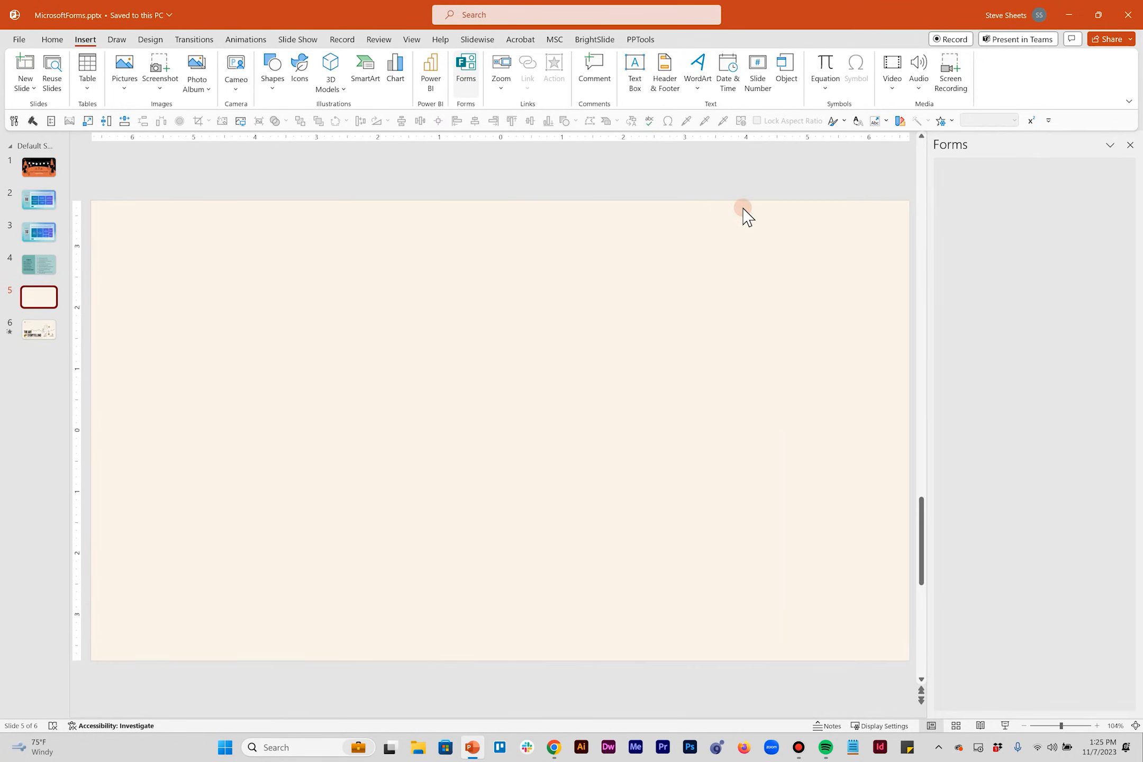
{"action": "left_click", "coordinate": [465, 65]}
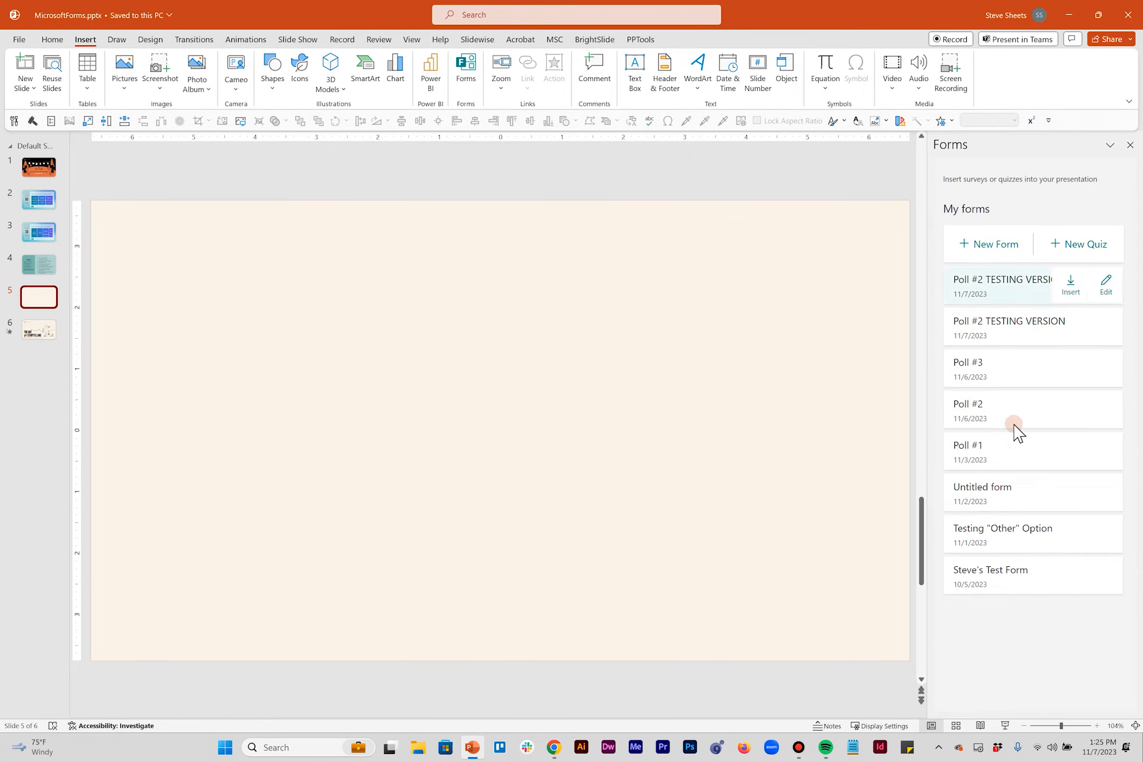
{"action": "mouse_move", "coordinate": [1010, 297]}
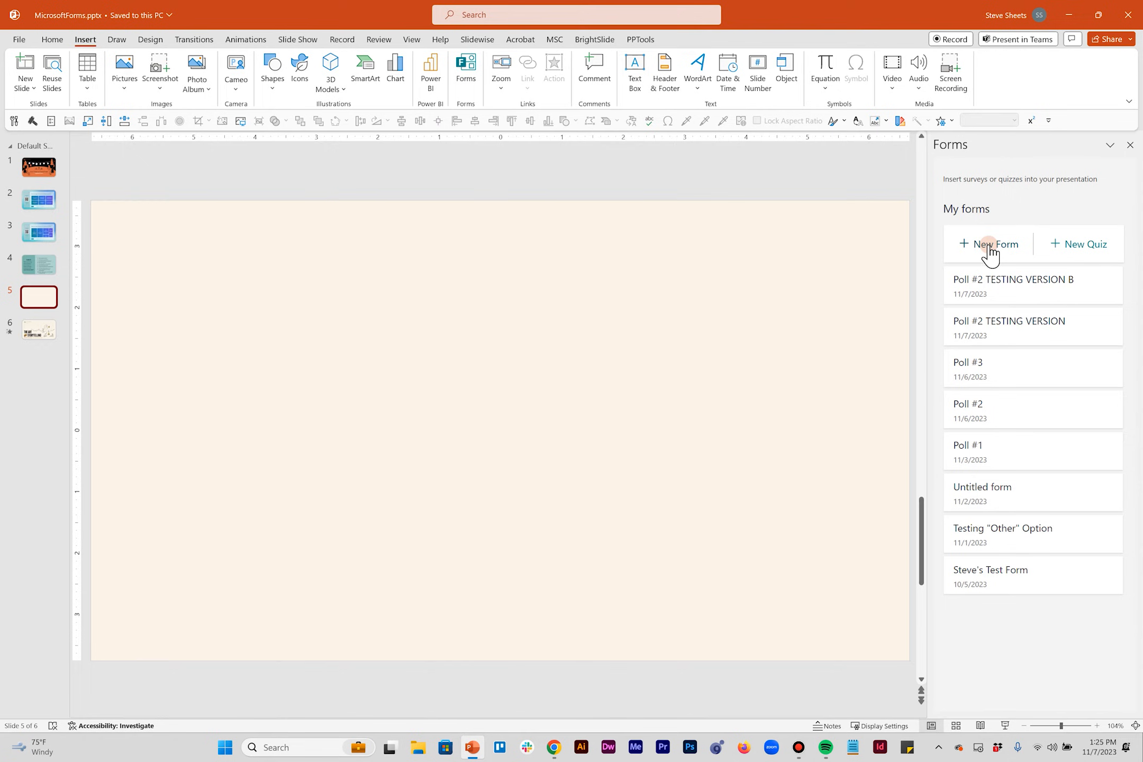
{"action": "left_click", "coordinate": [988, 244]}
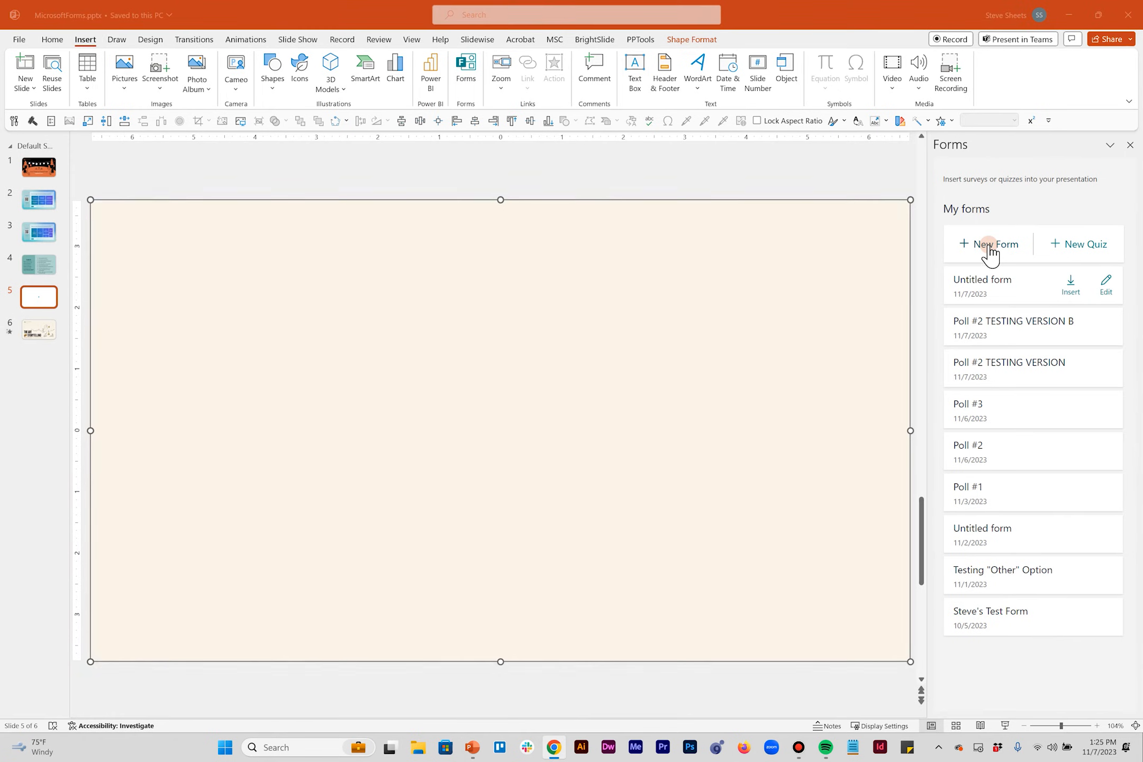
Title the form 'Tutorial Form', add a Choice question, and check the Poll #3 slide.
{"action": "left_click", "coordinate": [992, 244]}
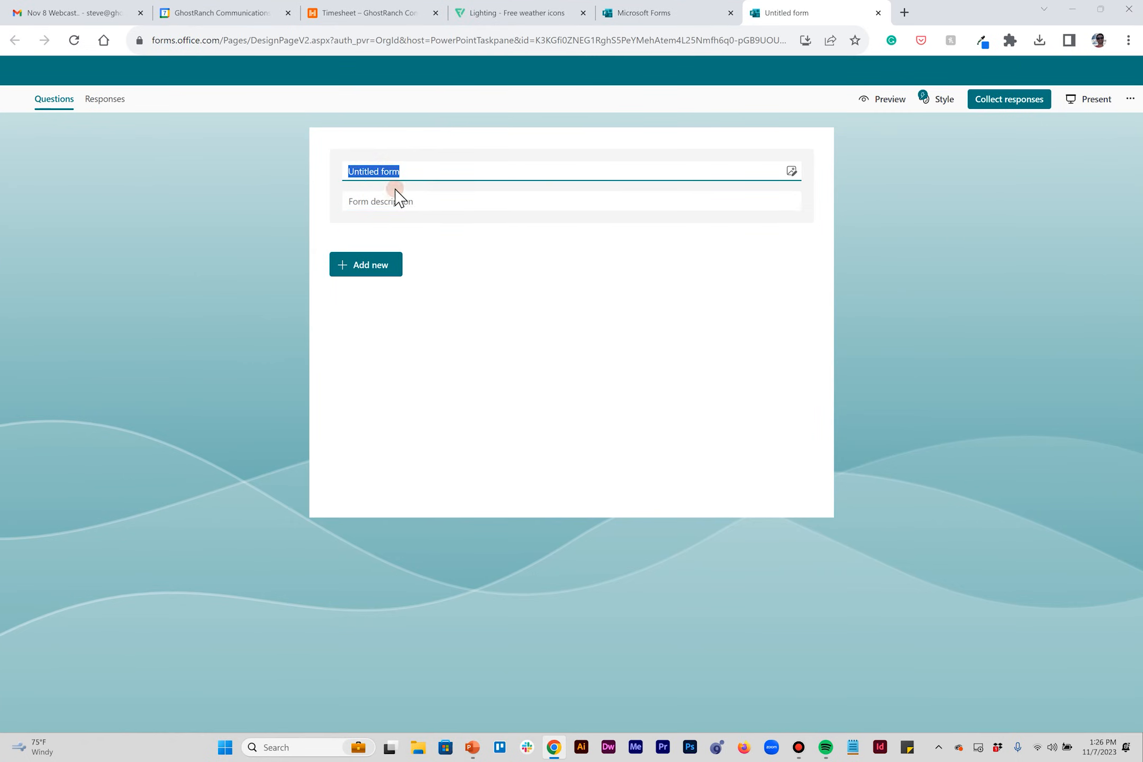
{"action": "type", "text": "Tutorial FOrm"}
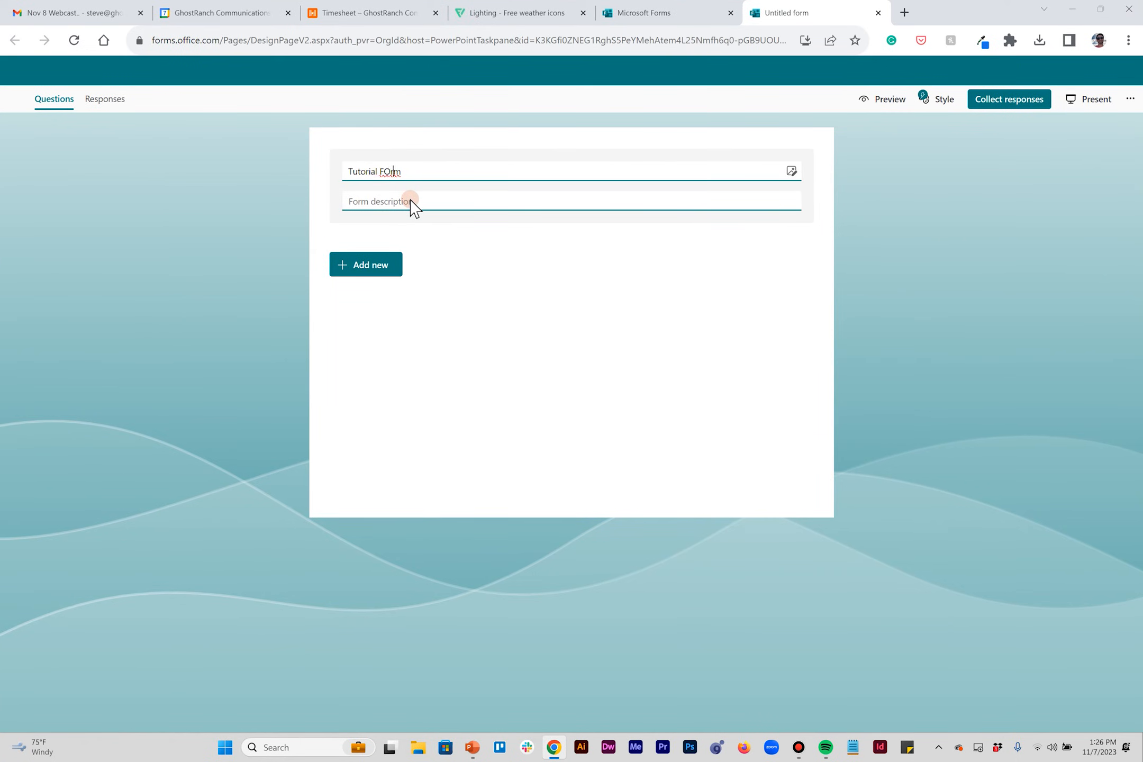
{"action": "left_click", "coordinate": [366, 264]}
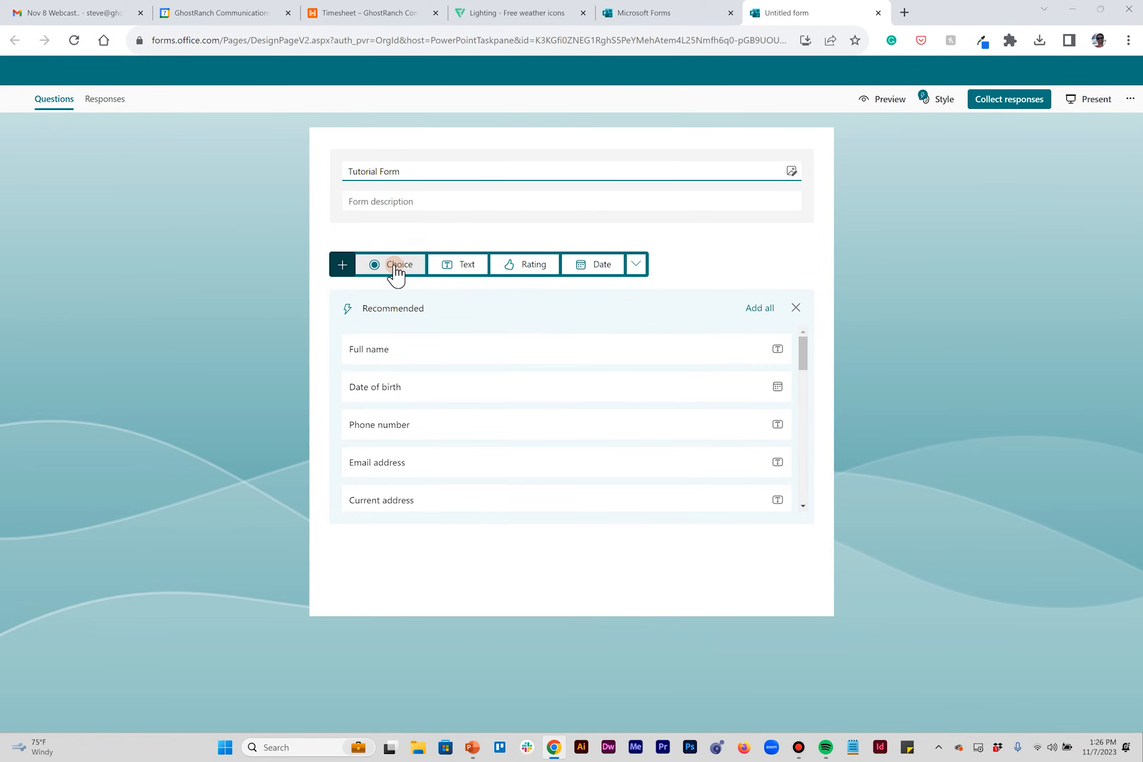
{"action": "left_click", "coordinate": [399, 264]}
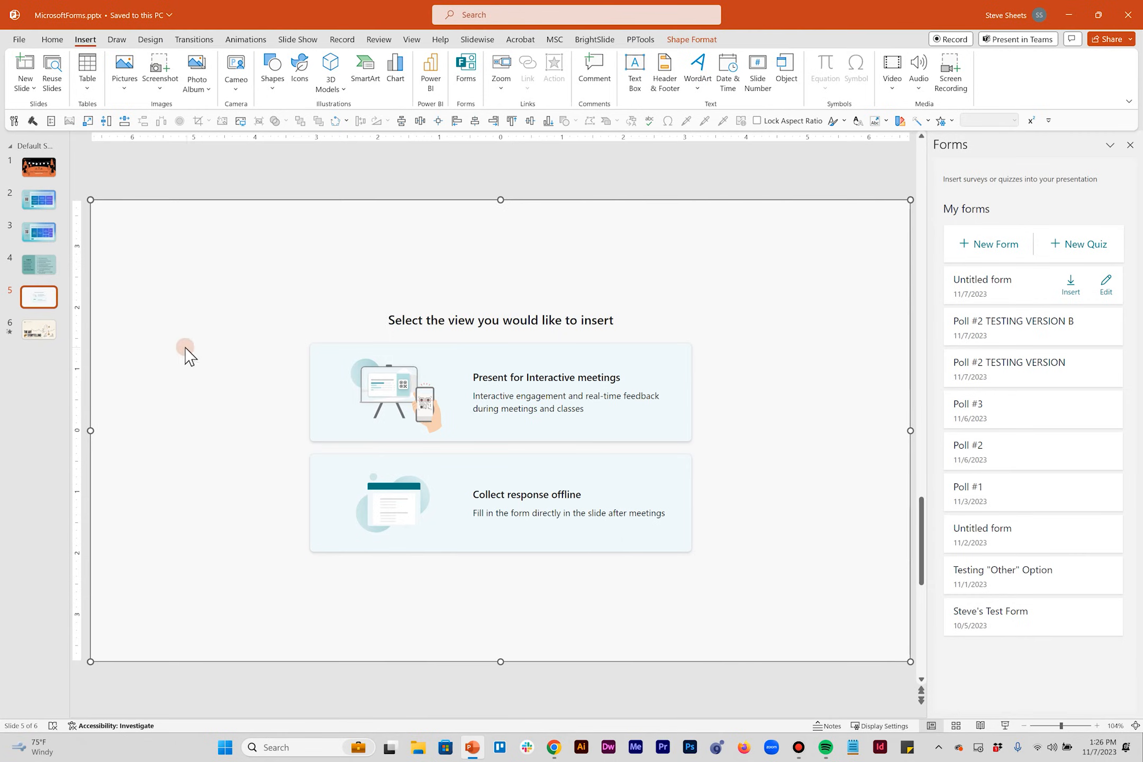
{"action": "left_click", "coordinate": [39, 264]}
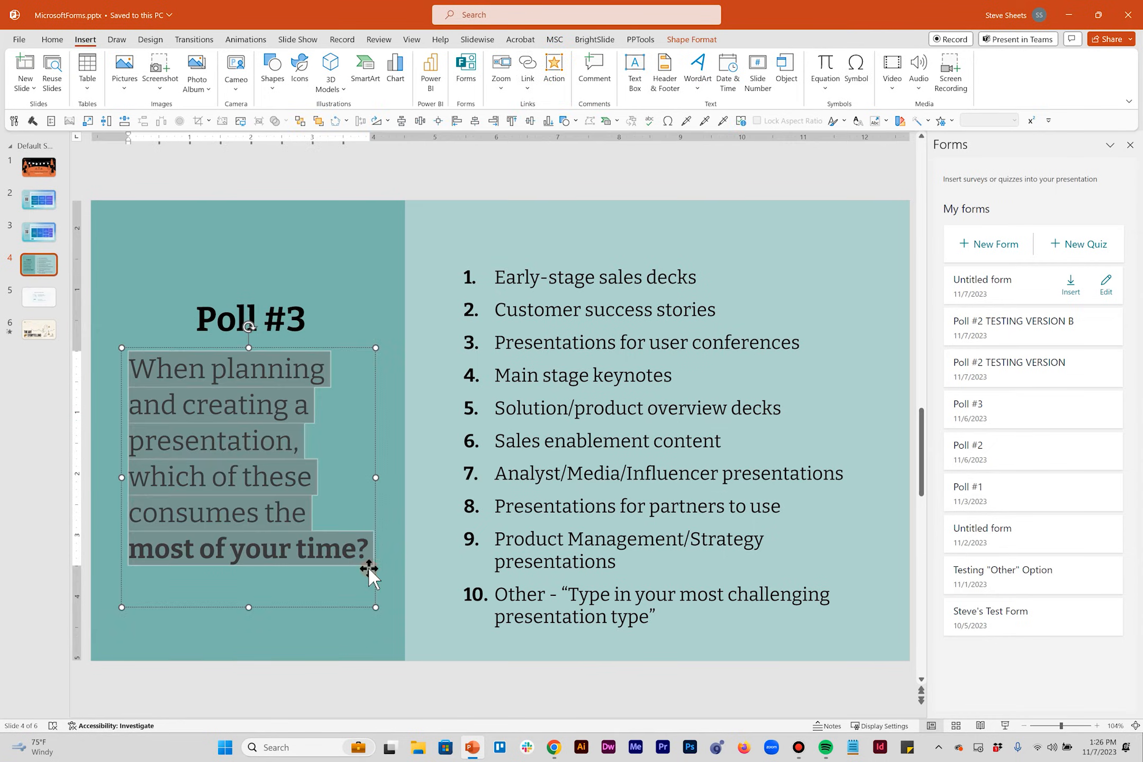
{"action": "left_click", "coordinate": [780, 12]}
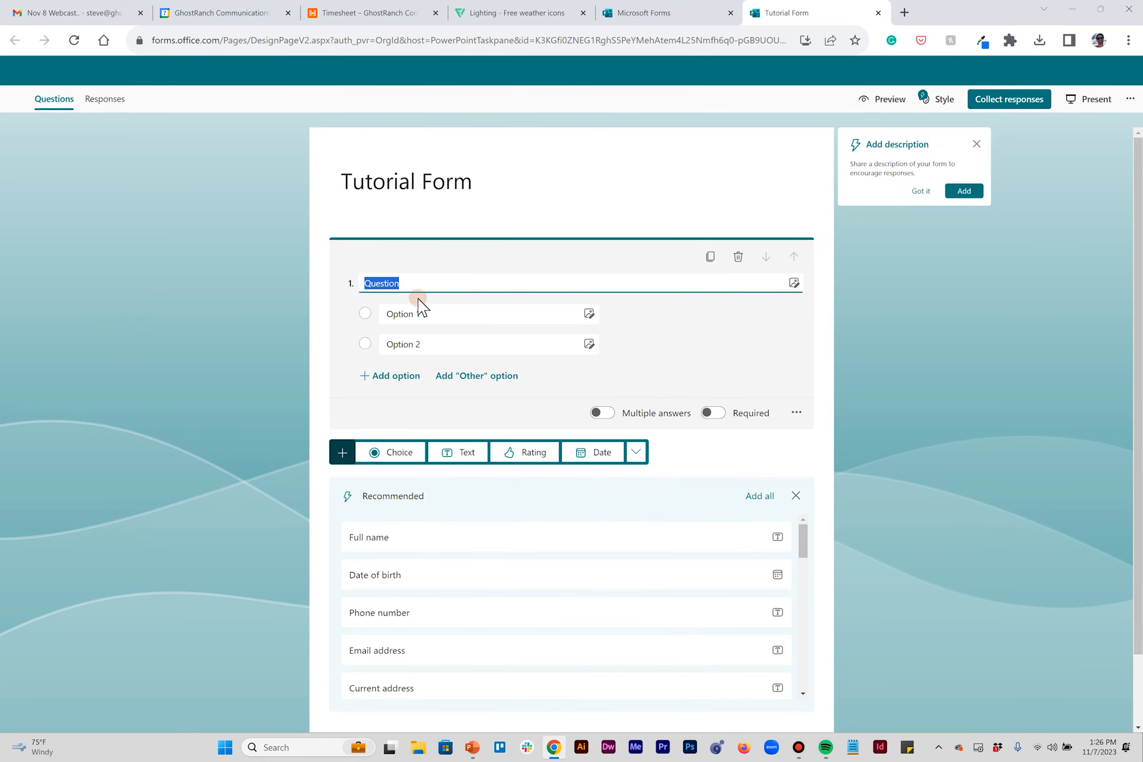
Enter question 1: which task consumes the most time when planning and creating a presentation.
{"action": "type", "text": "When planning and creating a presentation, which of these consumes the most of your time?"}
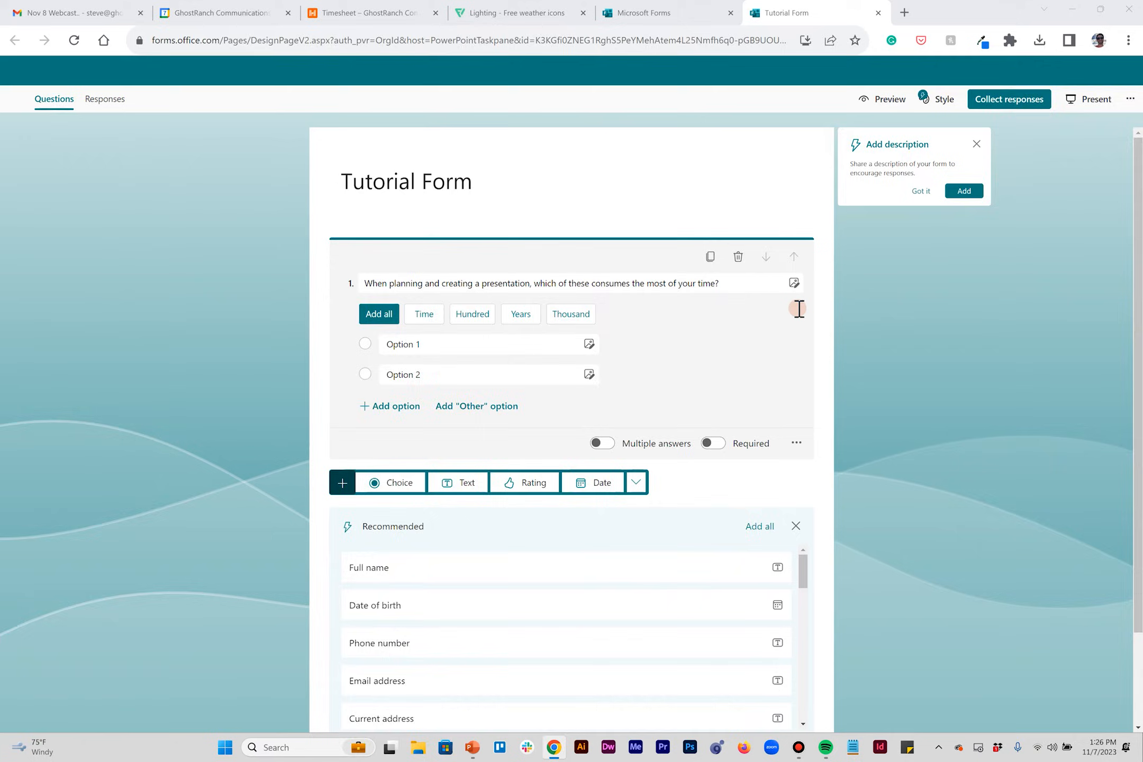
{"action": "left_click", "coordinate": [473, 753]}
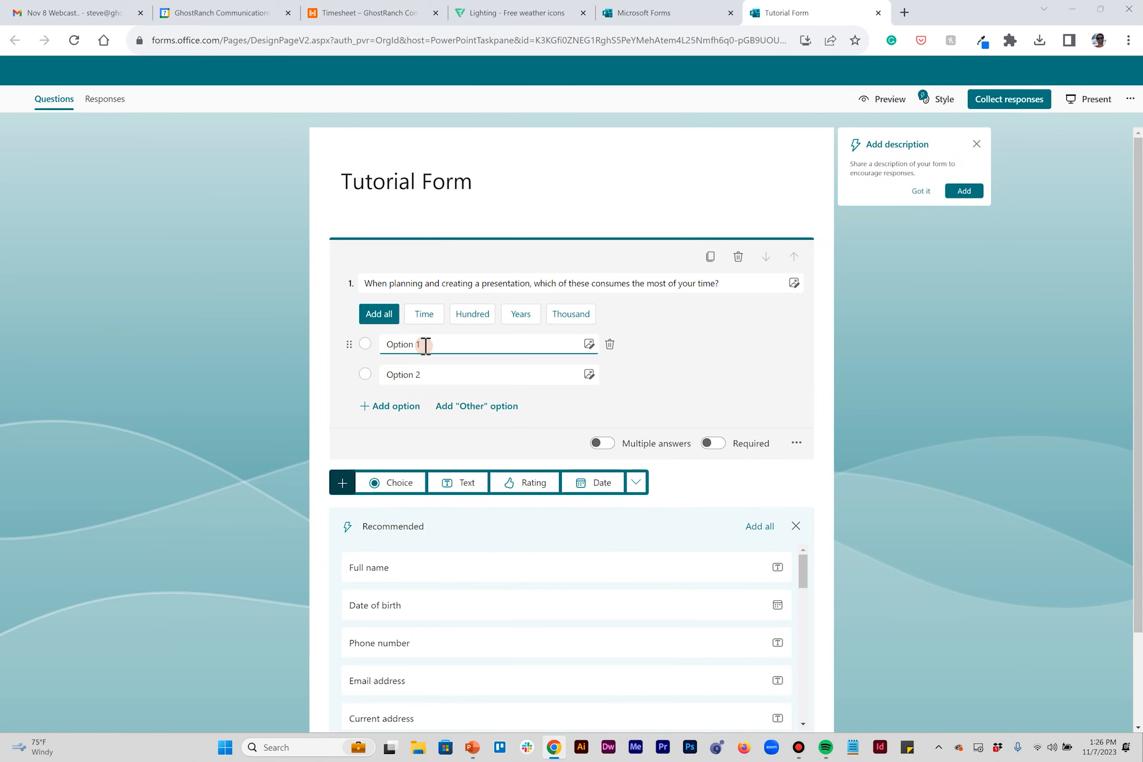
Paste the ten Poll #3 answers, Early-stage sales decks through Other, and delete Option 2.
{"action": "double_click", "coordinate": [402, 344]}
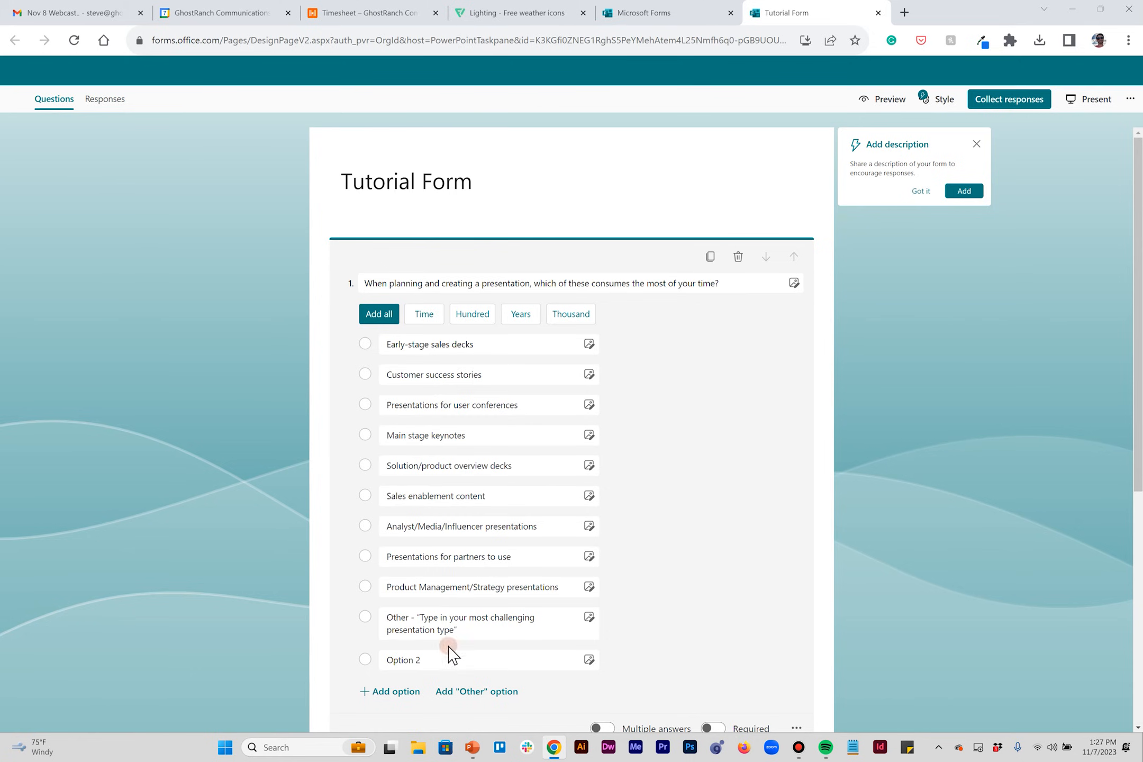
{"action": "left_click", "coordinate": [429, 660]}
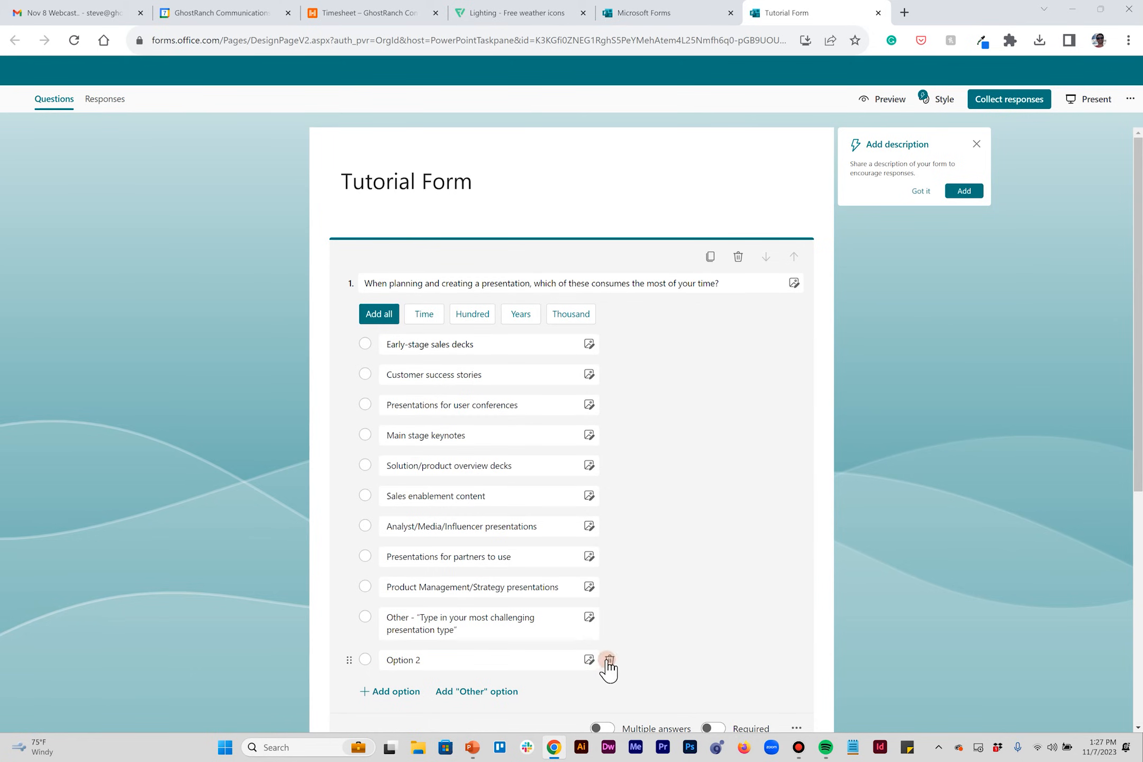
{"action": "left_click", "coordinate": [608, 660]}
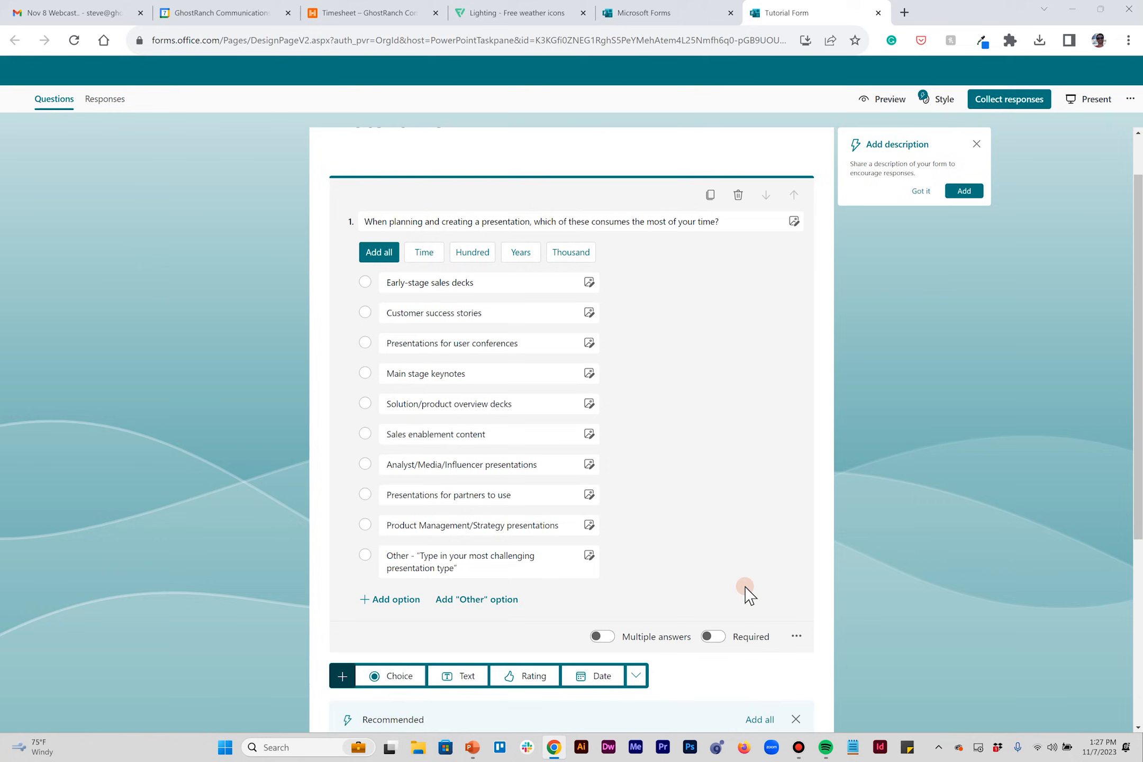
{"action": "left_click", "coordinate": [466, 562]}
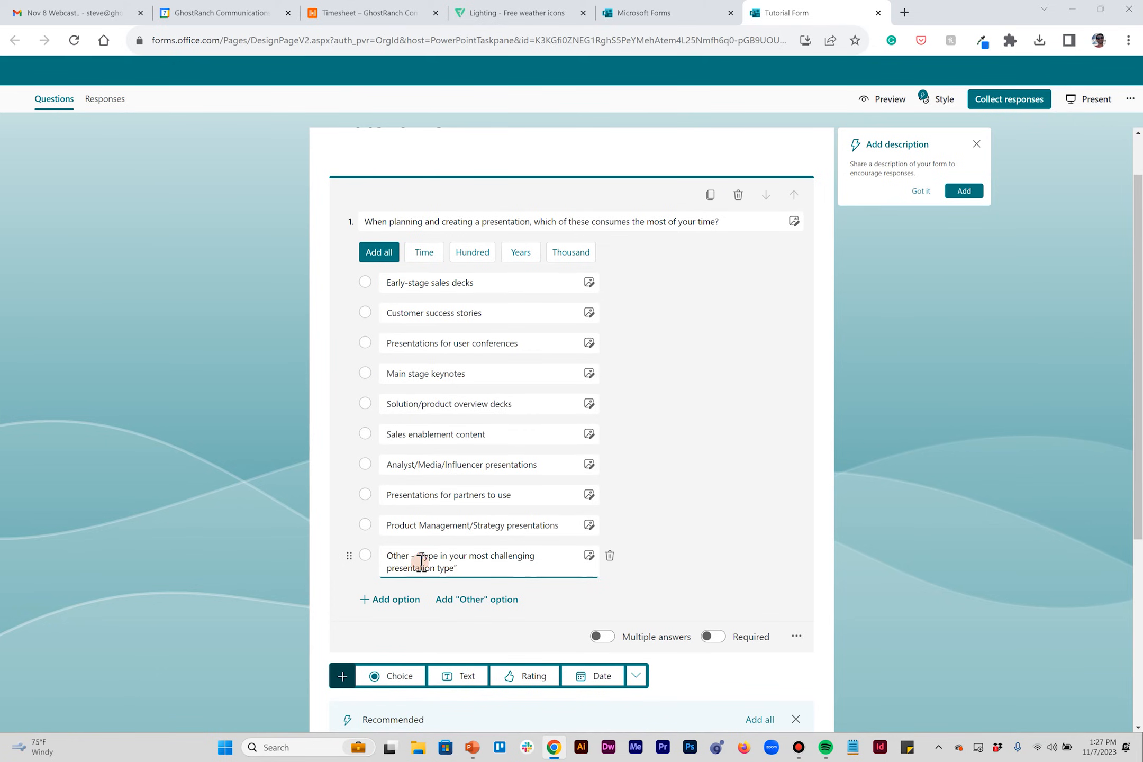
{"action": "left_click", "coordinate": [672, 587]}
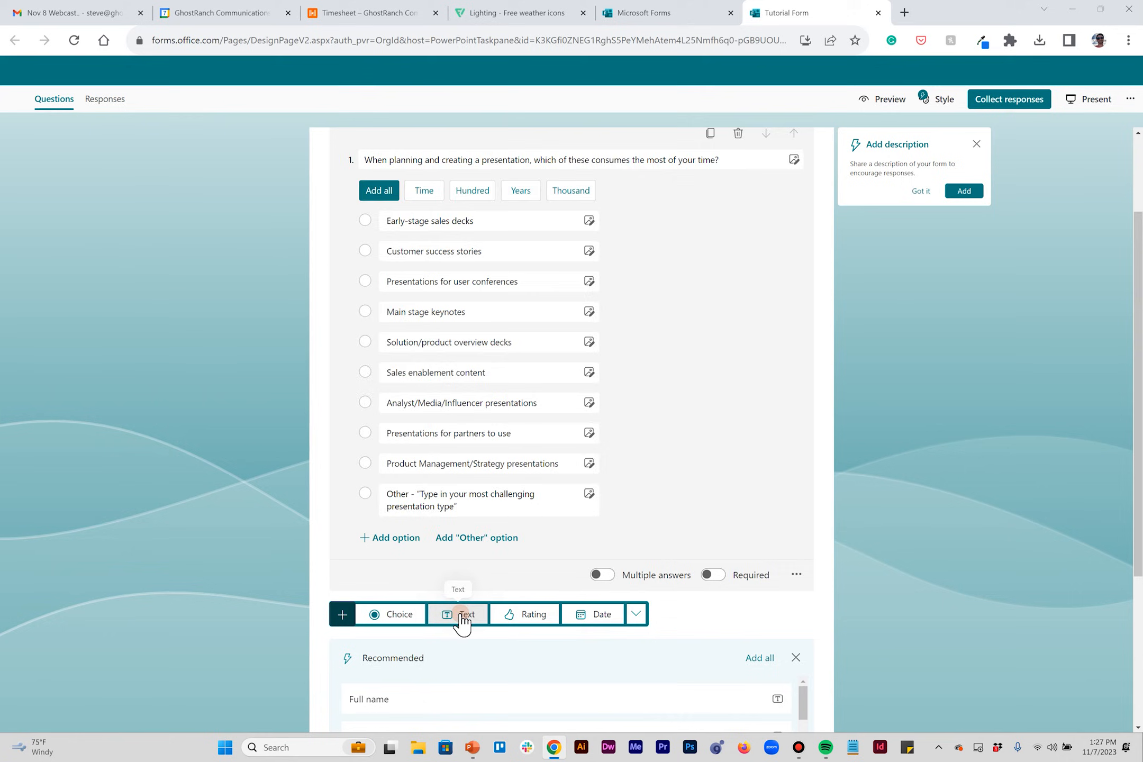
Add text question 2: 'Type in your most challenging presentation type'.
{"action": "left_click", "coordinate": [467, 614]}
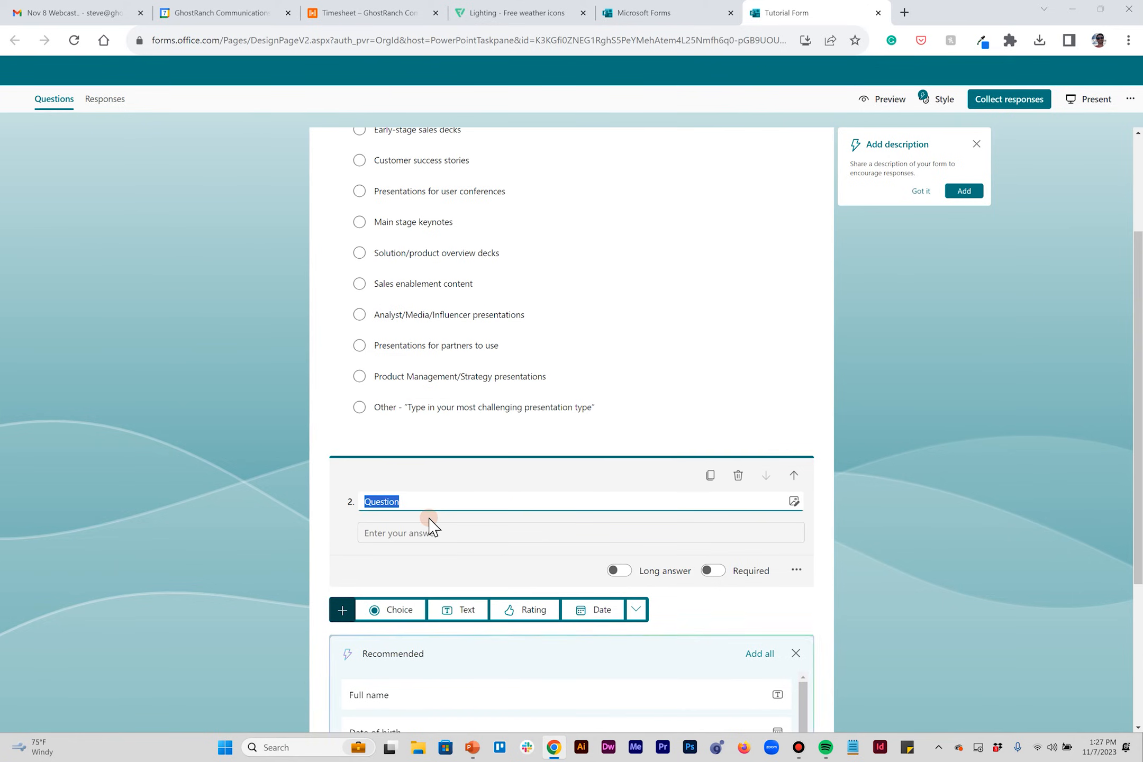
{"action": "type", "text": "Type in your most challenging presentation type"}
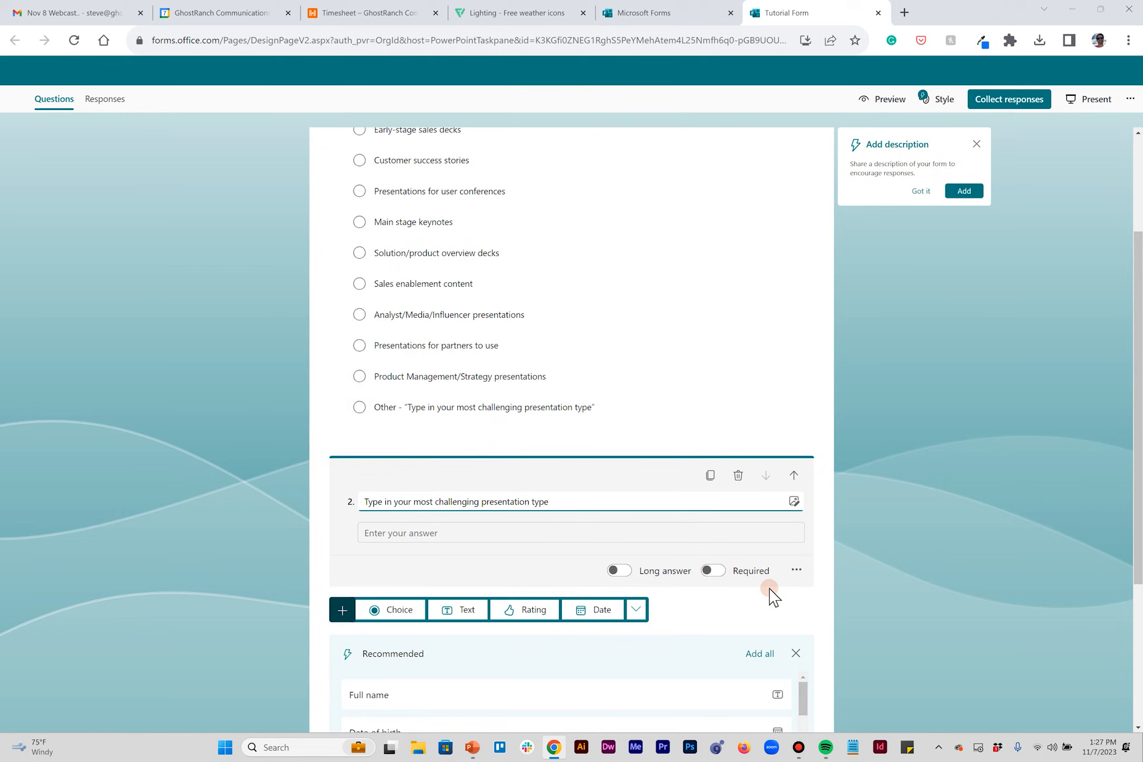
{"action": "scroll", "scroll_direction": "down", "scroll_amount": 3}
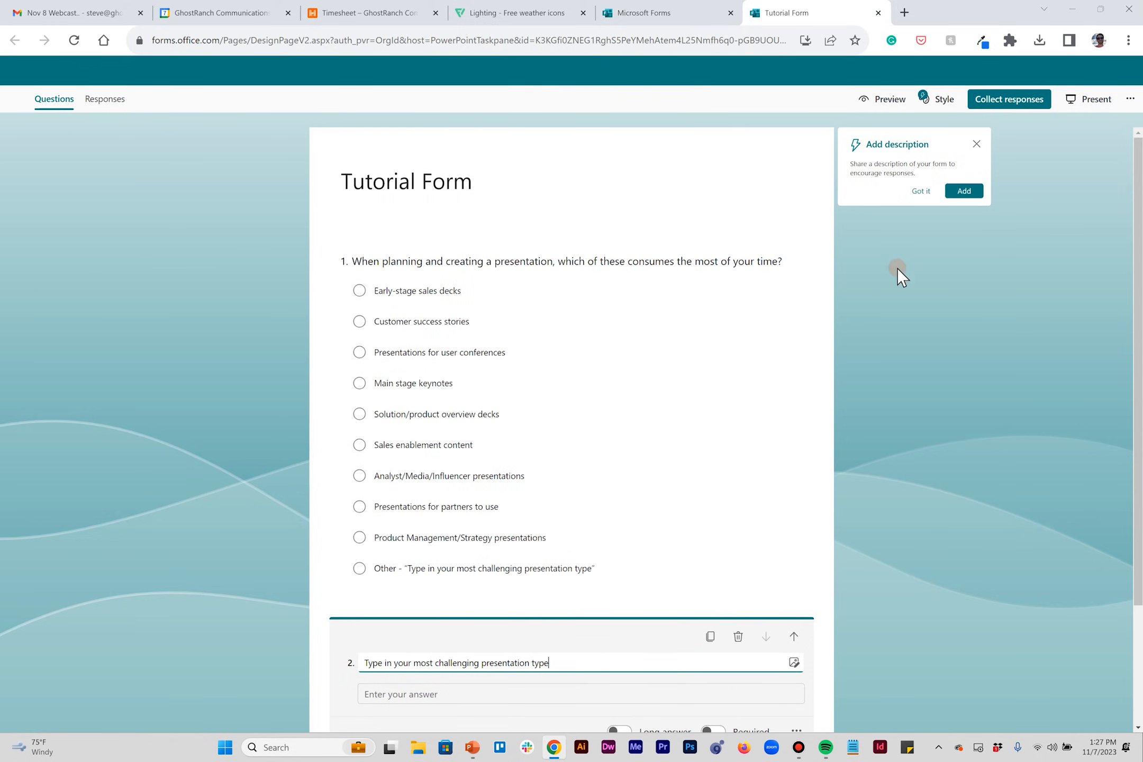
{"action": "mouse_move", "coordinate": [953, 167]}
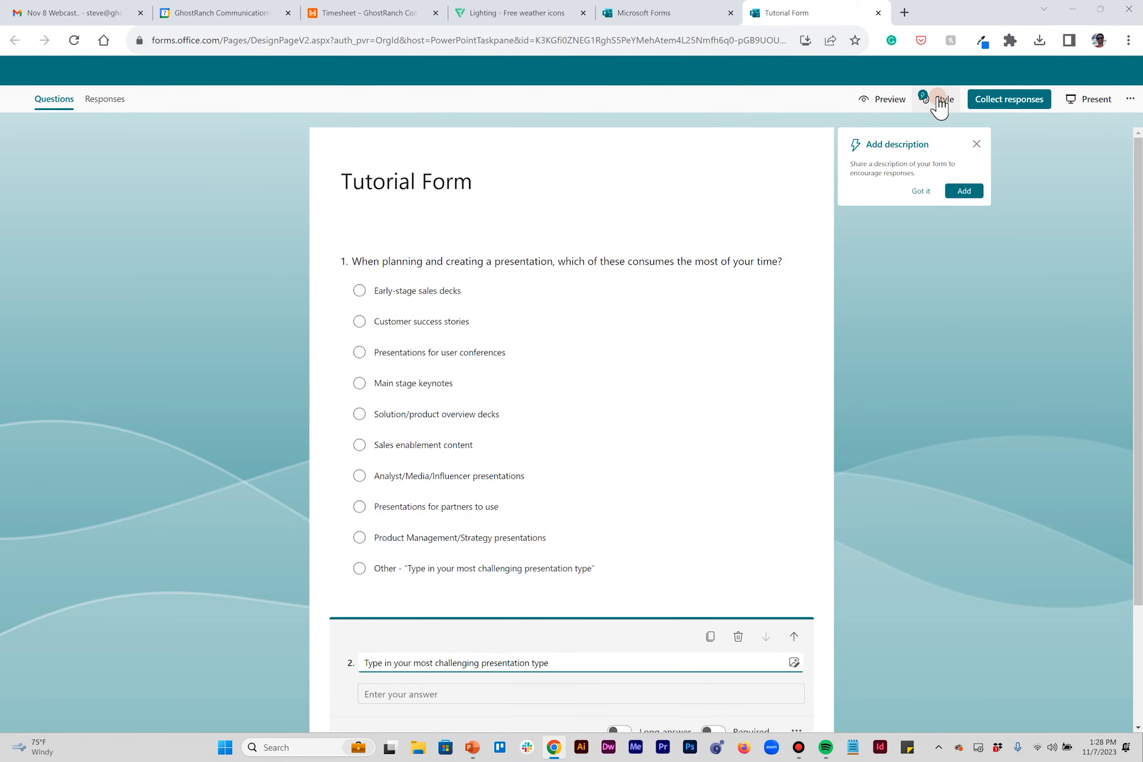
Try the laptop photo, blue, teal and orange themes on the form.
{"action": "left_click", "coordinate": [942, 99]}
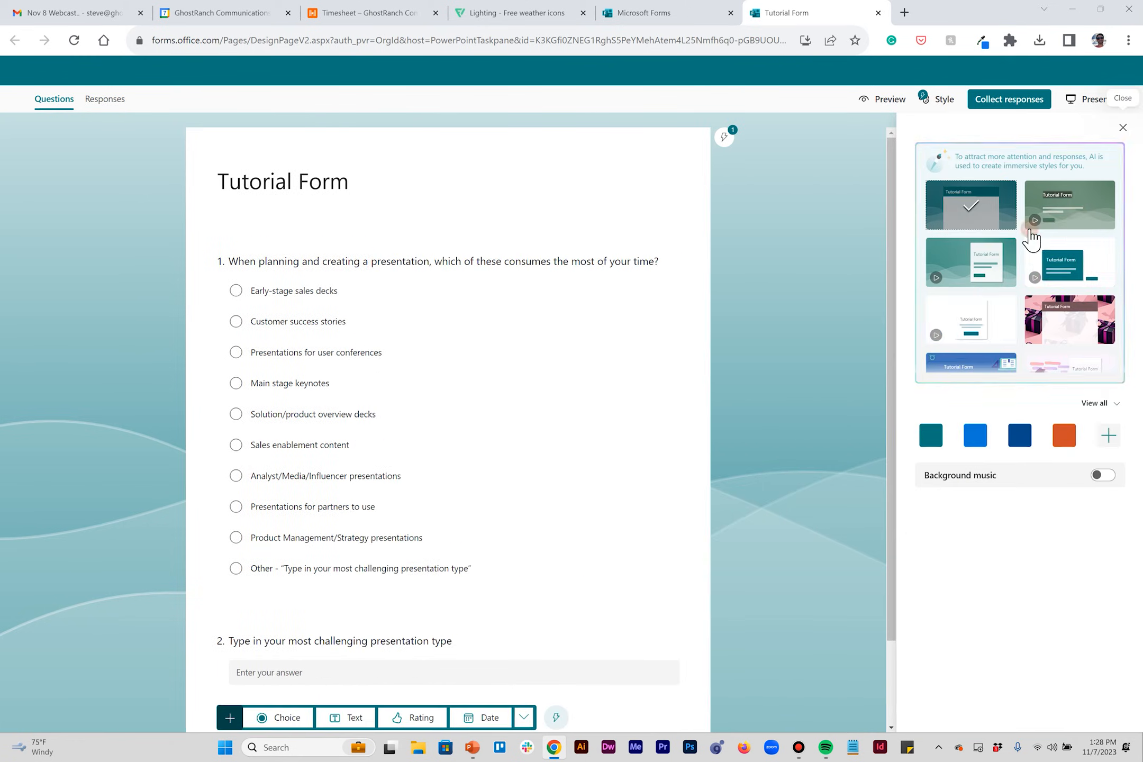
{"action": "left_click", "coordinate": [1069, 205]}
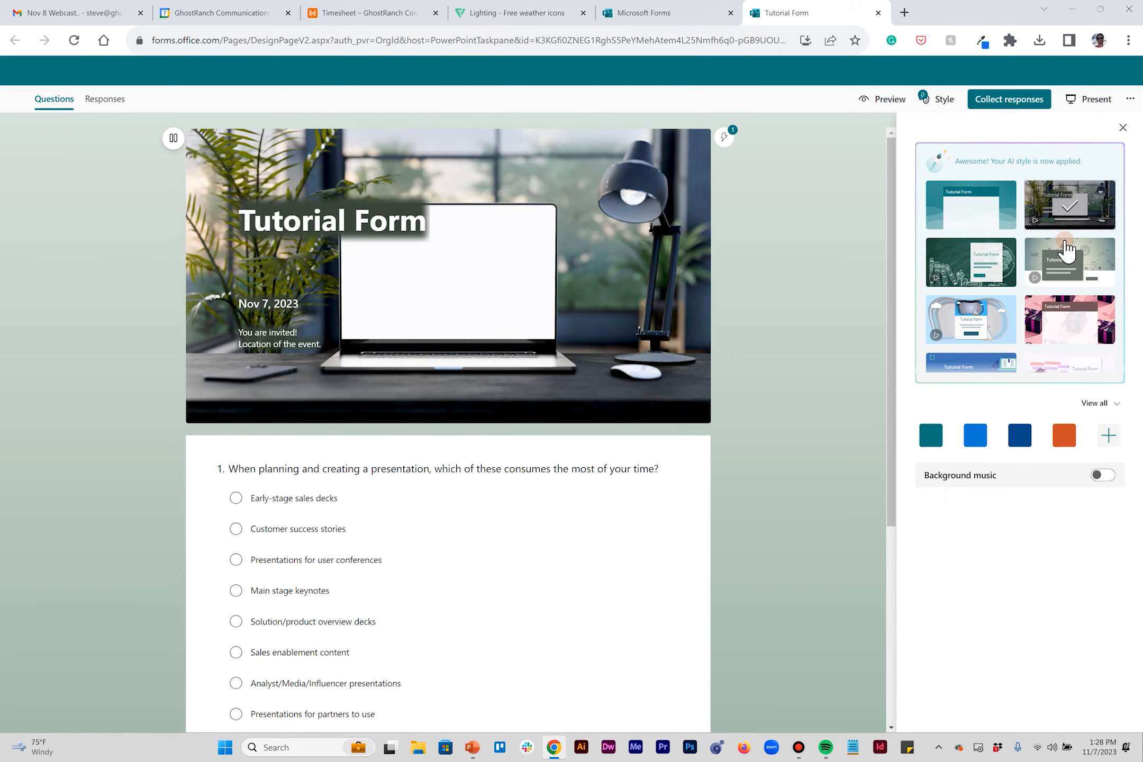
{"action": "left_click", "coordinate": [969, 320]}
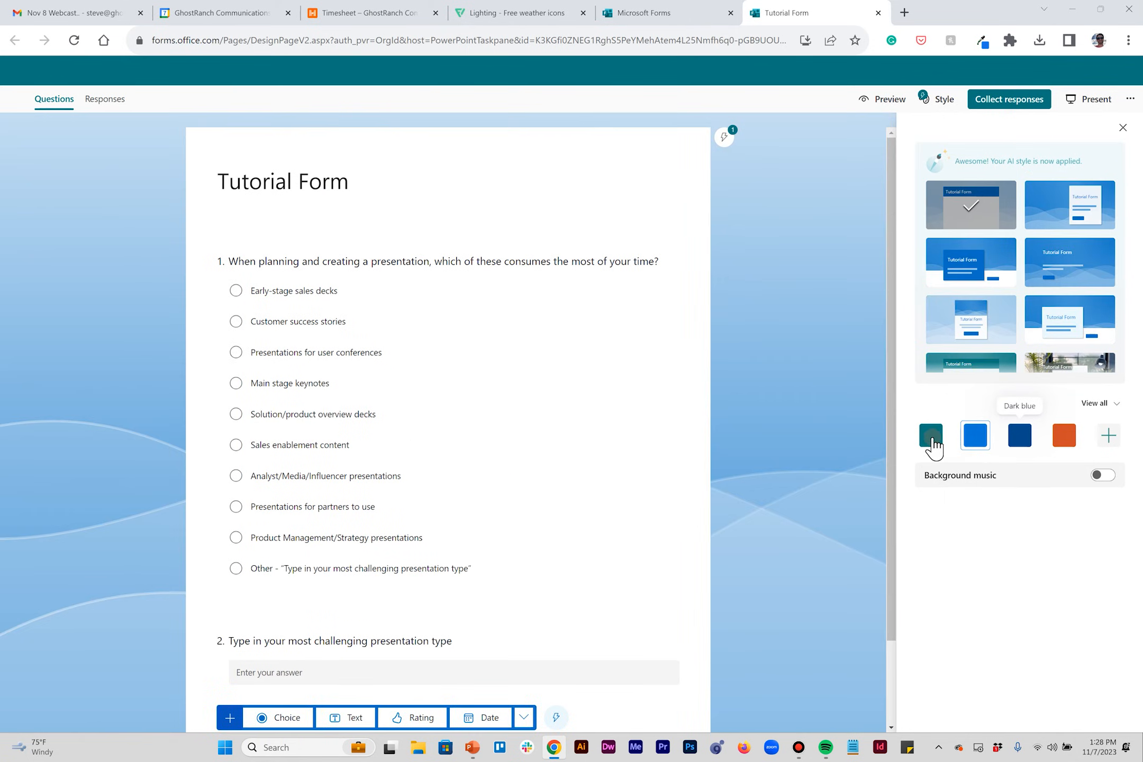
{"action": "left_click", "coordinate": [930, 436]}
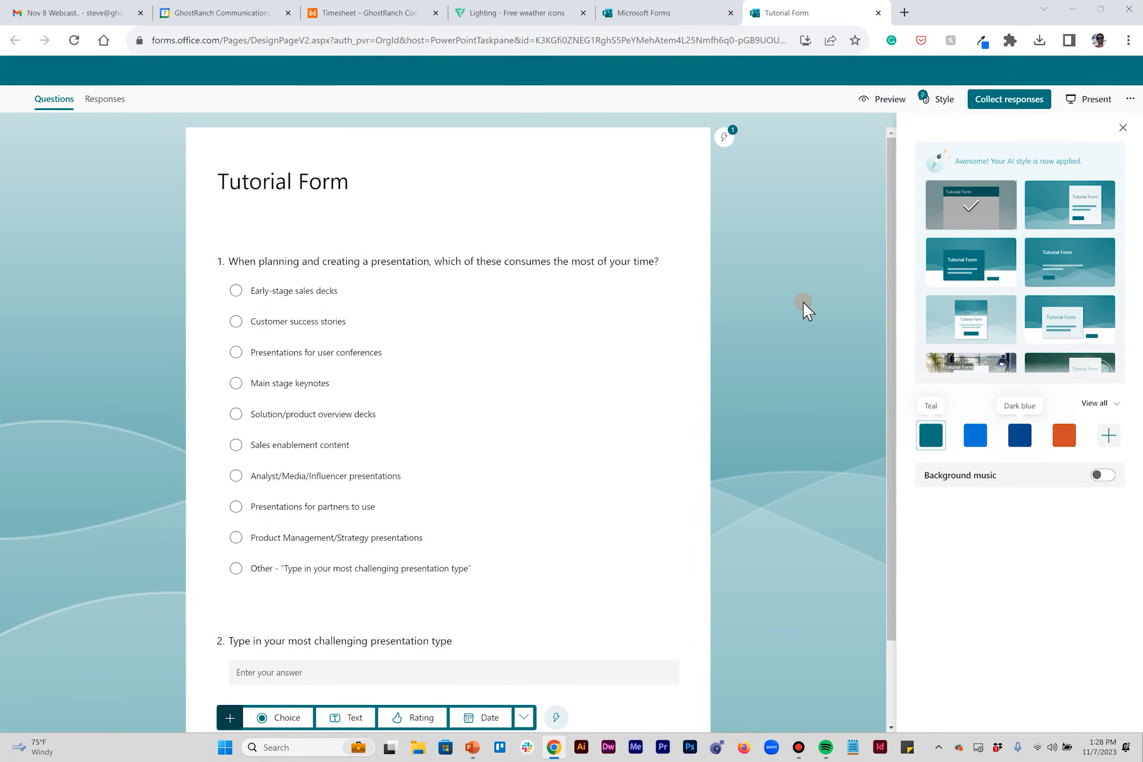
{"action": "mouse_move", "coordinate": [770, 391]}
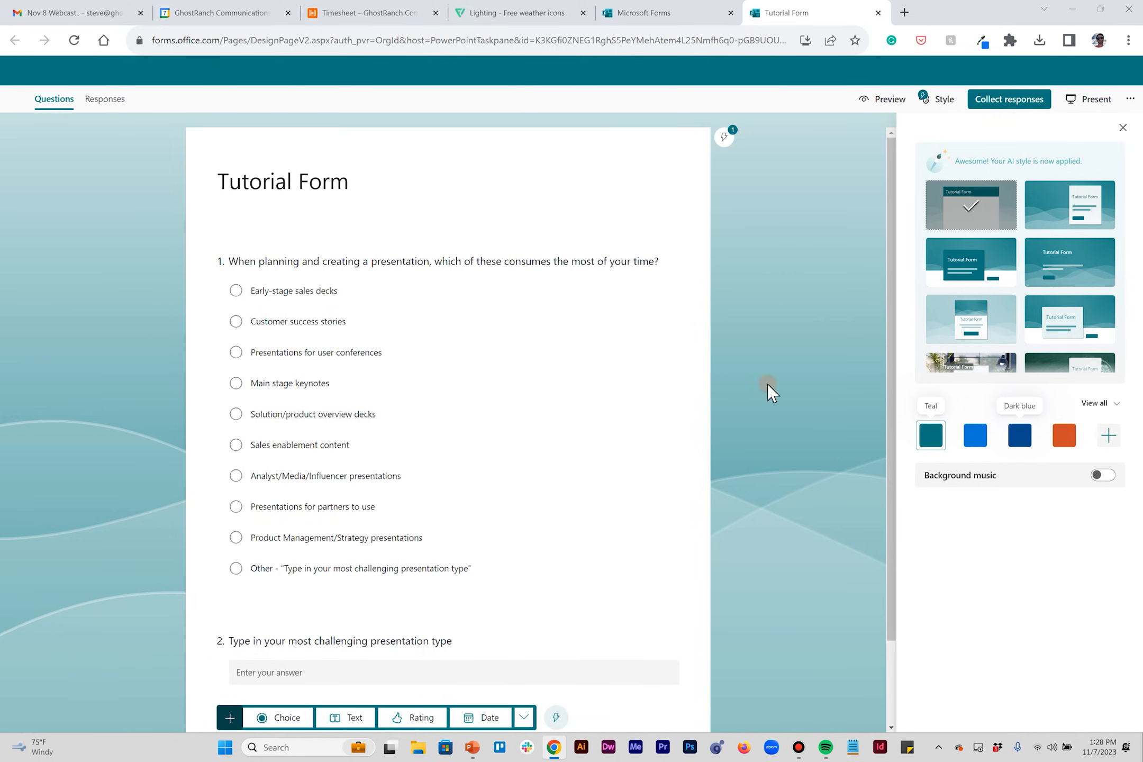
{"action": "mouse_move", "coordinate": [870, 396]}
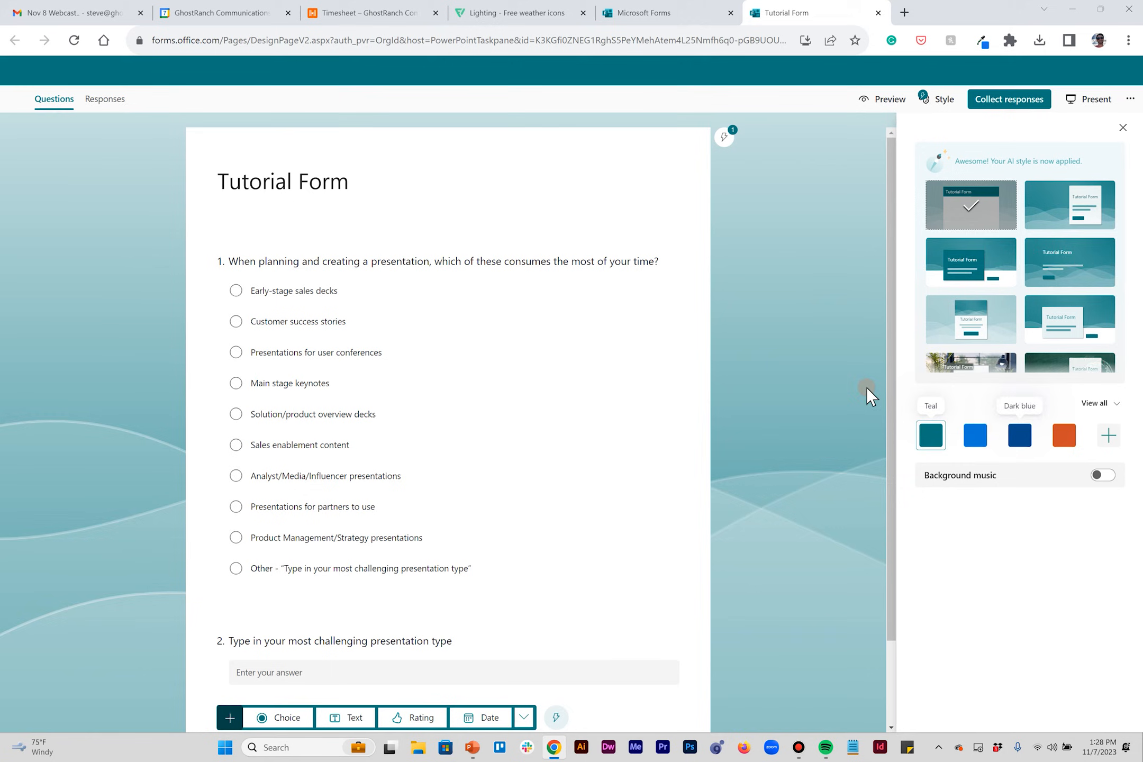
{"action": "left_click", "coordinate": [1064, 436]}
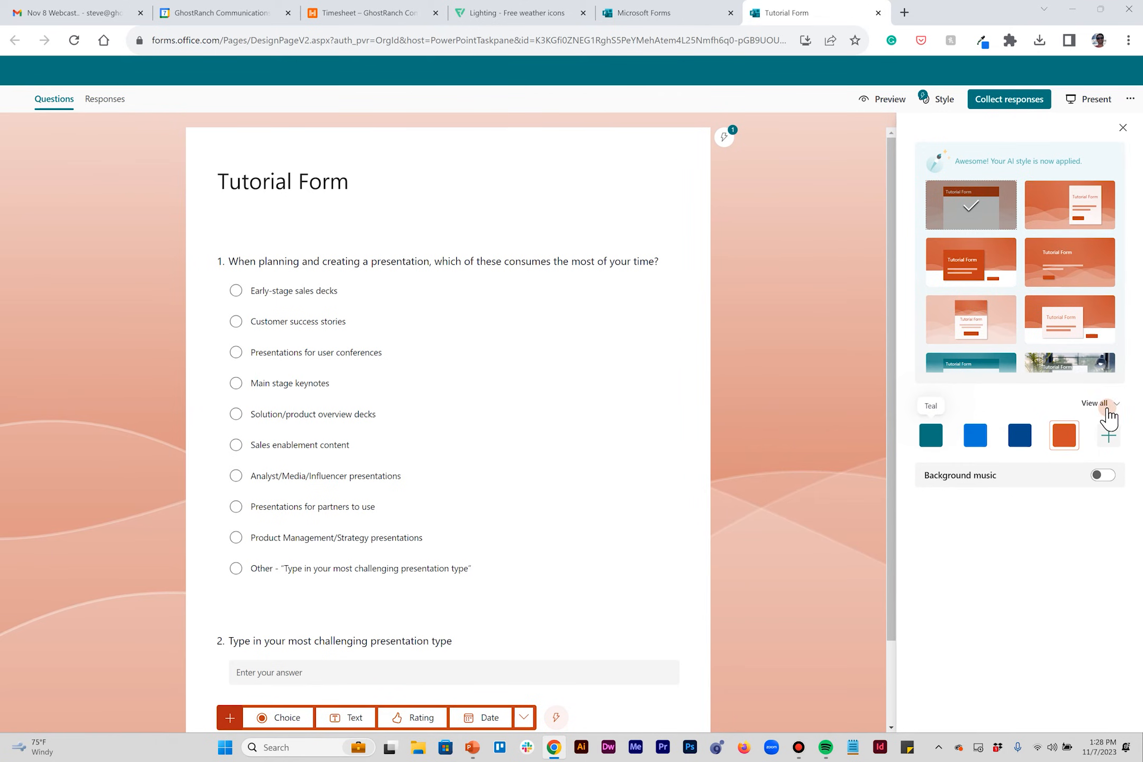
Browse all backgrounds, apply the blue-green gradient, and start a custom theme.
{"action": "left_click", "coordinate": [1095, 403]}
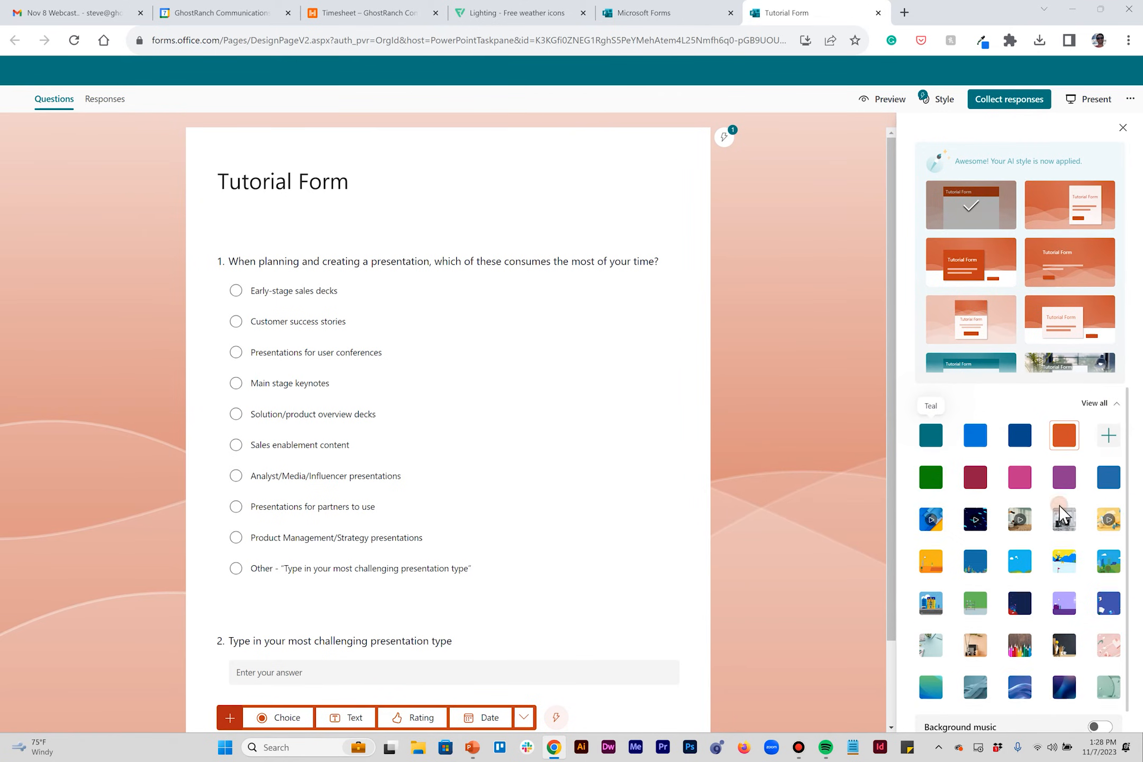
{"action": "scroll", "scroll_direction": "down", "scroll_amount": 3}
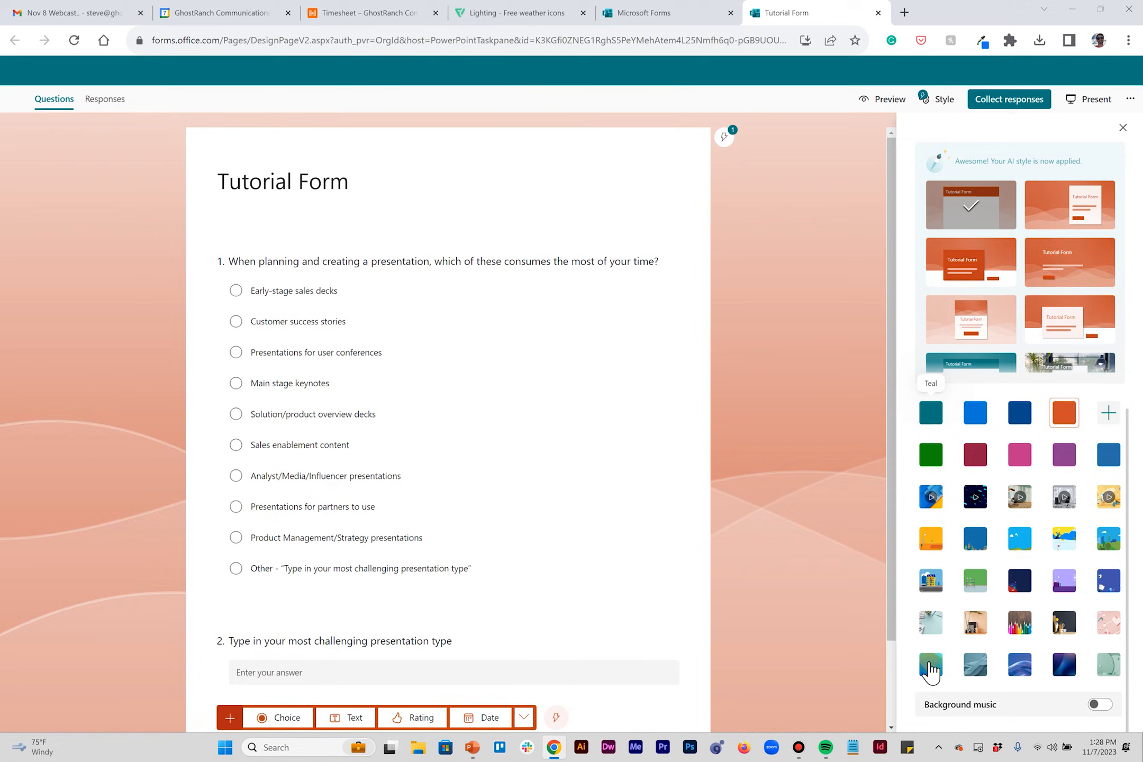
{"action": "left_click", "coordinate": [931, 664]}
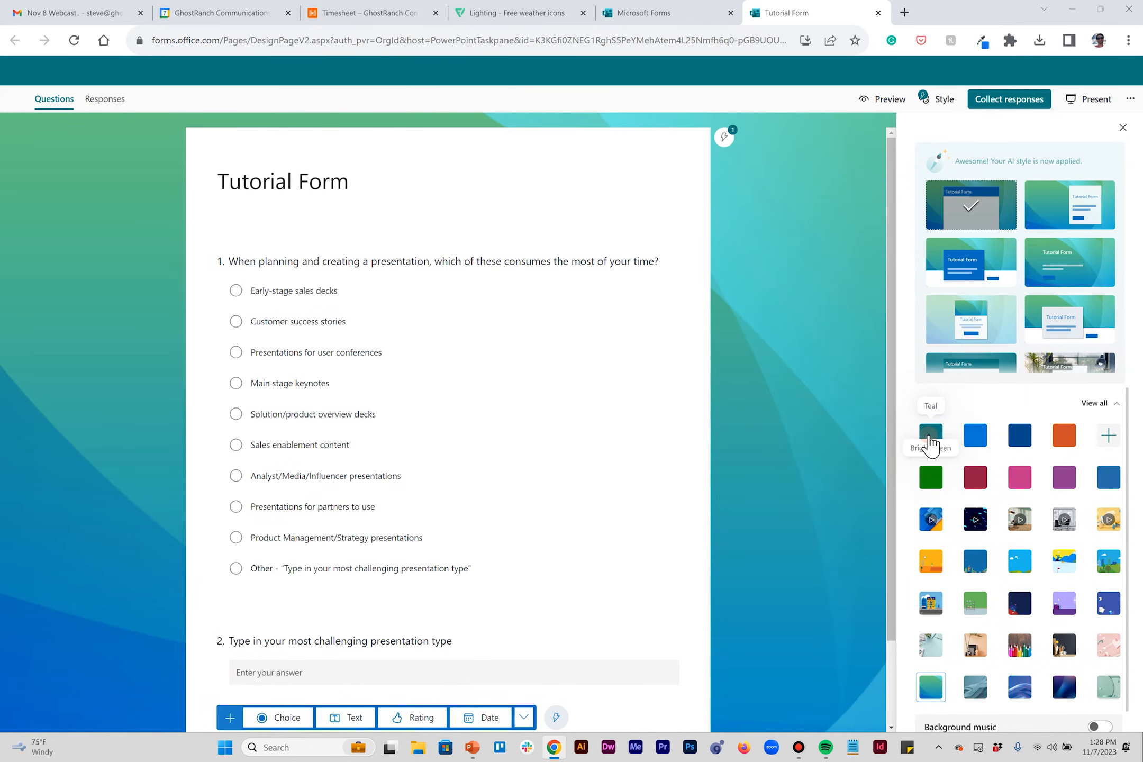
{"action": "left_click", "coordinate": [930, 435]}
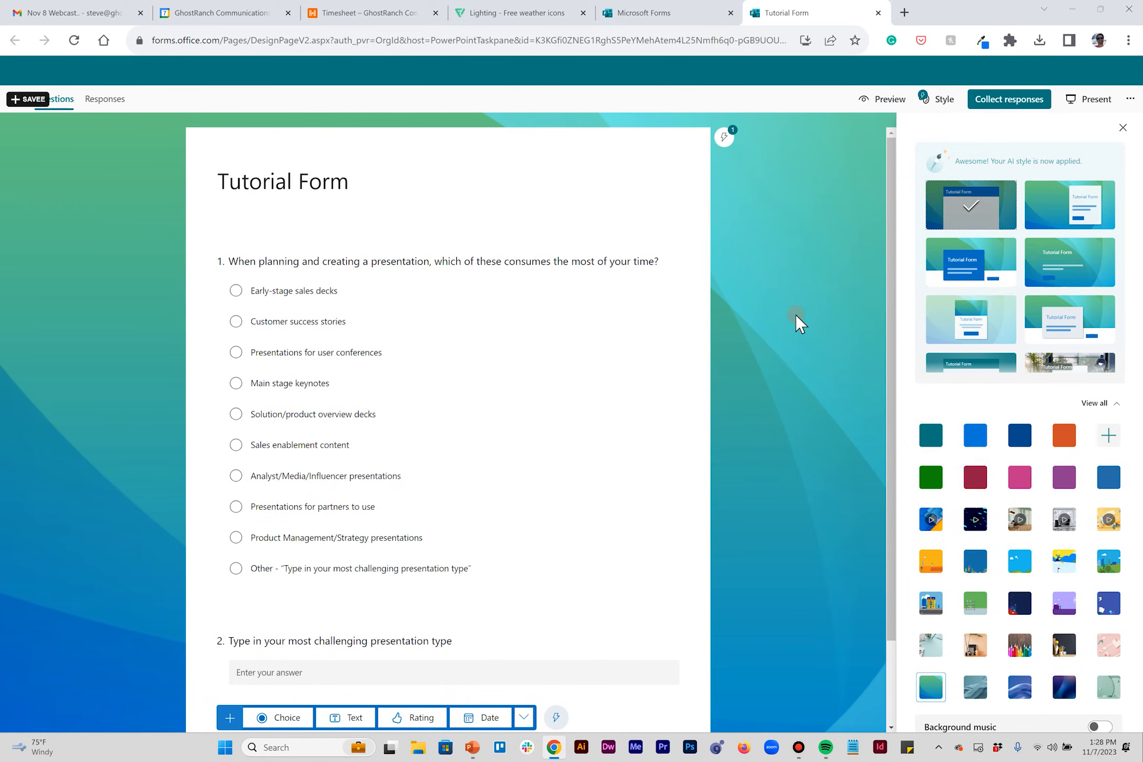
{"action": "mouse_move", "coordinate": [793, 383]}
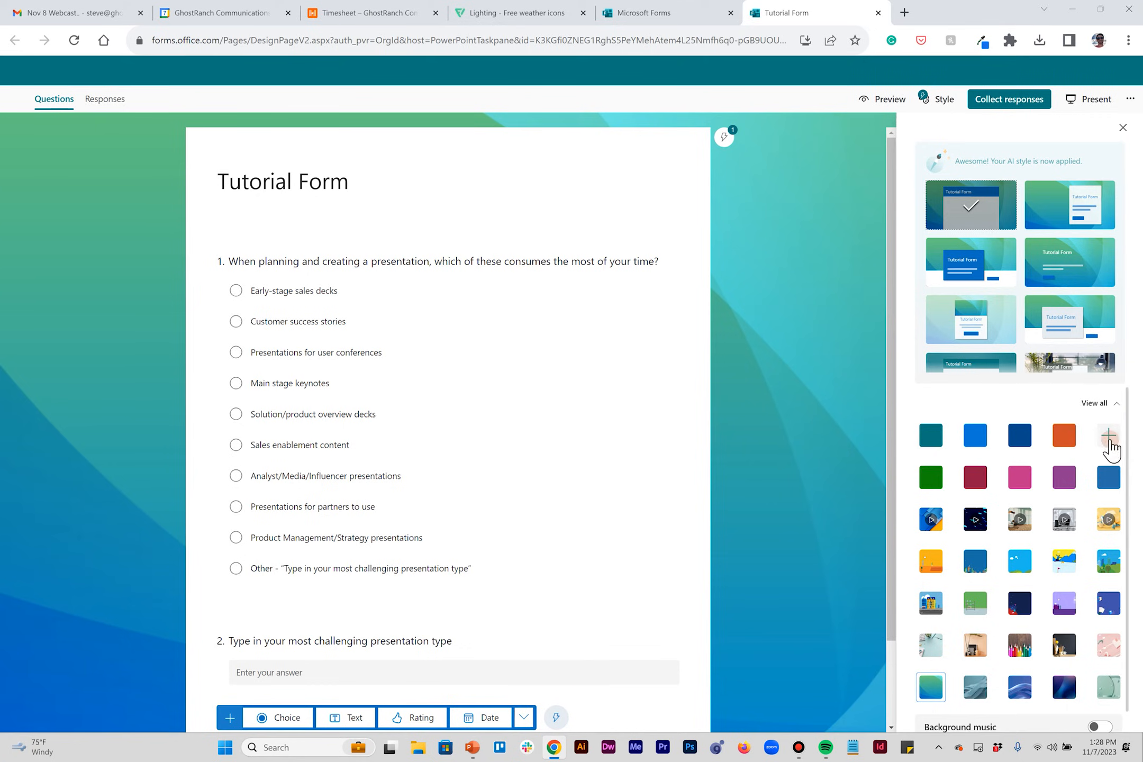
{"action": "left_click", "coordinate": [1108, 435]}
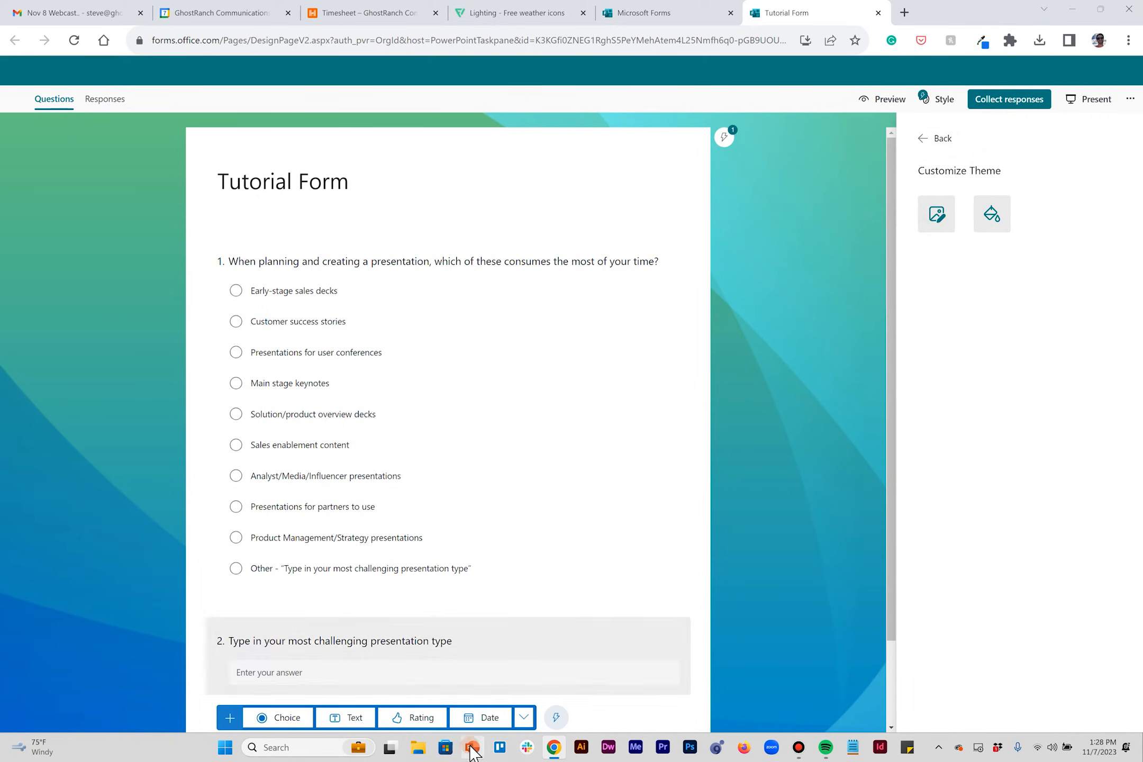
Back in the presentation, save slide 4's light-blue rectangle as a Desktop PNG.
{"action": "left_click", "coordinate": [473, 747]}
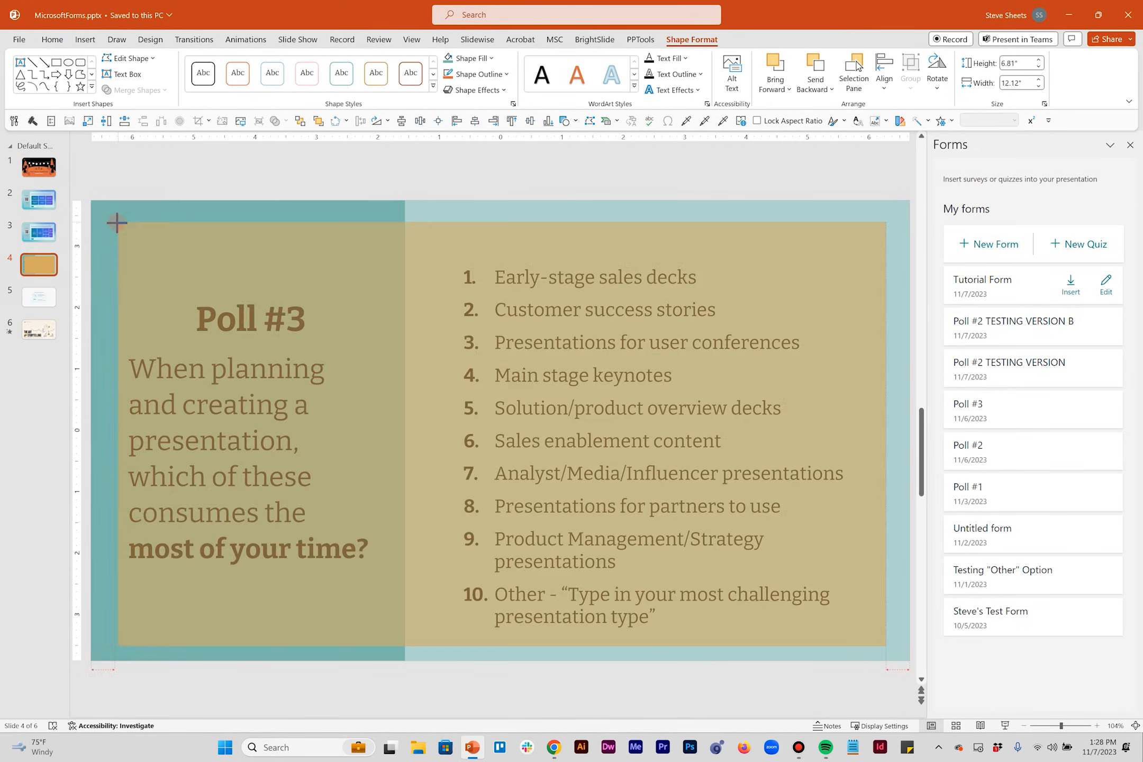
{"action": "left_click", "coordinate": [469, 57]}
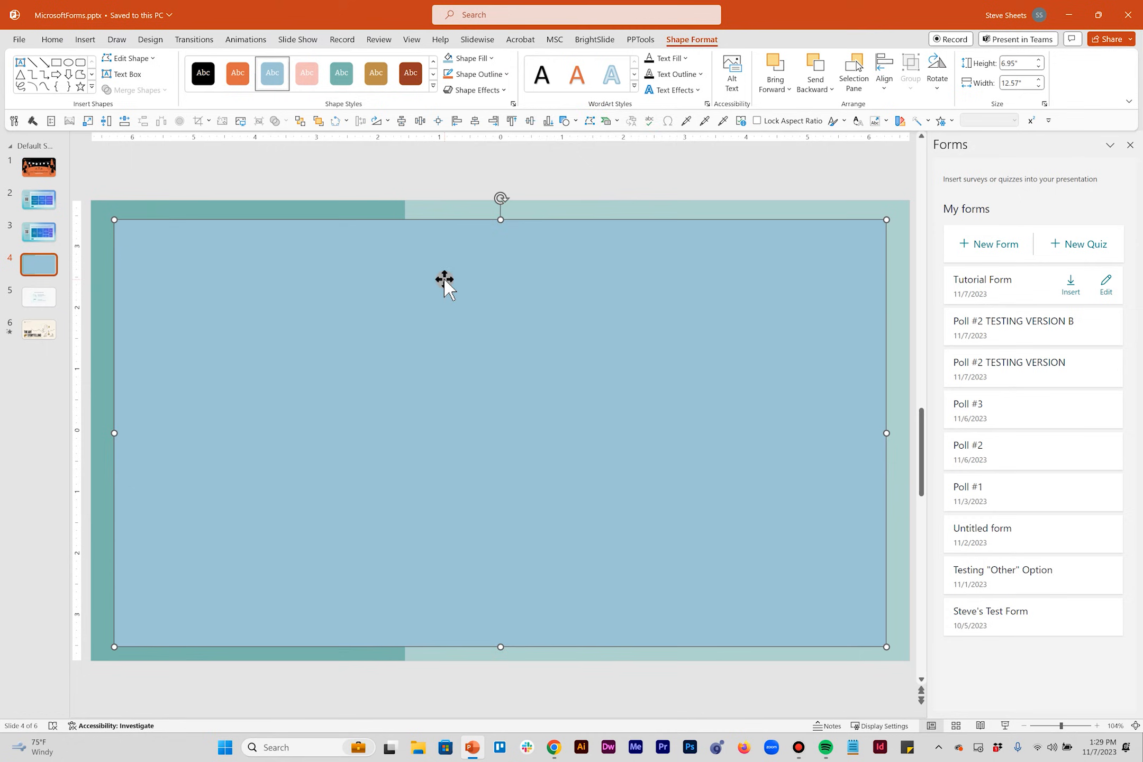
{"action": "right_click", "coordinate": [444, 284]}
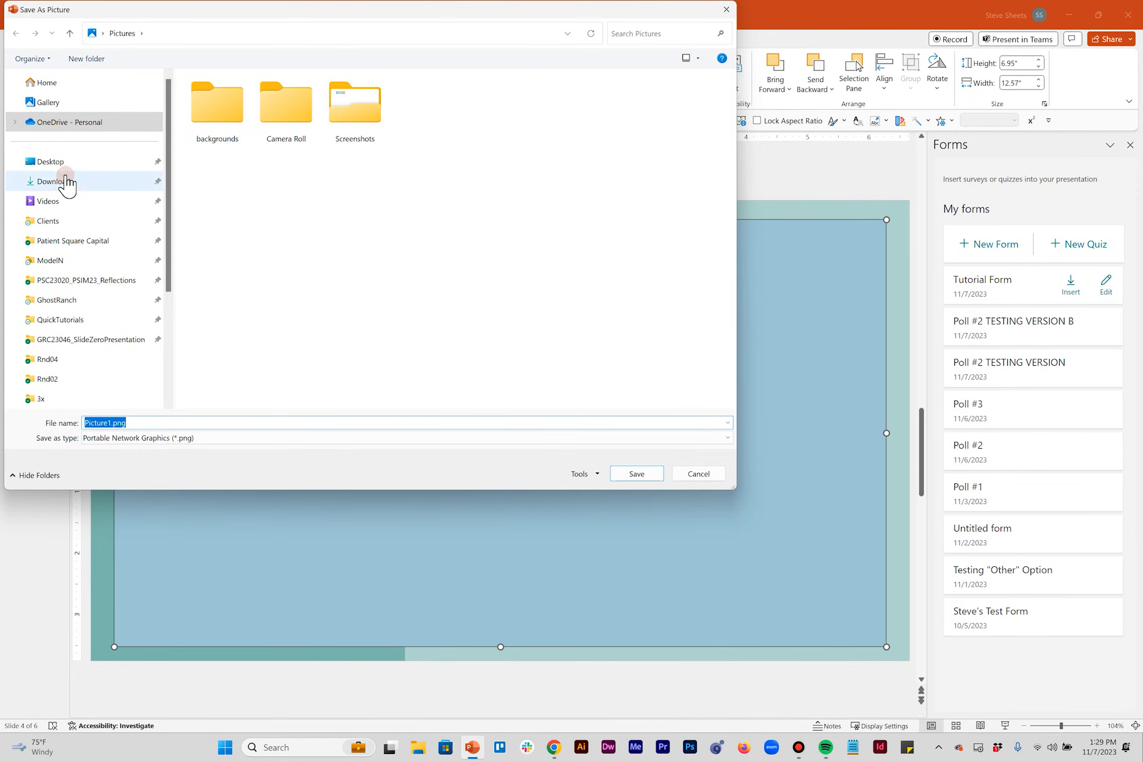
{"action": "left_click", "coordinate": [50, 161]}
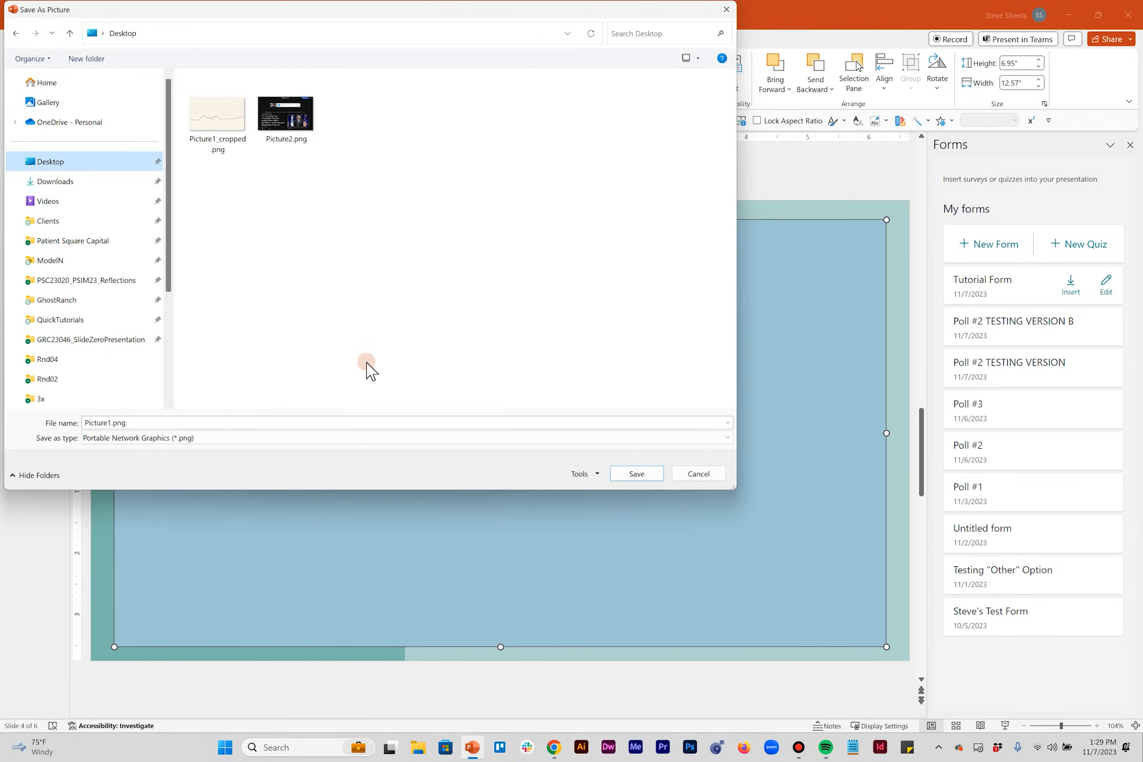
{"action": "mouse_move", "coordinate": [635, 474]}
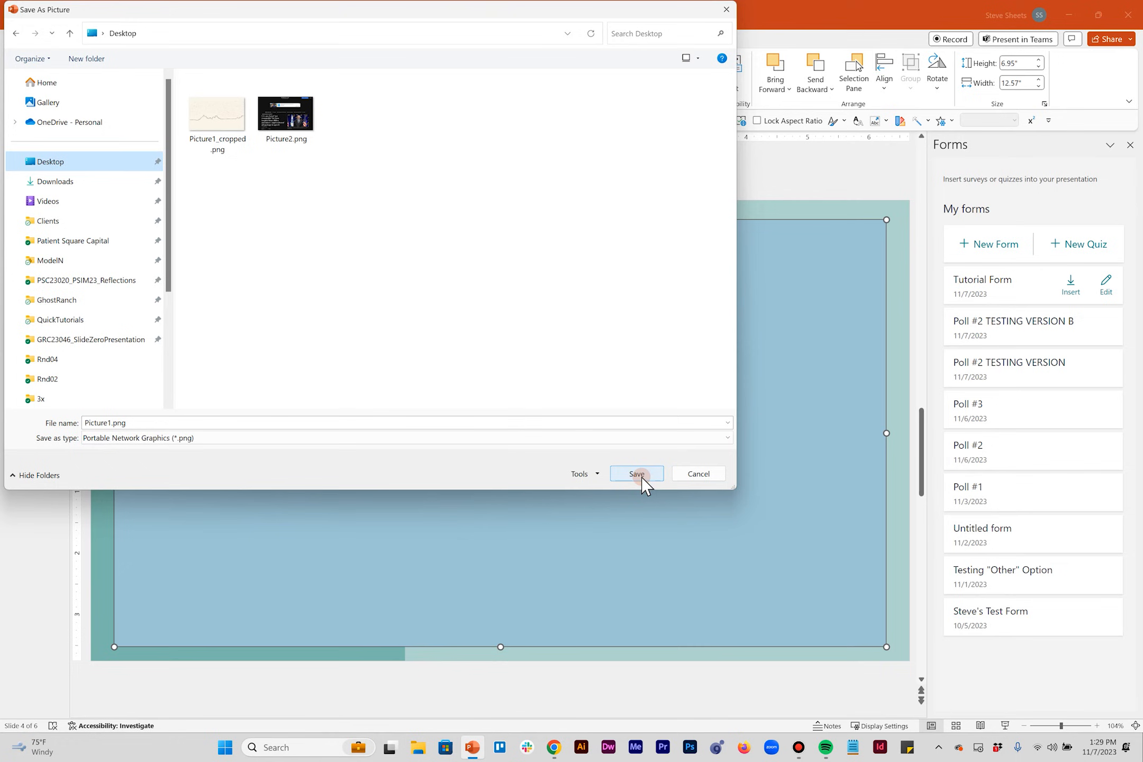
{"action": "left_click", "coordinate": [635, 473]}
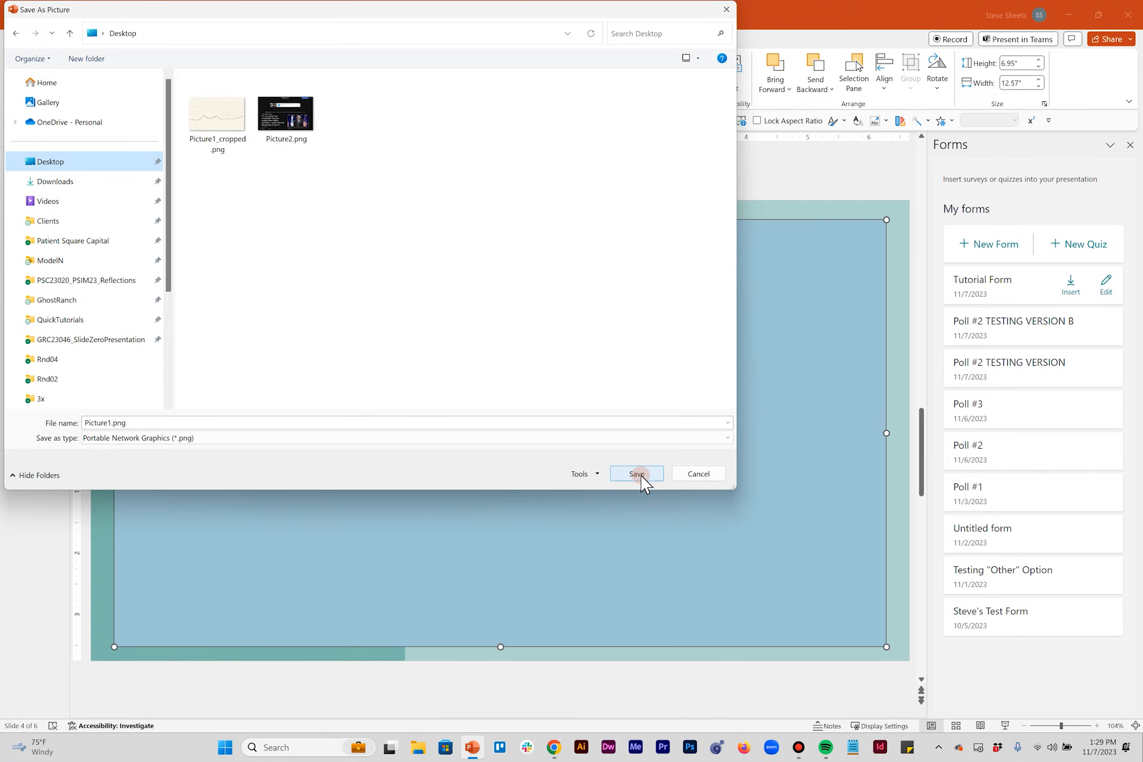
{"action": "left_click", "coordinate": [636, 473]}
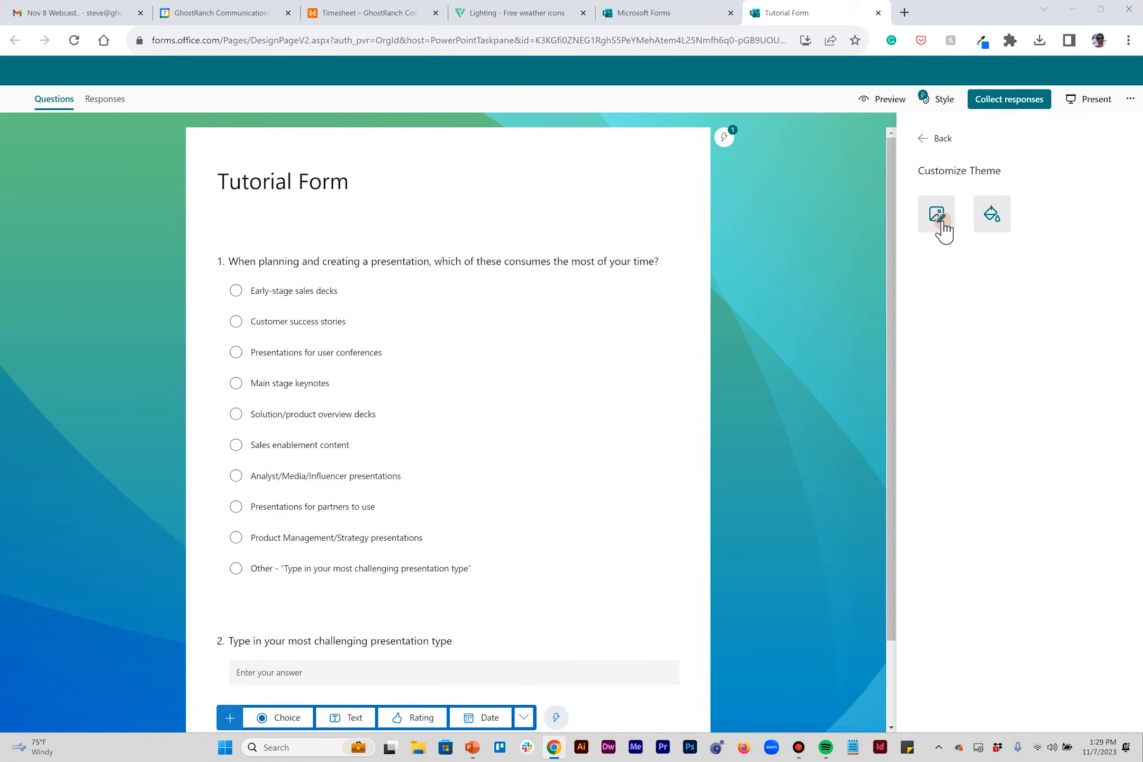
Upload the saved light-blue picture as the form background, check colour #566c75, and return to PowerPoint.
{"action": "left_click", "coordinate": [937, 214]}
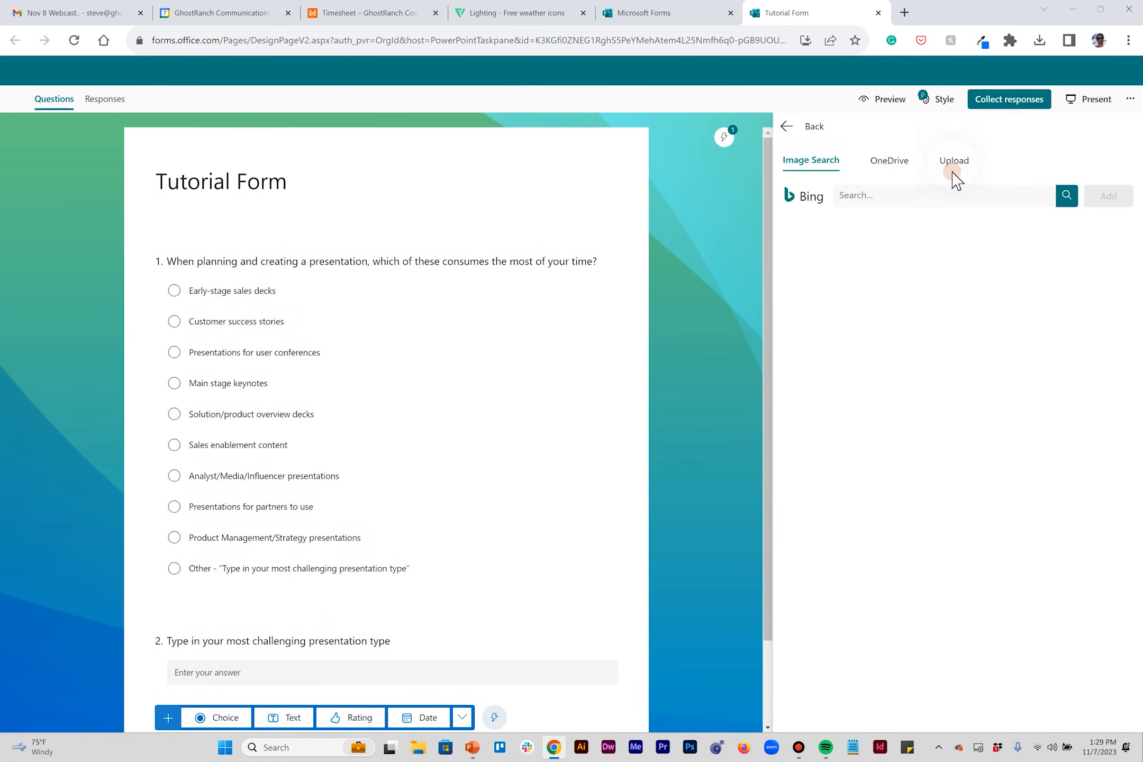
{"action": "left_click", "coordinate": [953, 160]}
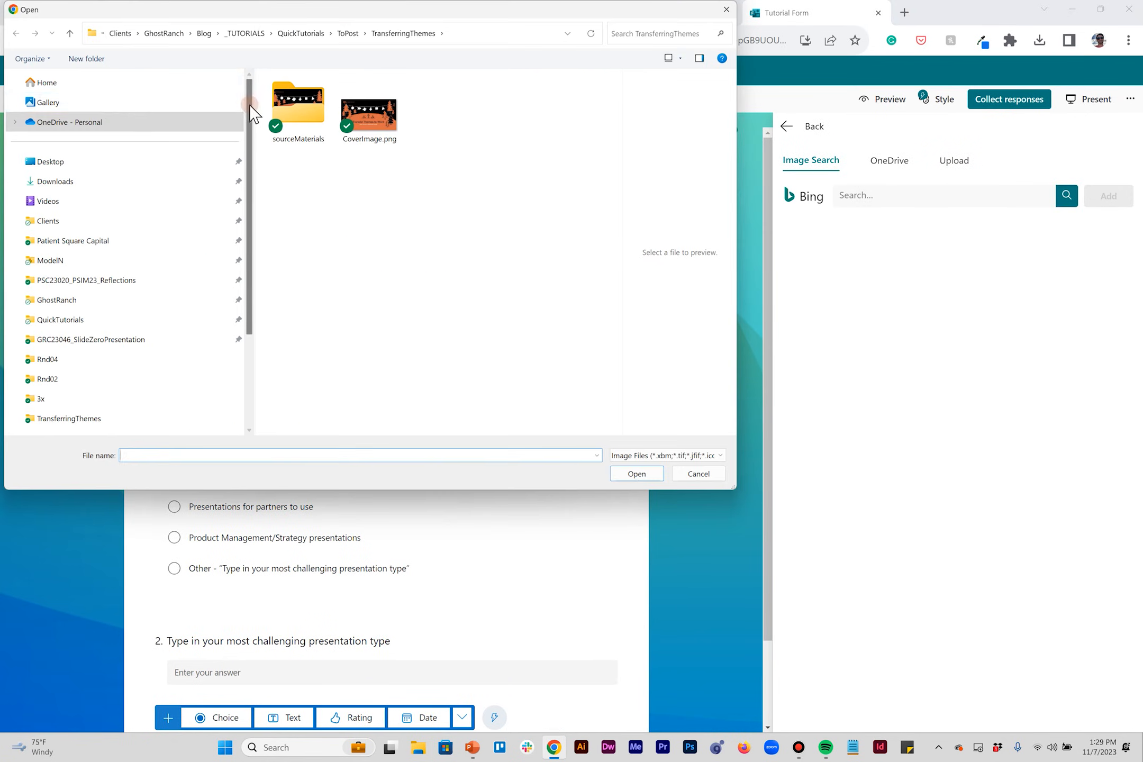
{"action": "left_click", "coordinate": [49, 162]}
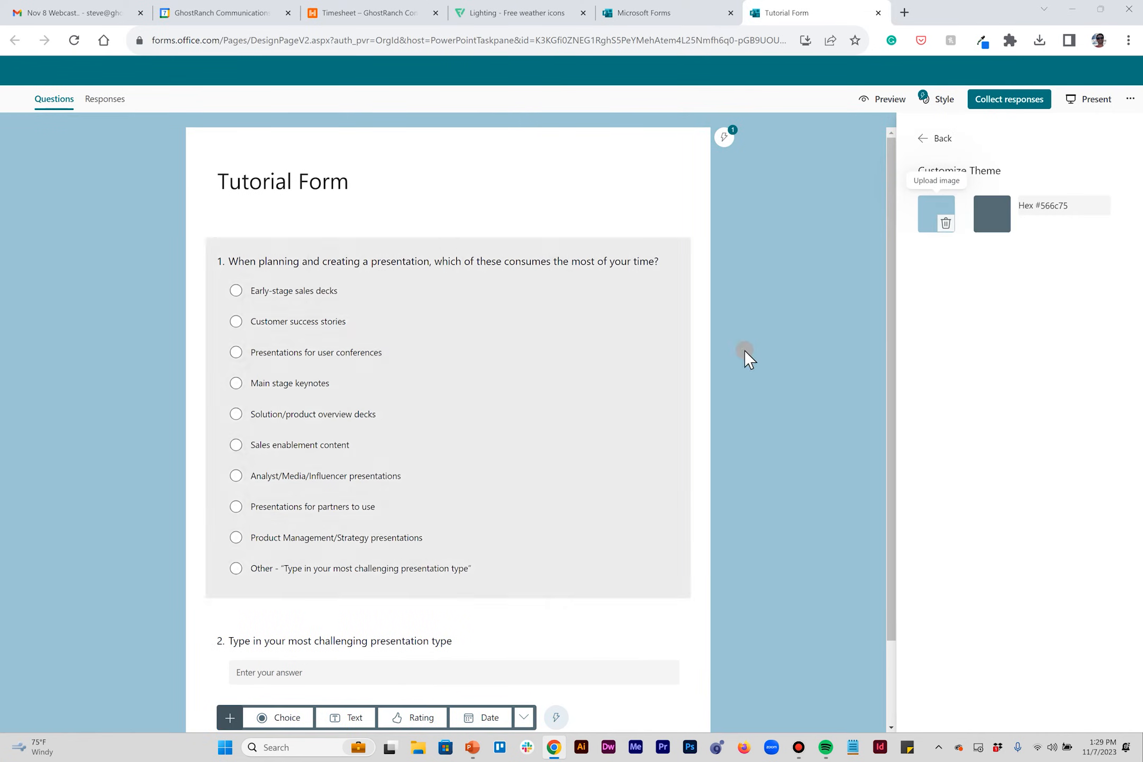
{"action": "left_click", "coordinate": [1057, 205]}
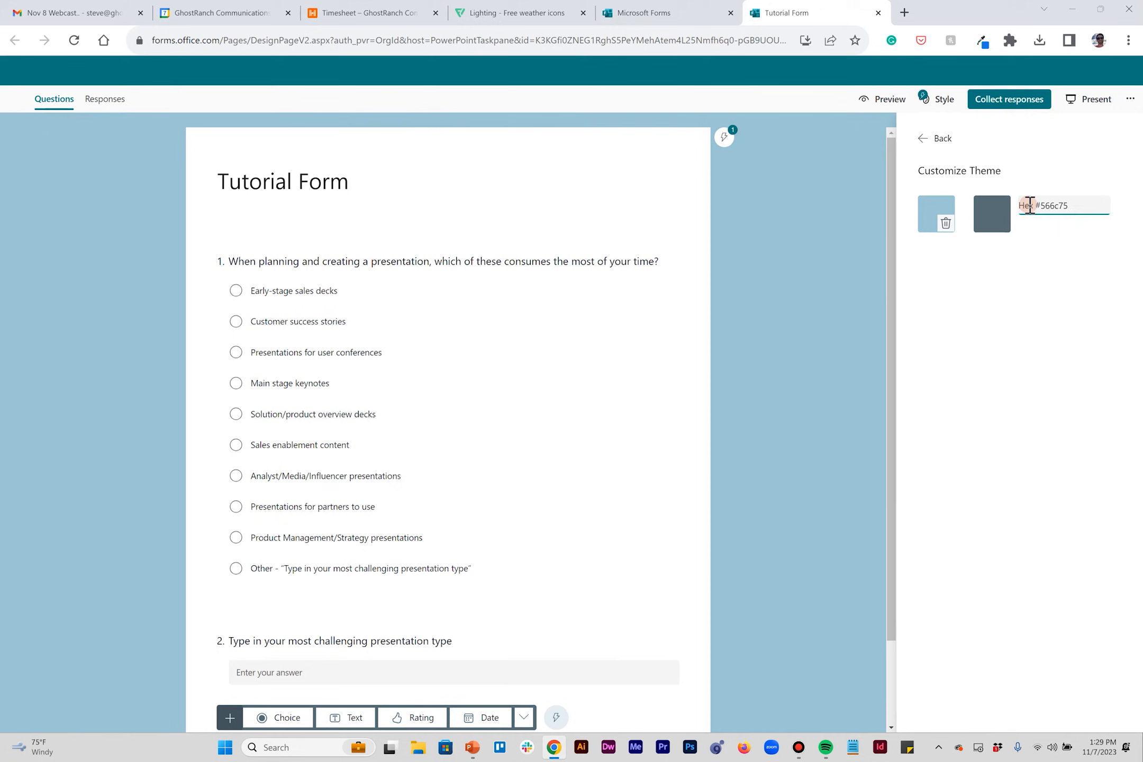
{"action": "left_click", "coordinate": [991, 214]}
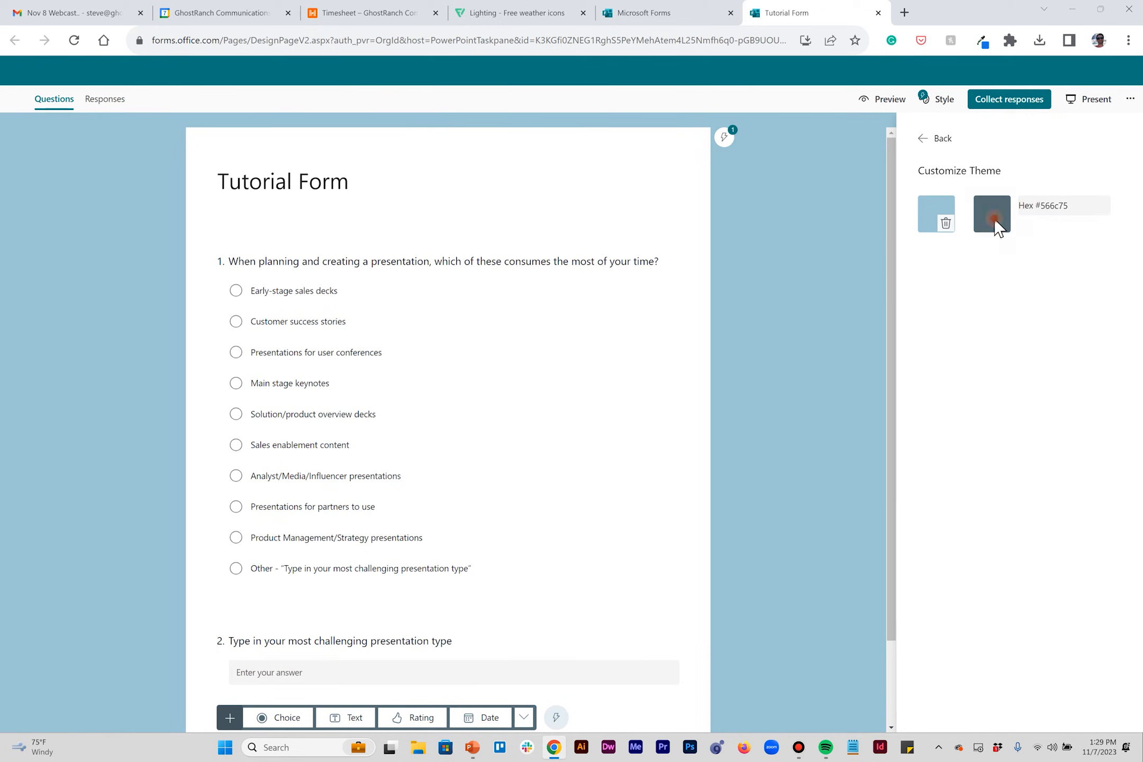
{"action": "left_click", "coordinate": [1058, 205]}
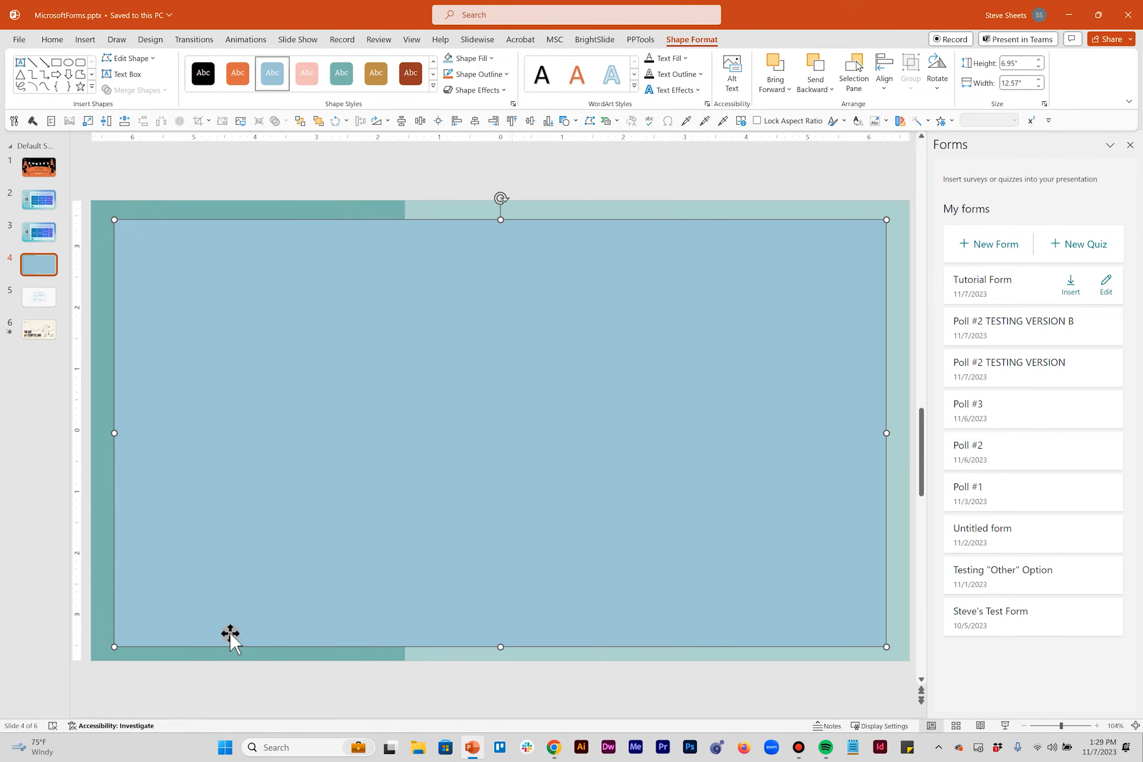
Fill slide 4's large rectangle with Sky Blue, Accent 2, Darker 25% and read its hex code.
{"action": "left_click", "coordinate": [469, 58]}
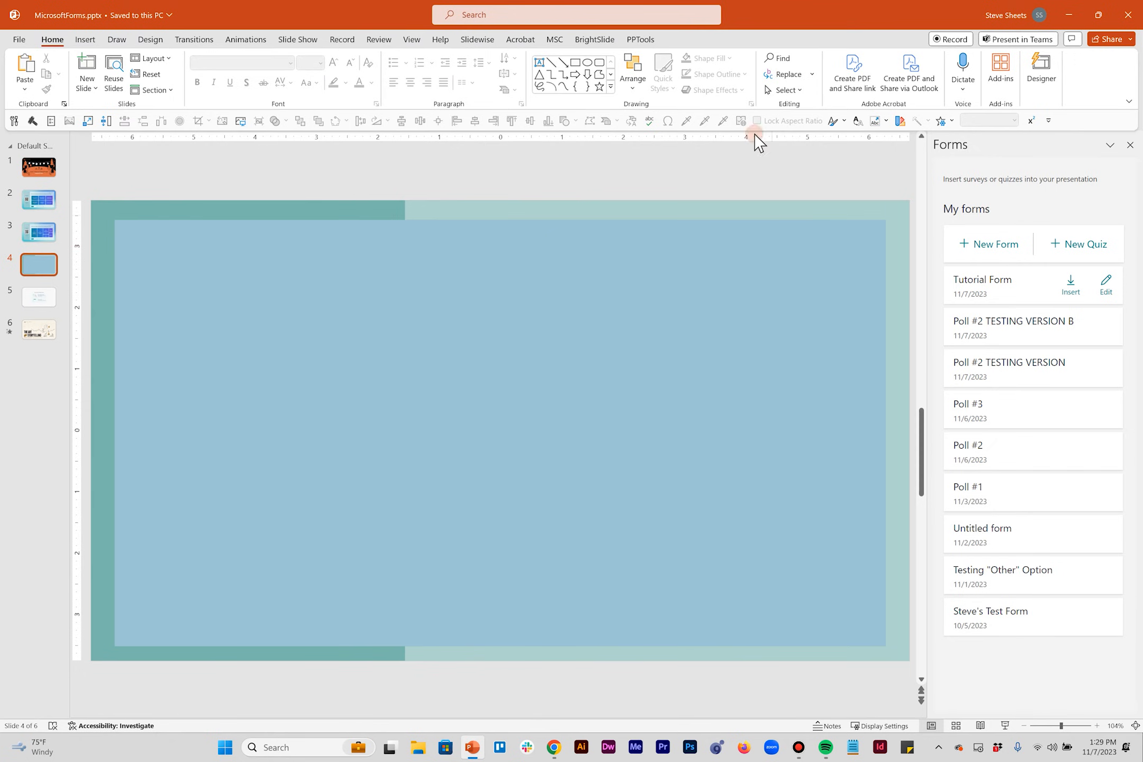
{"action": "mouse_move", "coordinate": [626, 251]}
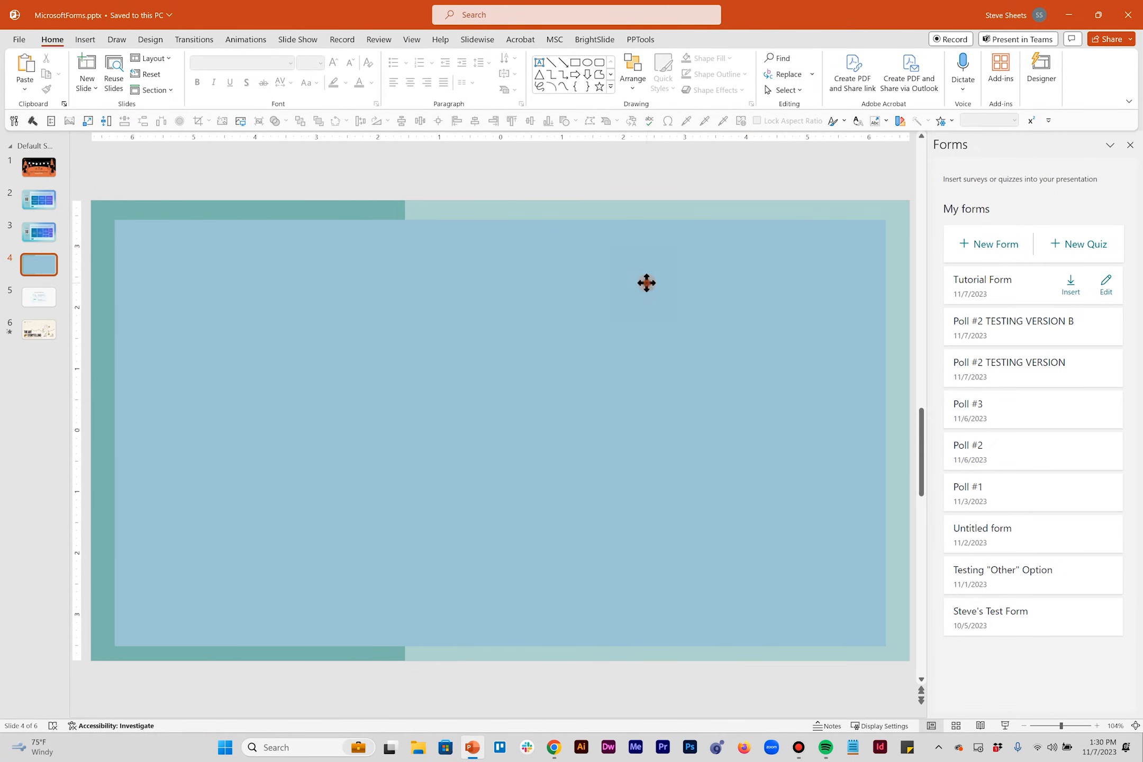
{"action": "left_click", "coordinate": [704, 58]}
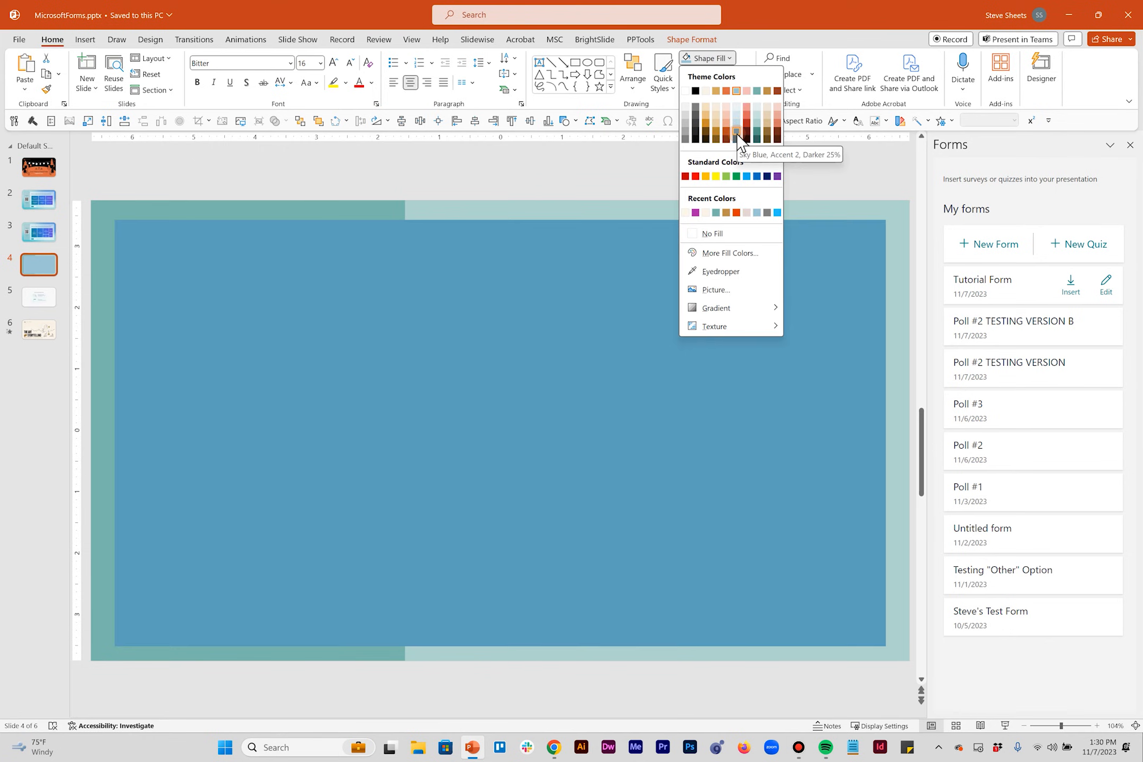
{"action": "mouse_move", "coordinate": [738, 138]}
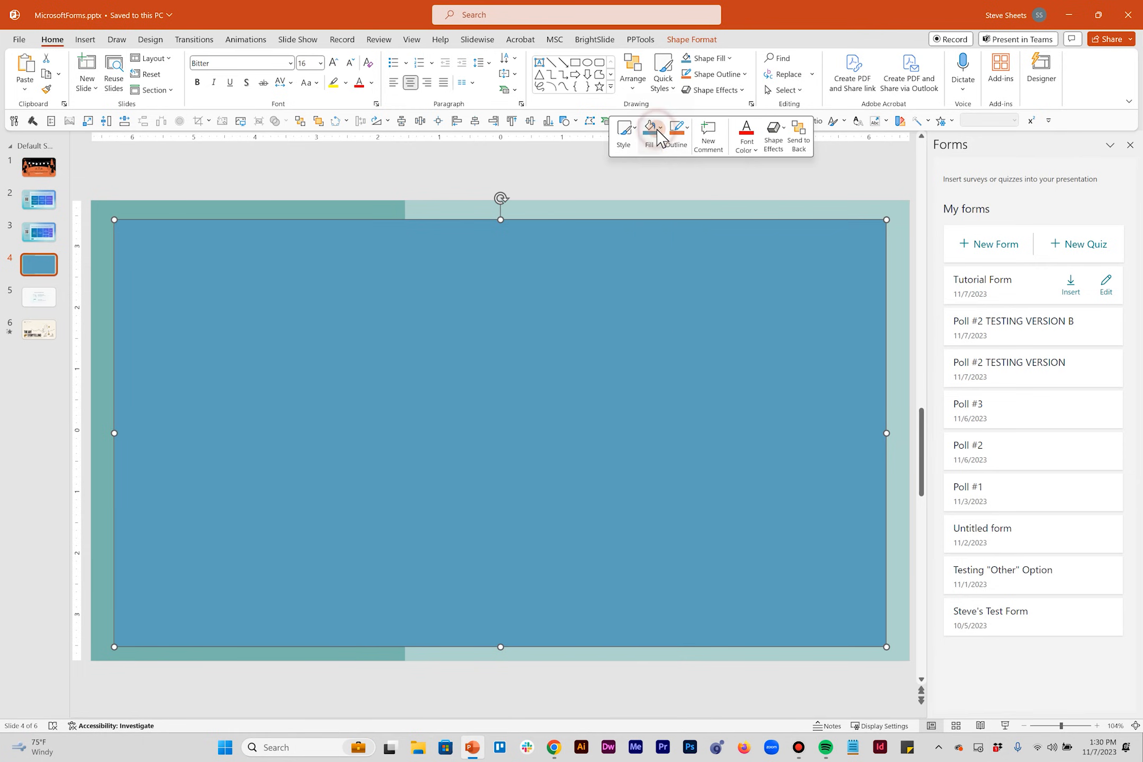
{"action": "left_click", "coordinate": [657, 129]}
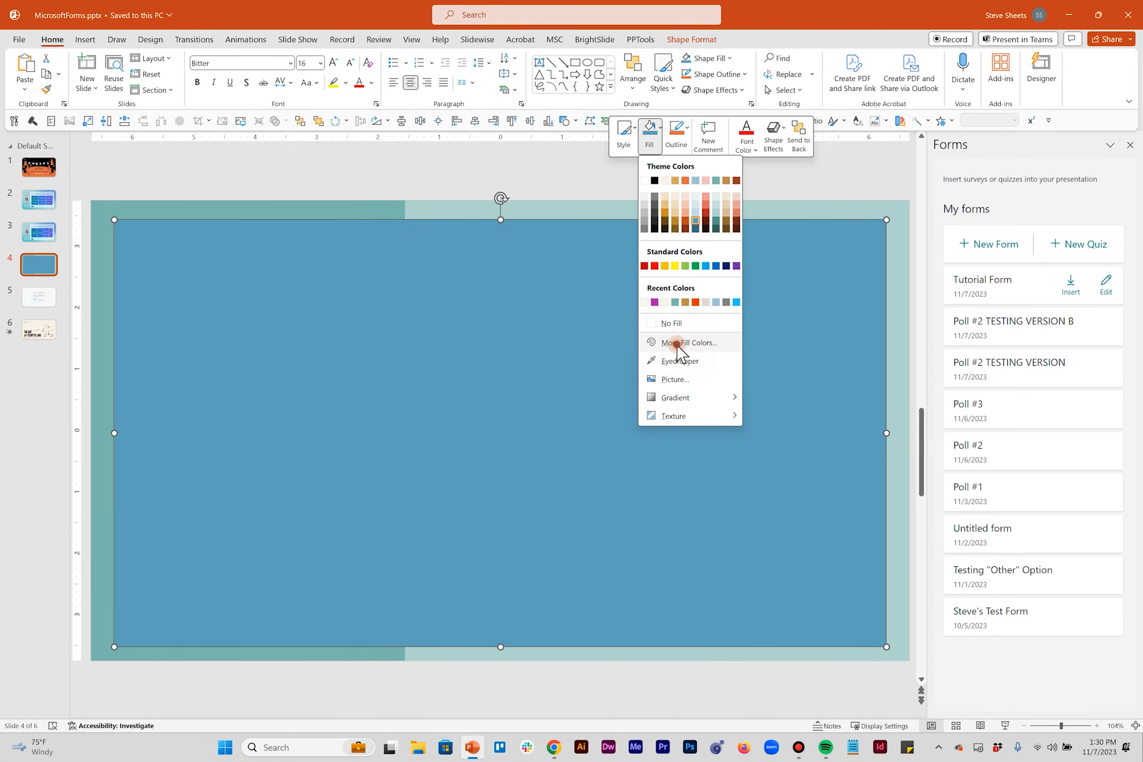
{"action": "left_click", "coordinate": [688, 343]}
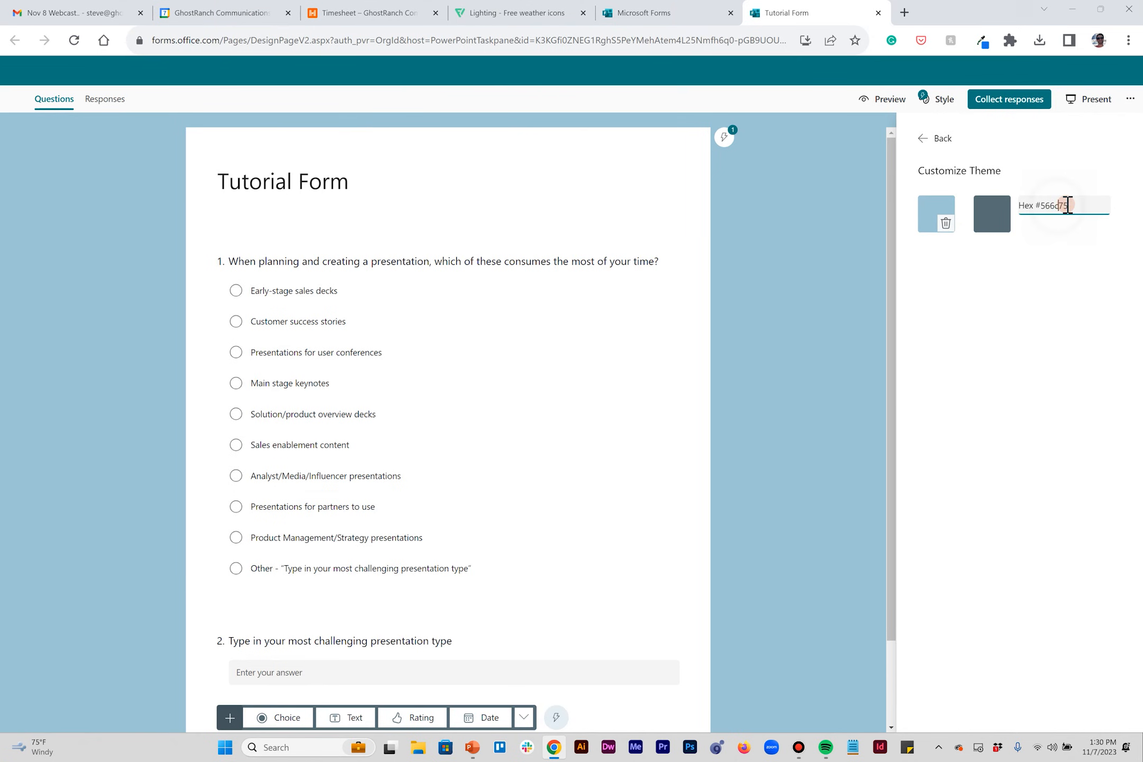
Enter theme colour 5B9FBA and try two different banner layouts for the form.
{"action": "triple_click", "coordinate": [1050, 205]}
{"action": "type", "text": "#5B9FBA"}
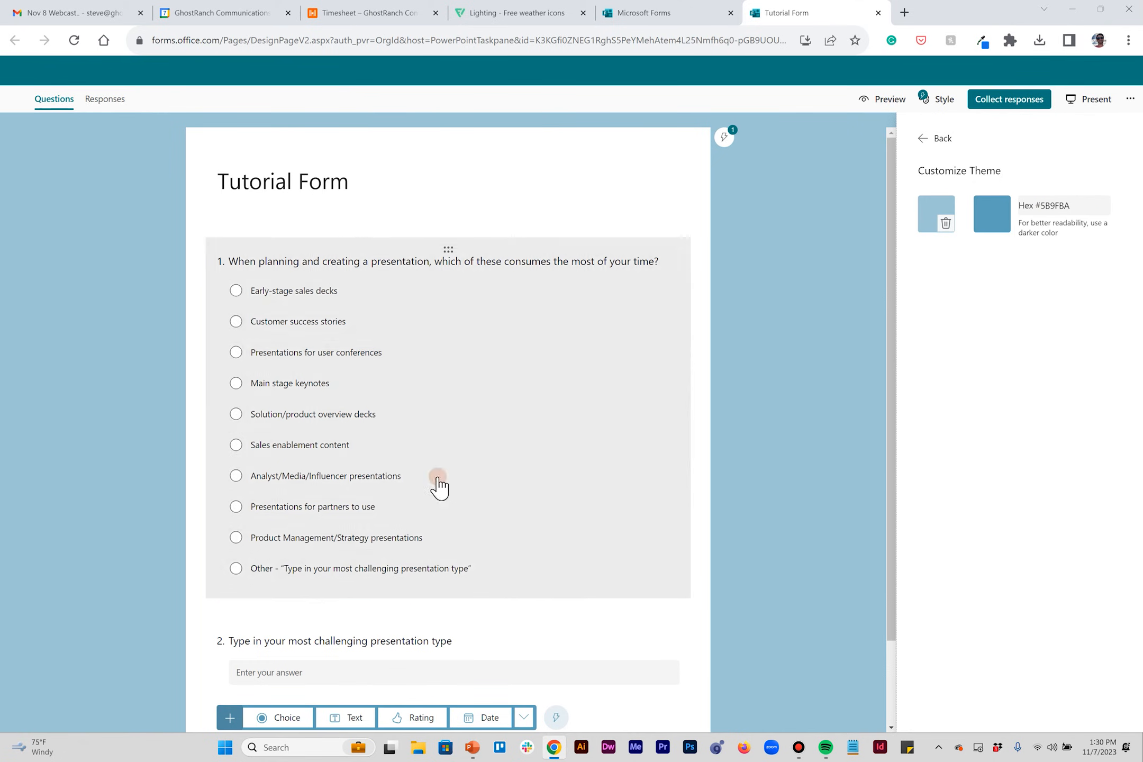
{"action": "scroll", "scroll_direction": "down", "scroll_amount": 3}
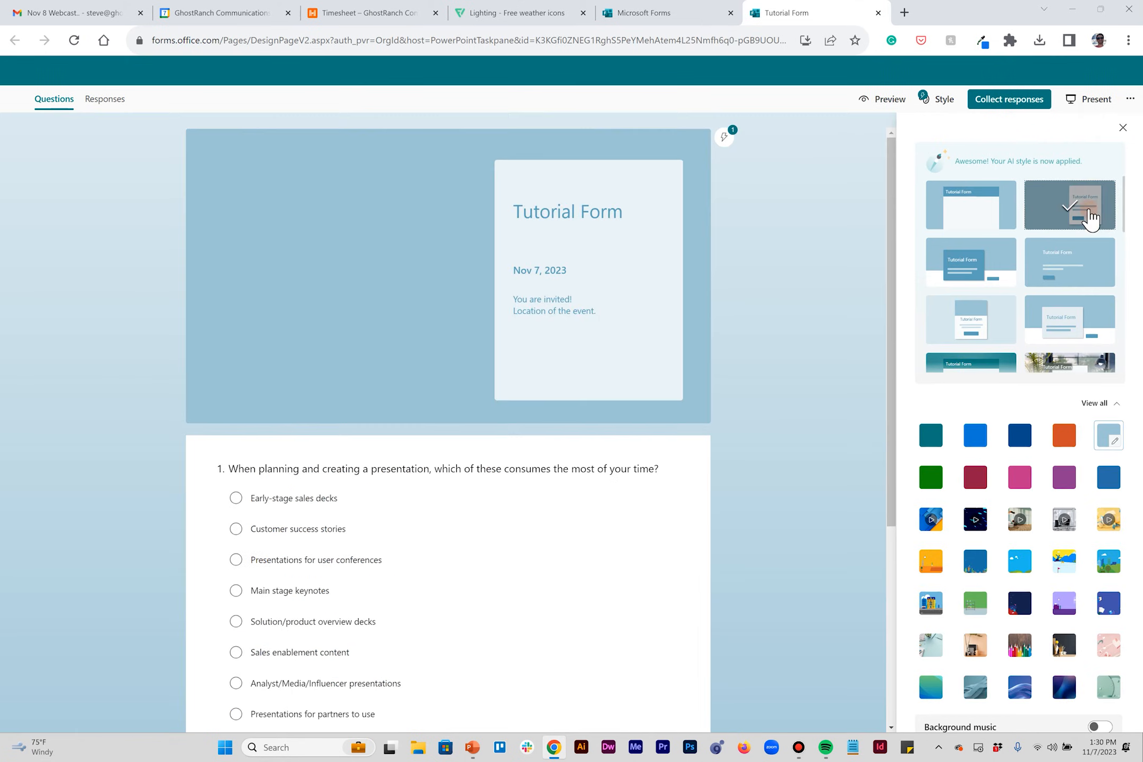
{"action": "left_click", "coordinate": [970, 262]}
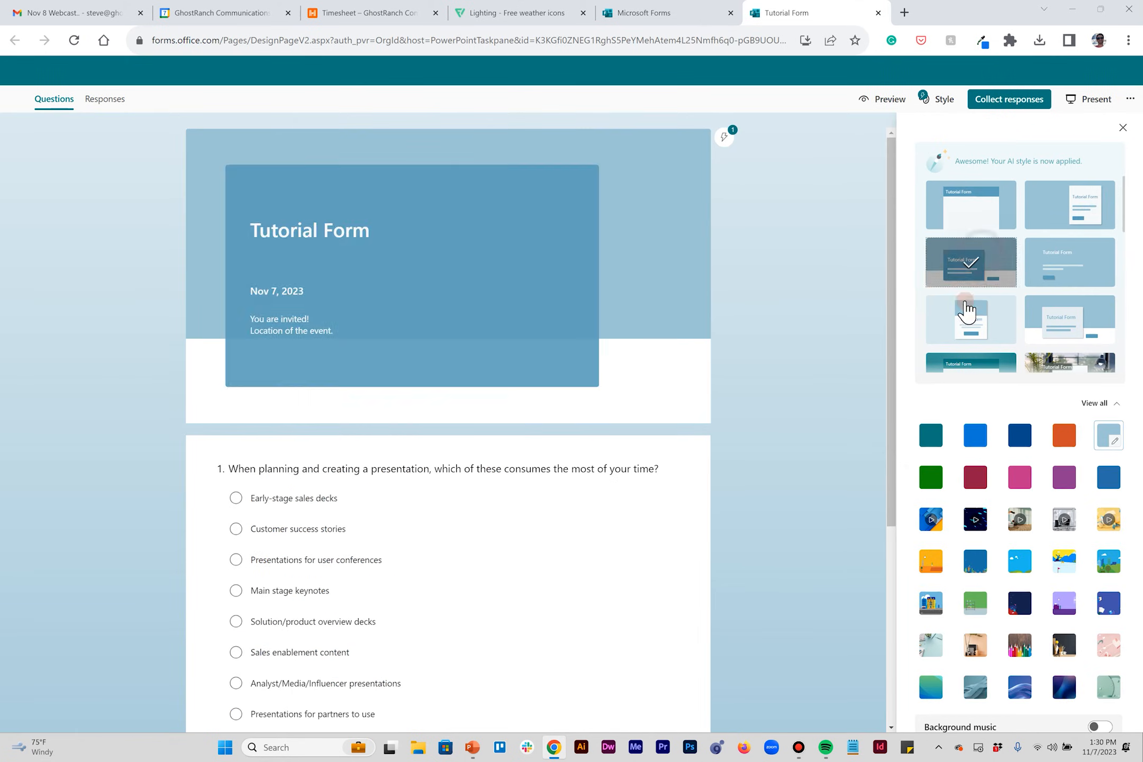
{"action": "left_click", "coordinate": [881, 99]}
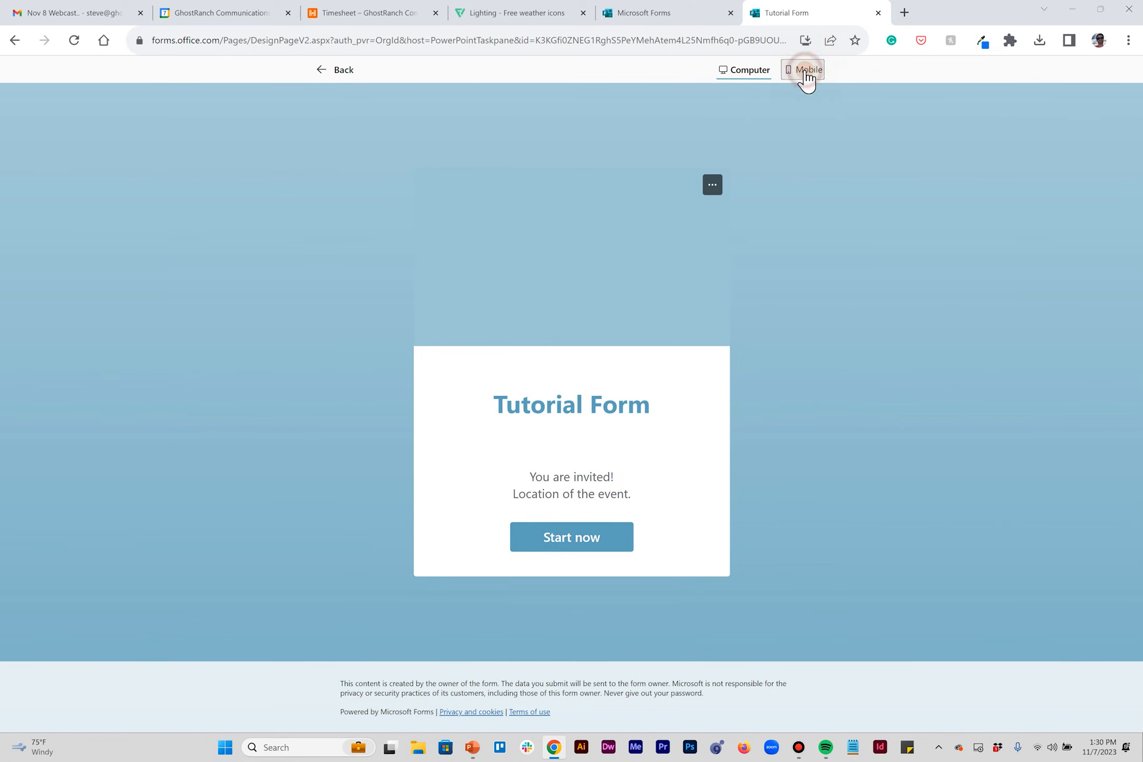
Preview the banner-free form in phone and desktop layouts, then return to editing the questions.
{"action": "left_click", "coordinate": [802, 69]}
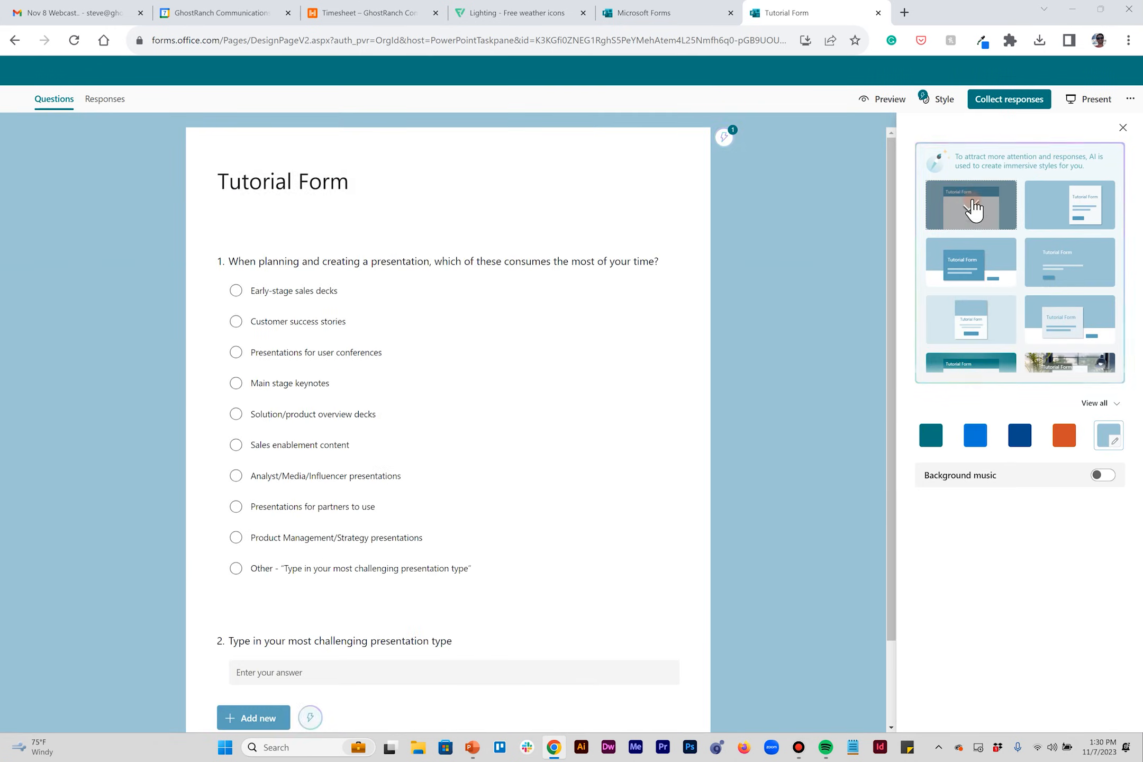
{"action": "left_click", "coordinate": [970, 205]}
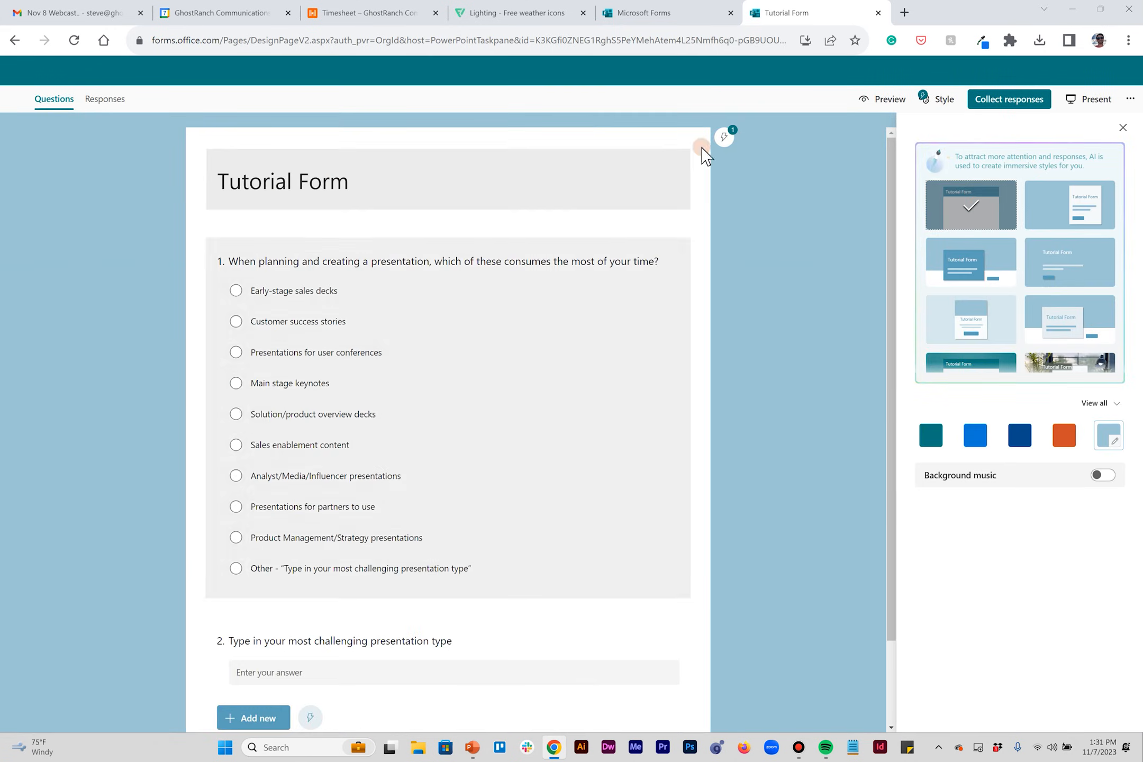
{"action": "left_click", "coordinate": [887, 99]}
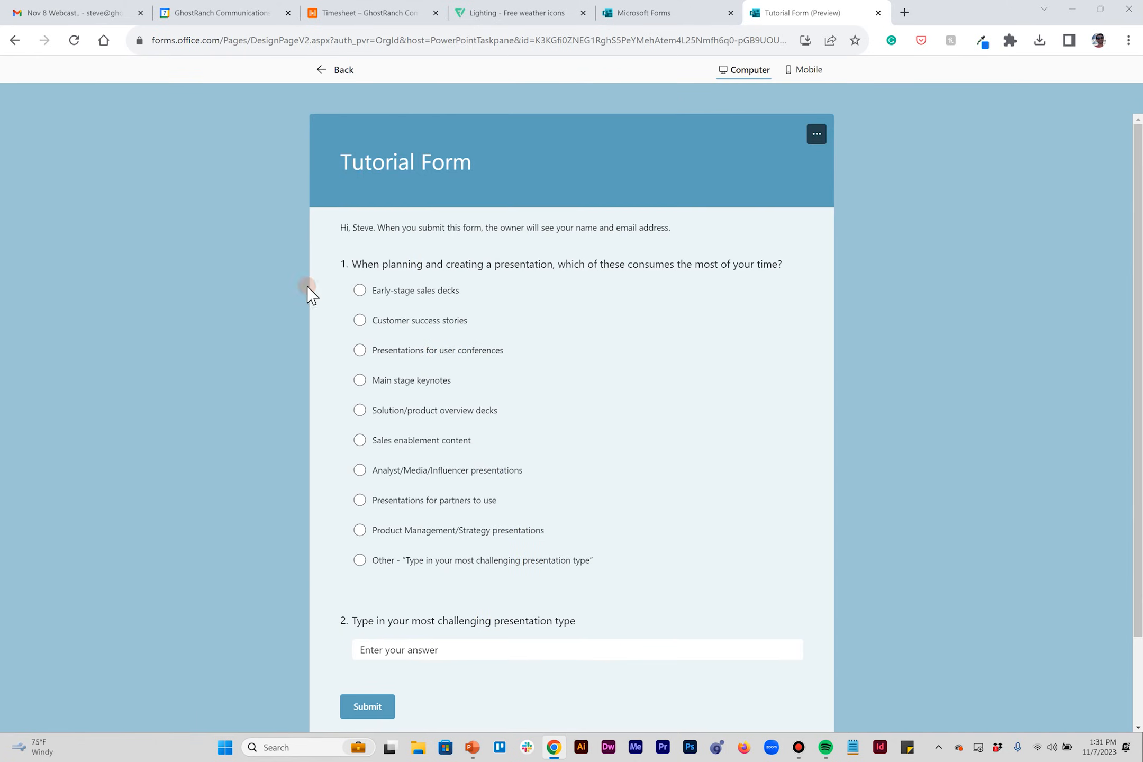
{"action": "scroll", "scroll_direction": "down", "scroll_amount": 3}
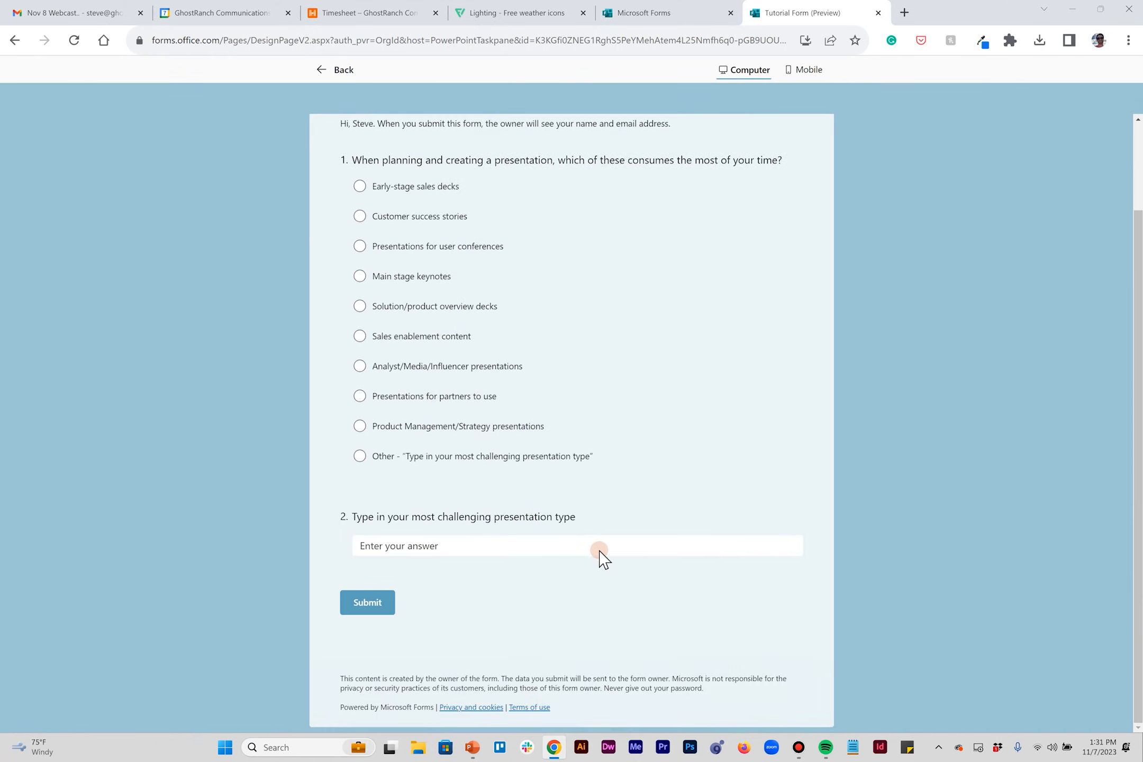
{"action": "left_click", "coordinate": [806, 70]}
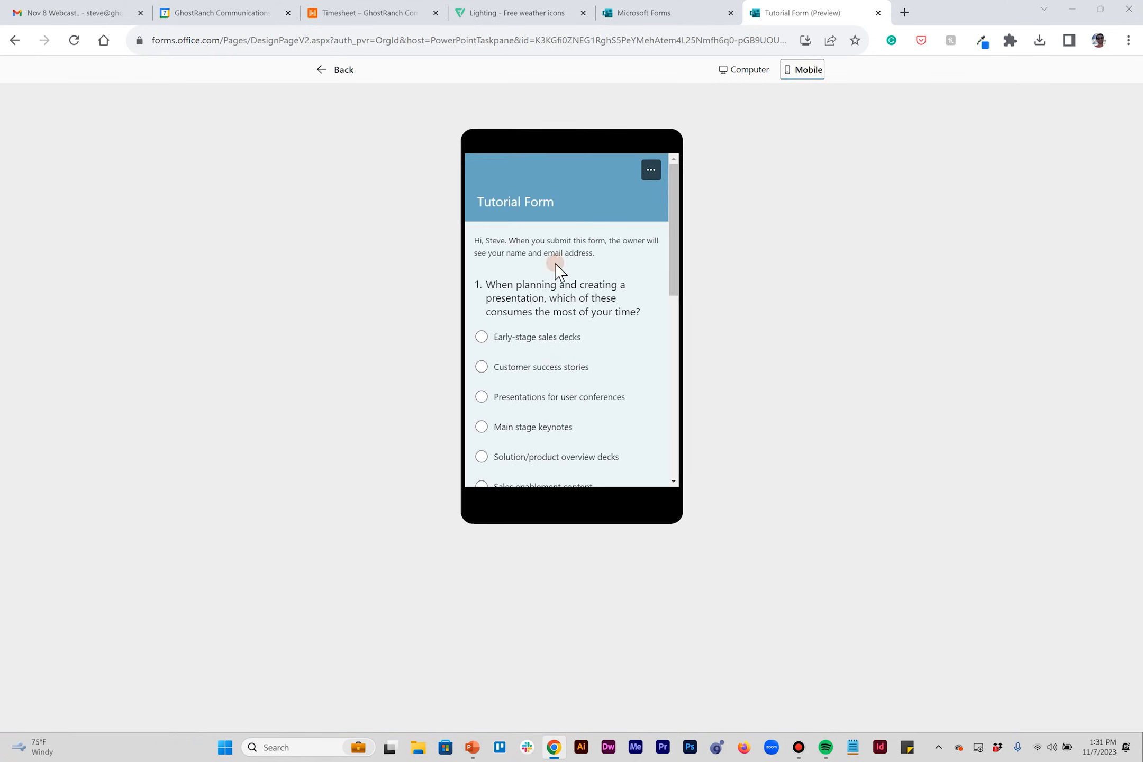
{"action": "left_click", "coordinate": [749, 70]}
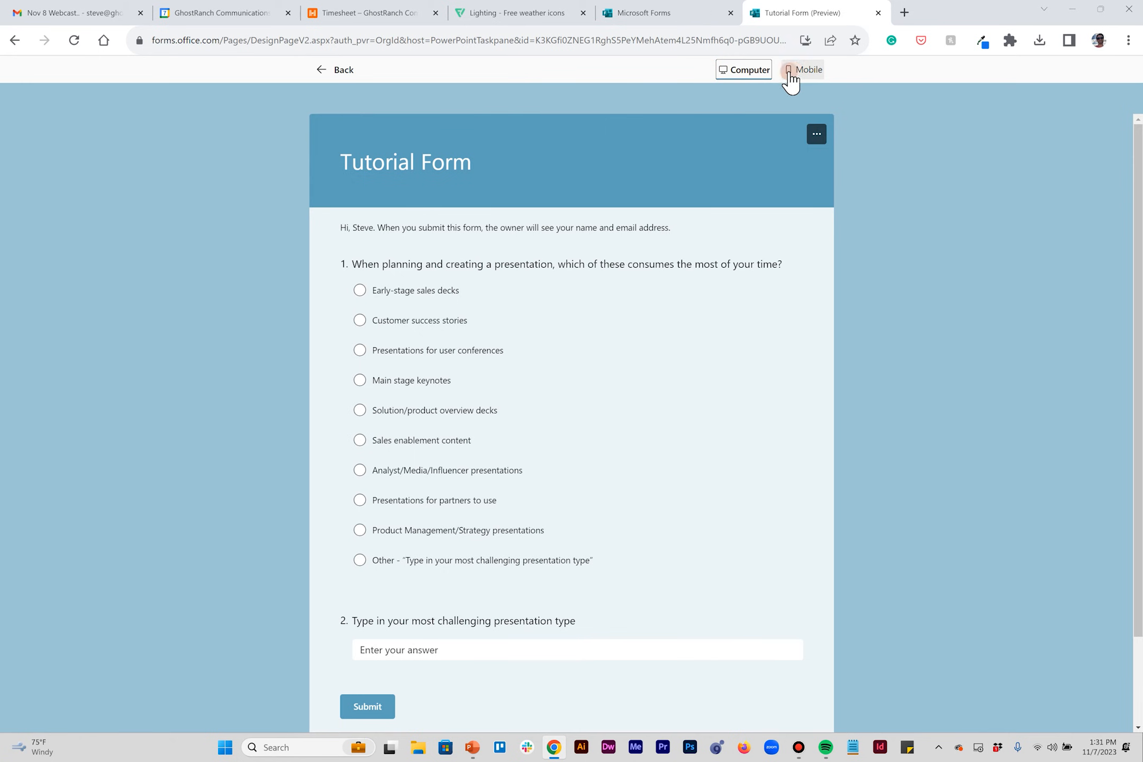
{"action": "left_click", "coordinate": [334, 69]}
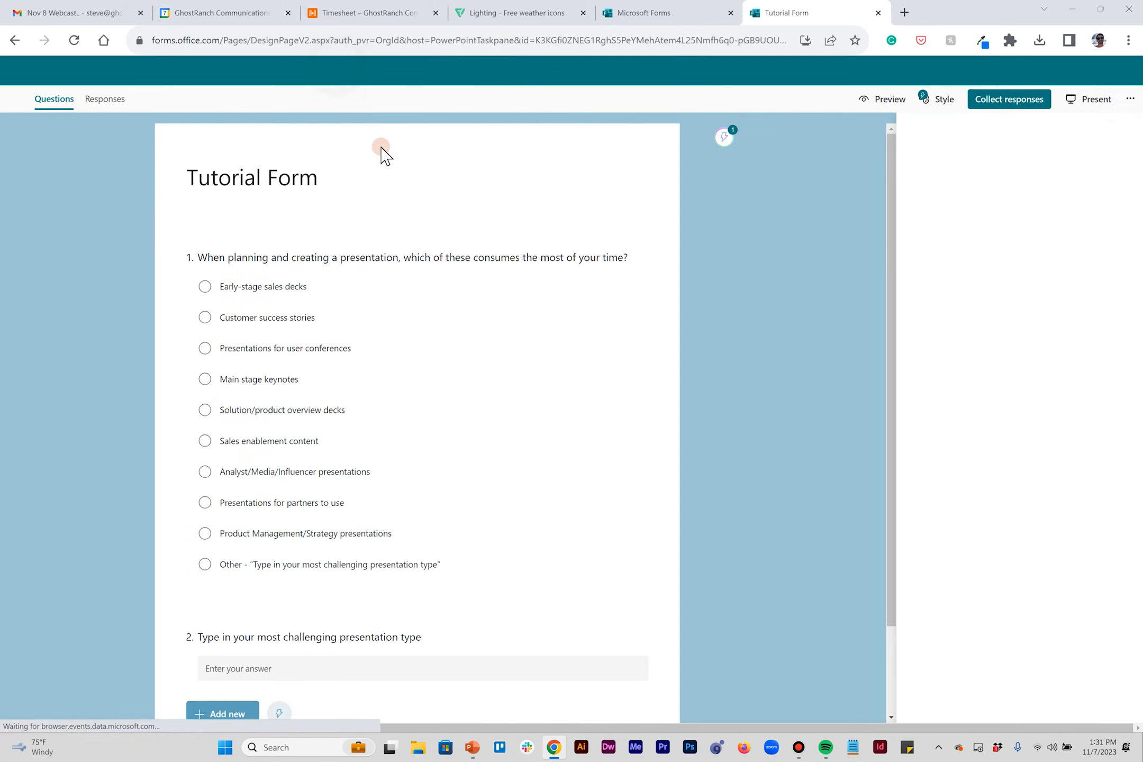
Insert Tutorial Form onto slide 5 and select the inserted form object.
{"action": "left_click", "coordinate": [944, 99]}
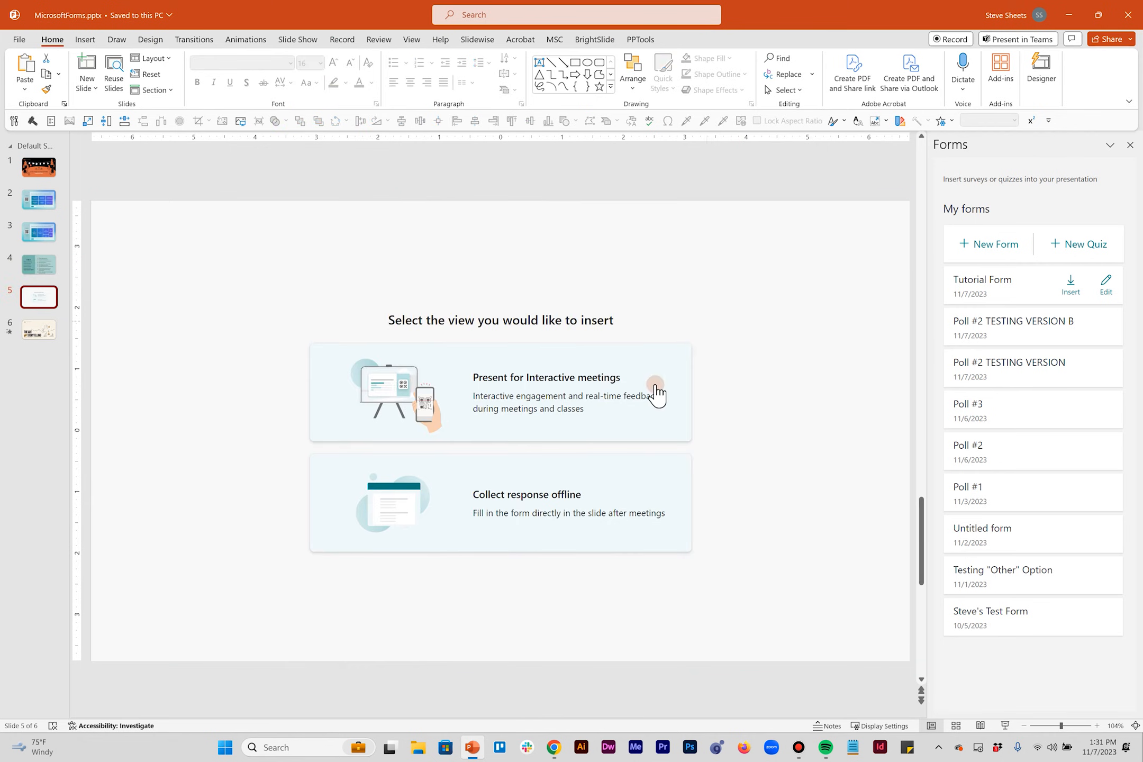
{"action": "mouse_move", "coordinate": [410, 380]}
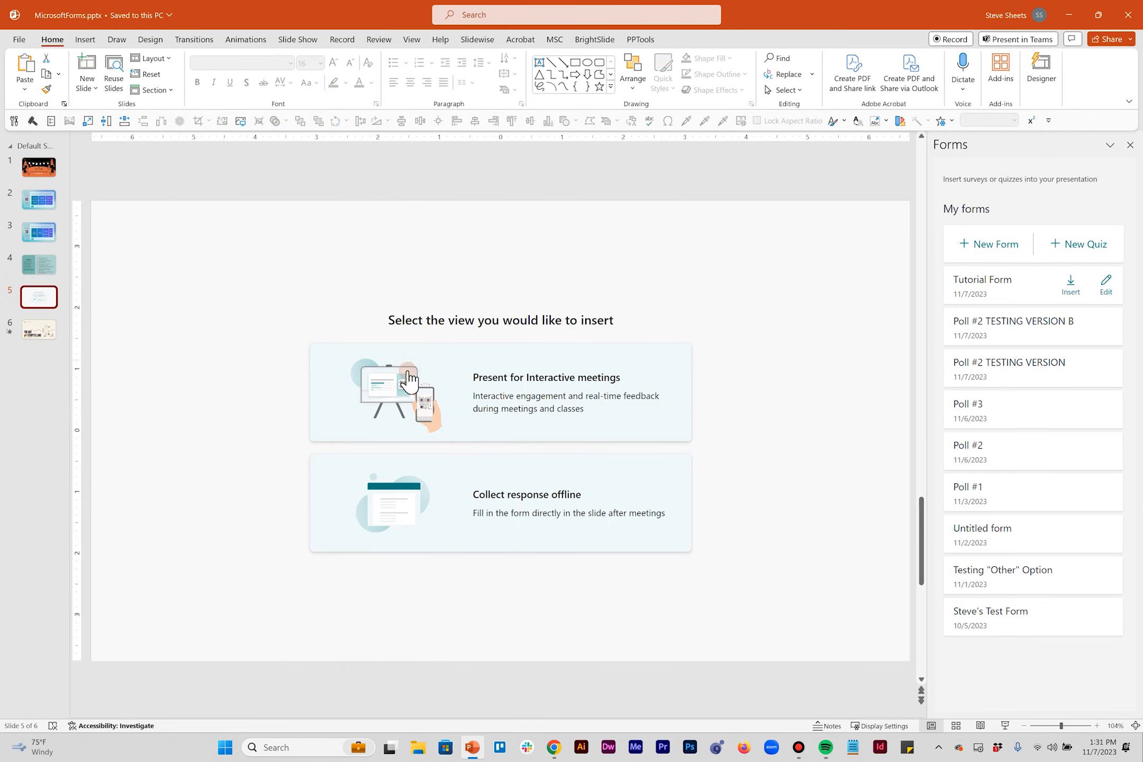
{"action": "left_click", "coordinate": [500, 394]}
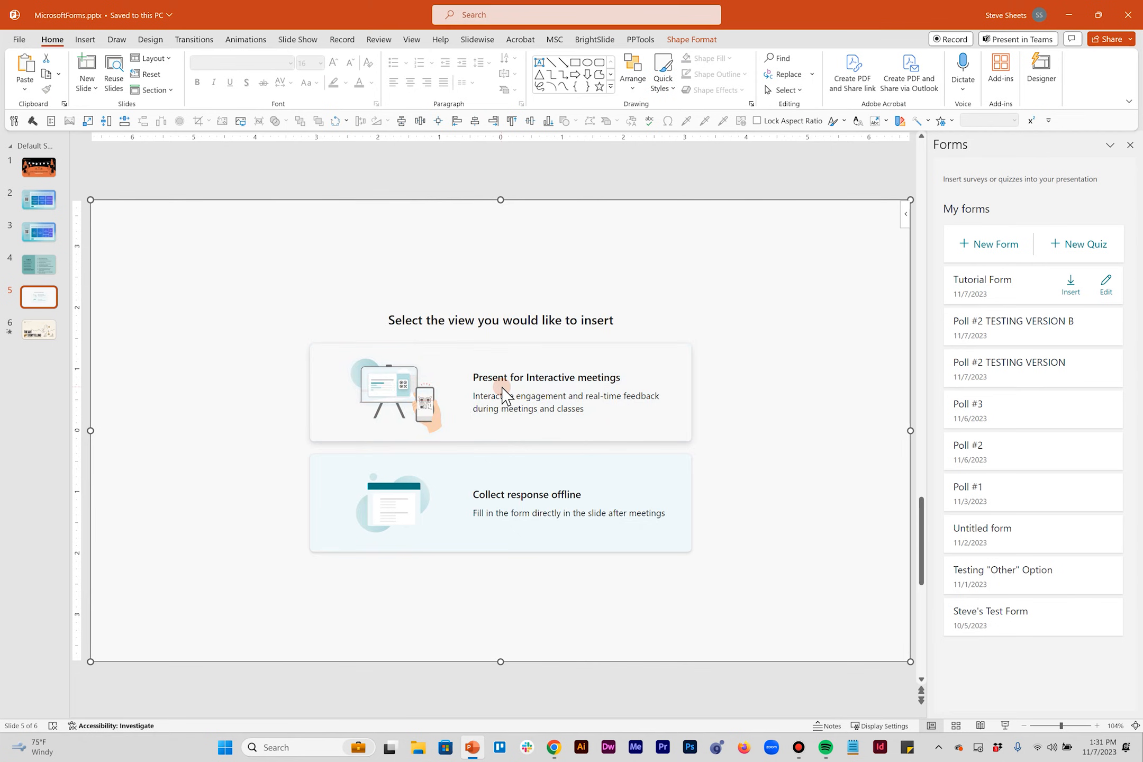
Choose 'Present for Interactive meetings' to show the live poll with QR code and join link.
{"action": "left_click", "coordinate": [546, 377]}
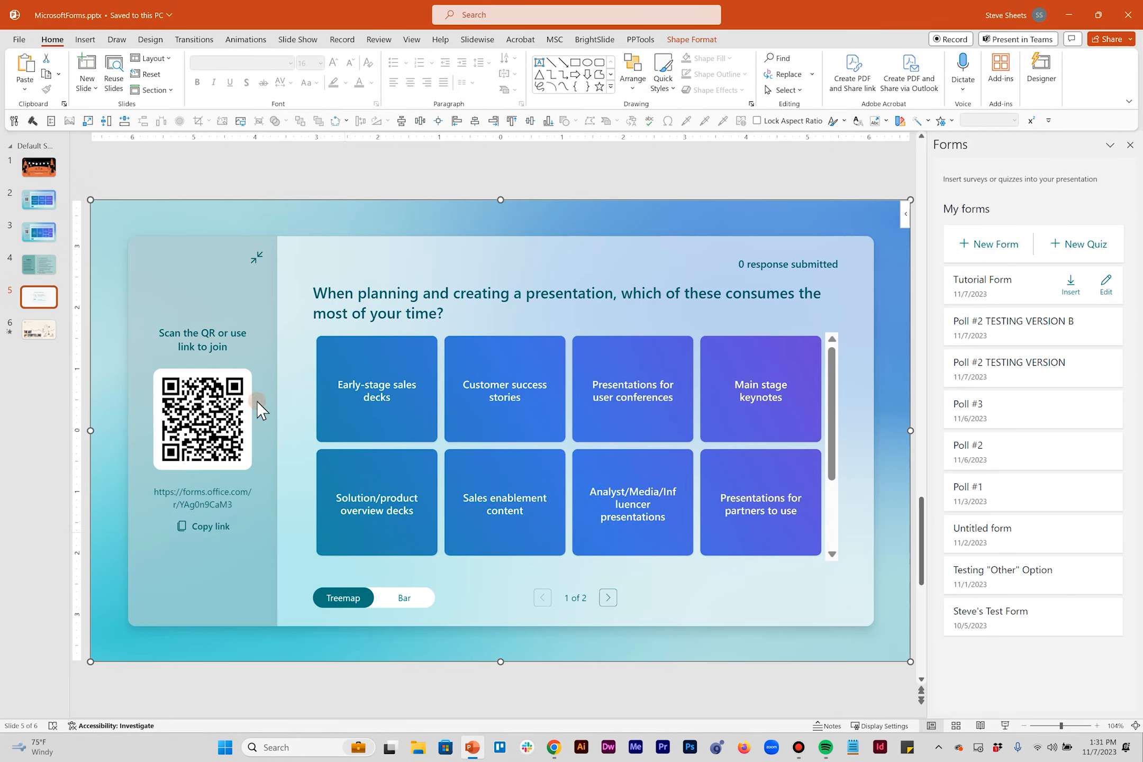
{"action": "mouse_move", "coordinate": [297, 386]}
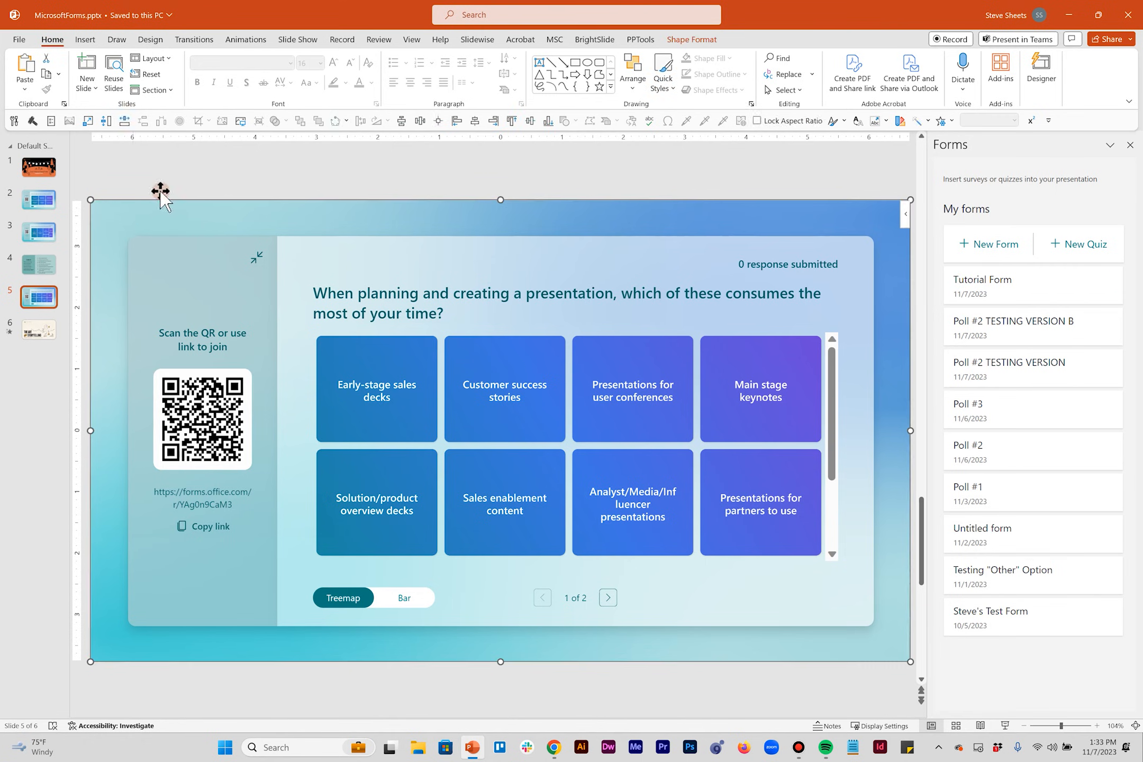
{"action": "mouse_move", "coordinate": [139, 182]}
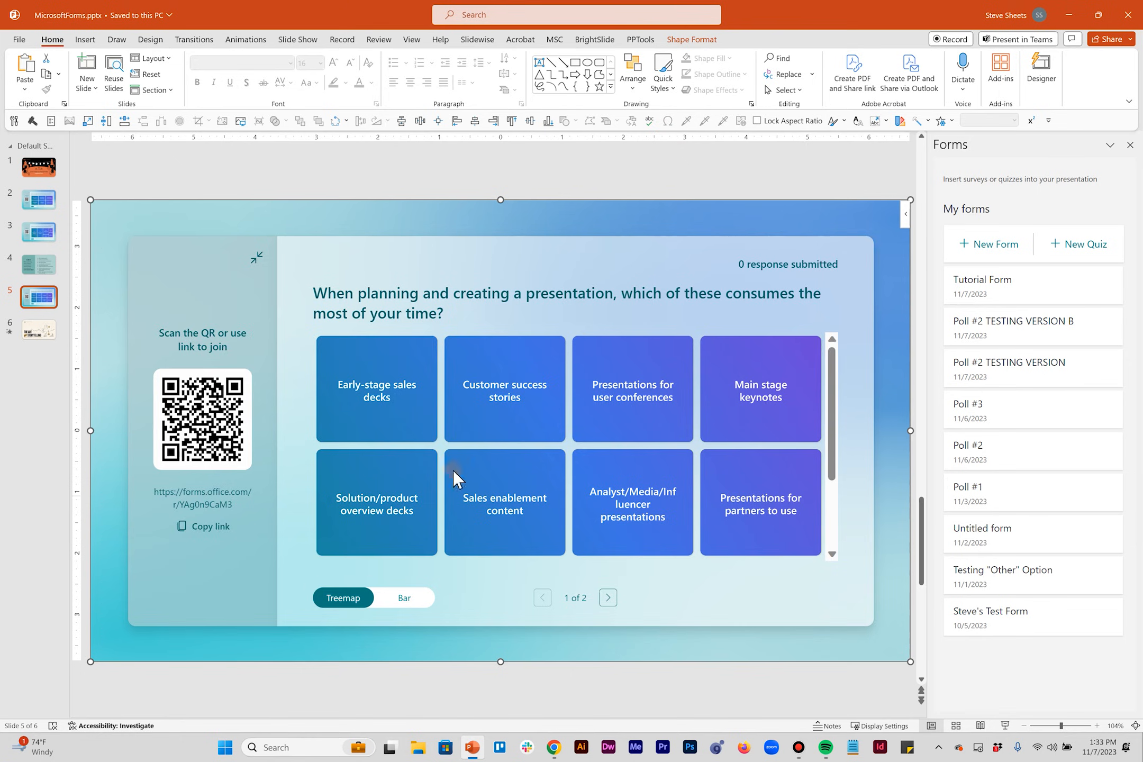
{"action": "mouse_move", "coordinate": [895, 629]}
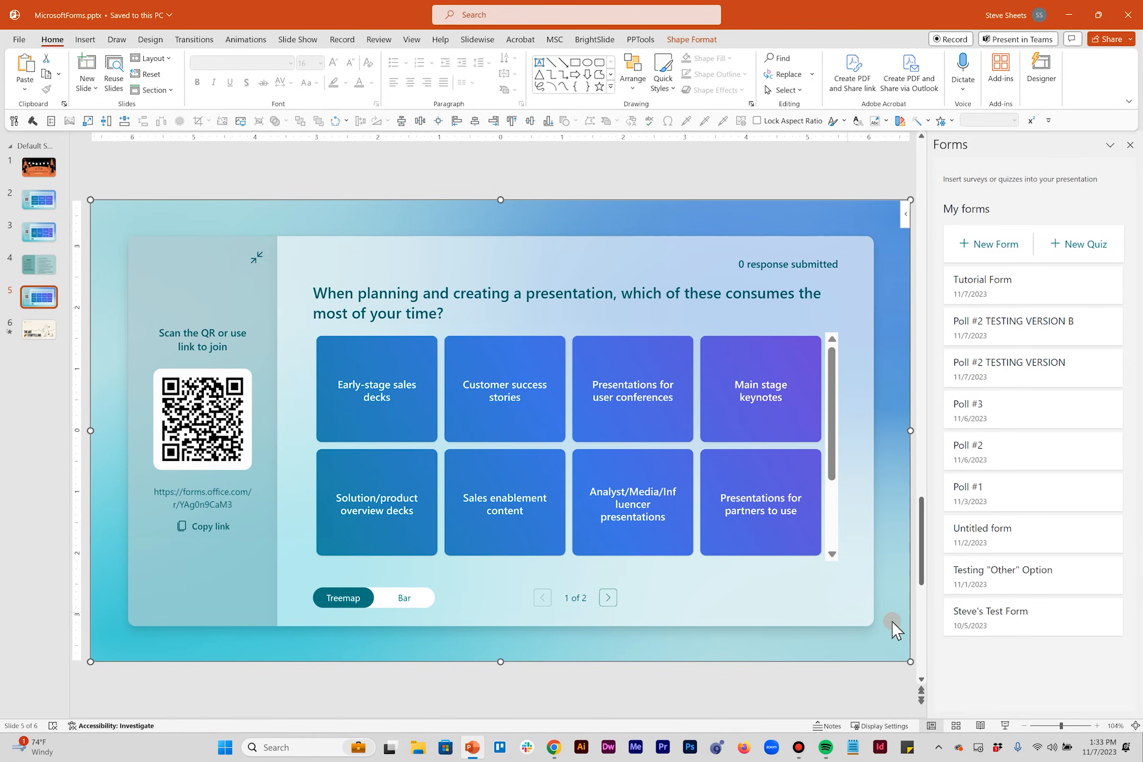
{"action": "mouse_move", "coordinate": [875, 649]}
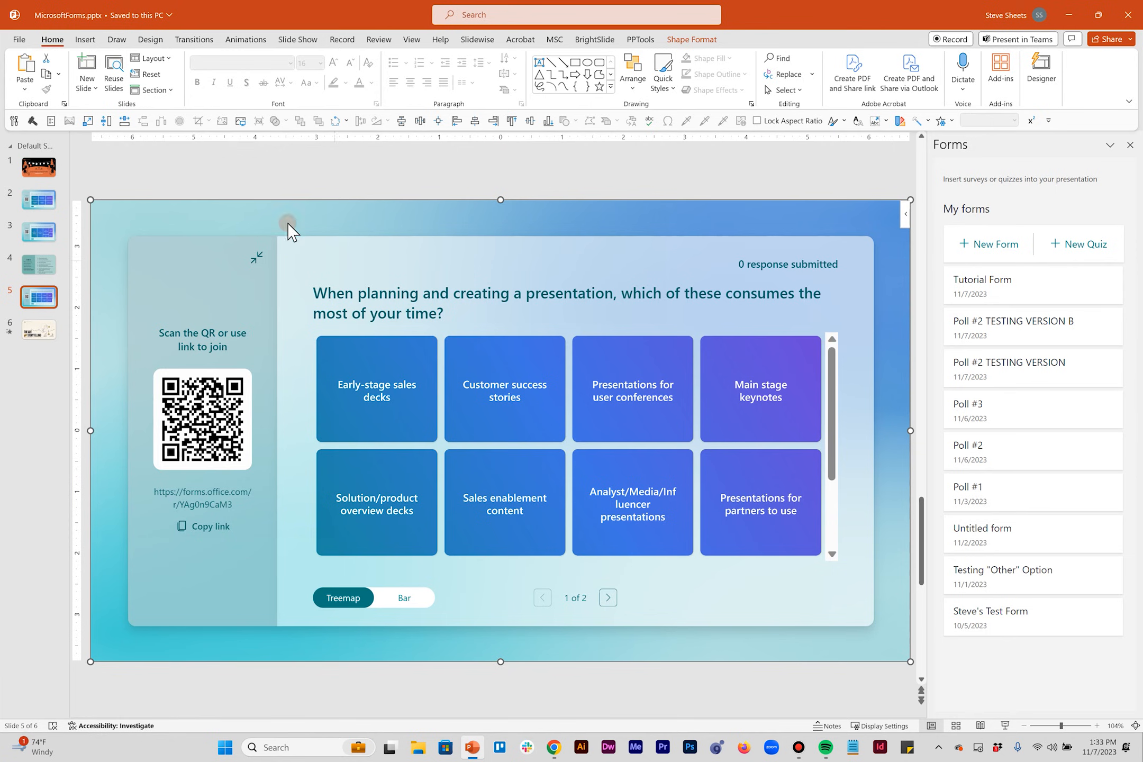
{"action": "mouse_move", "coordinate": [217, 179]}
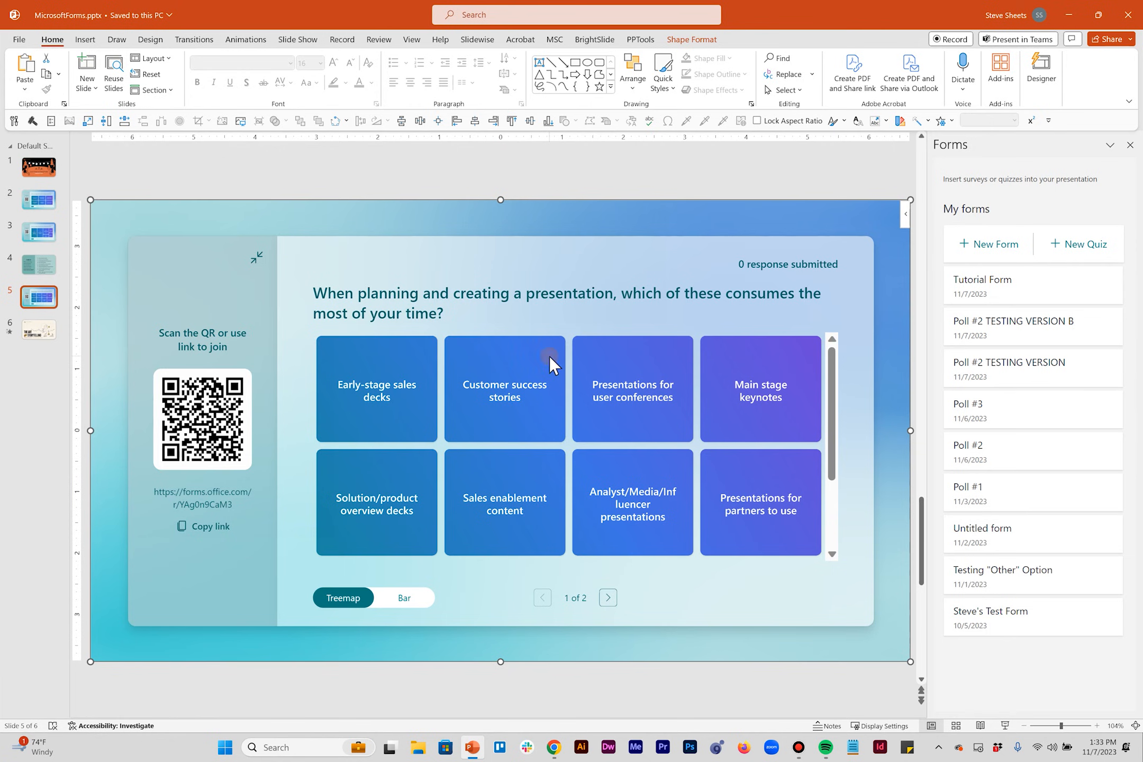
{"action": "mouse_move", "coordinate": [679, 518]}
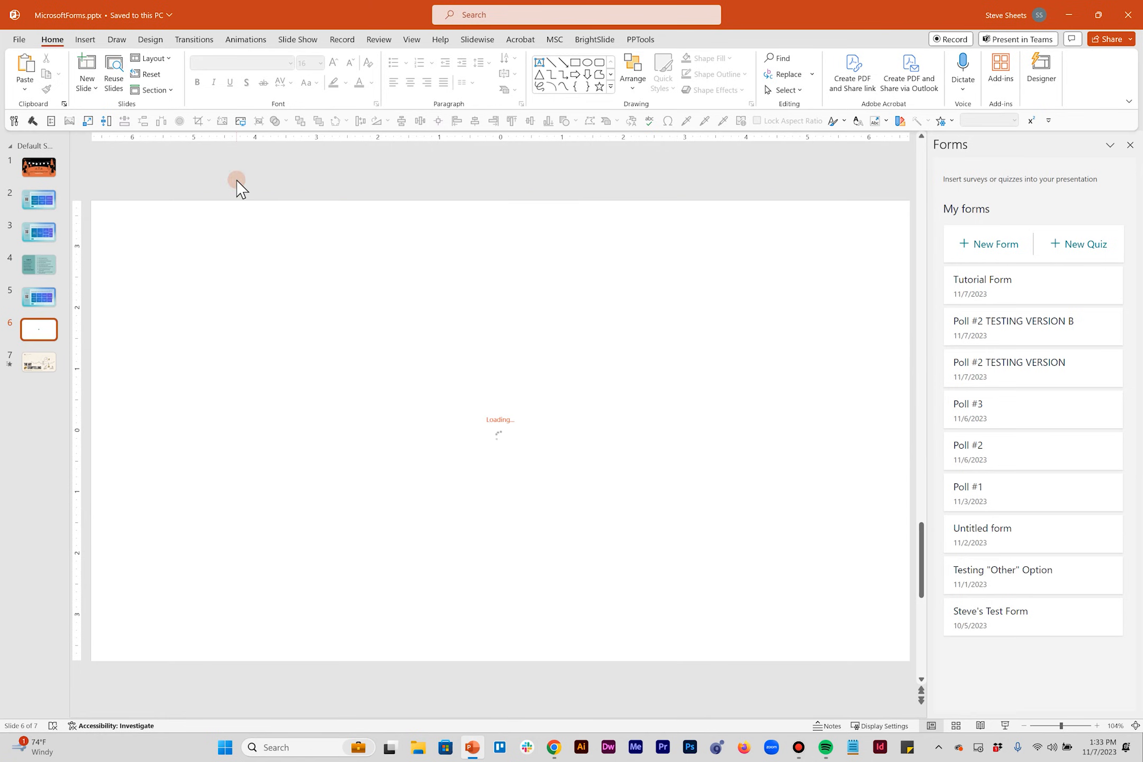
{"action": "mouse_move", "coordinate": [820, 294]}
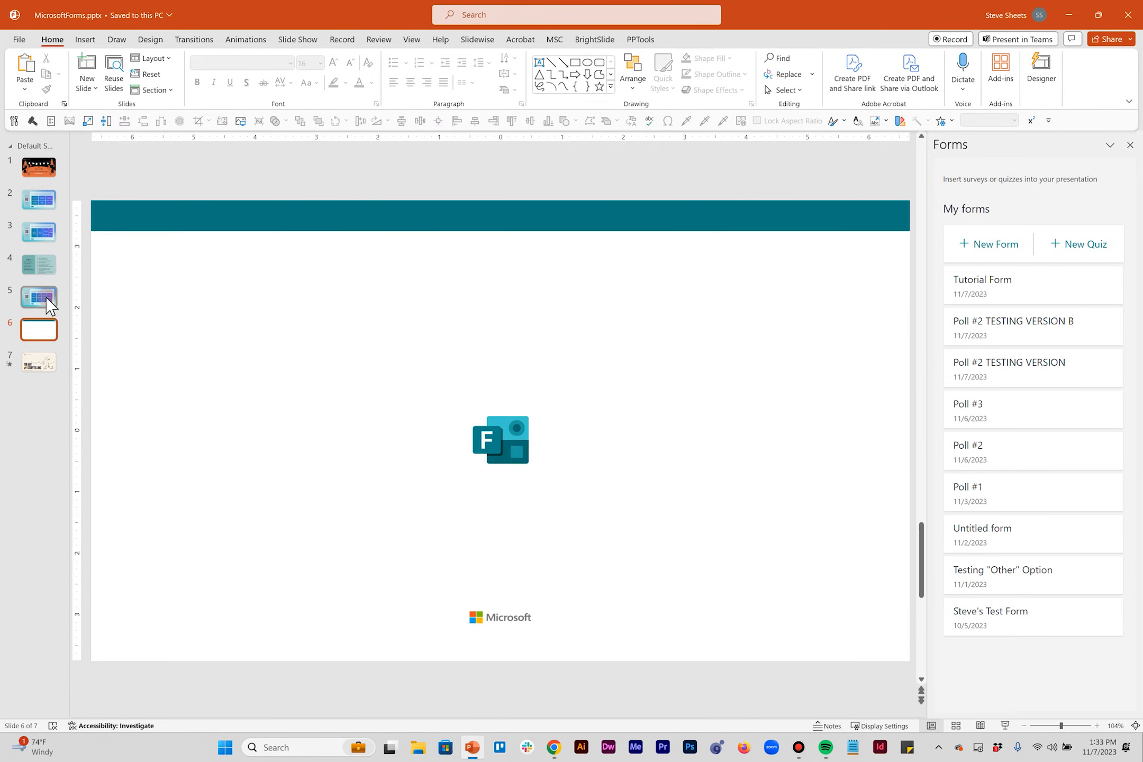
{"action": "left_click", "coordinate": [38, 297]}
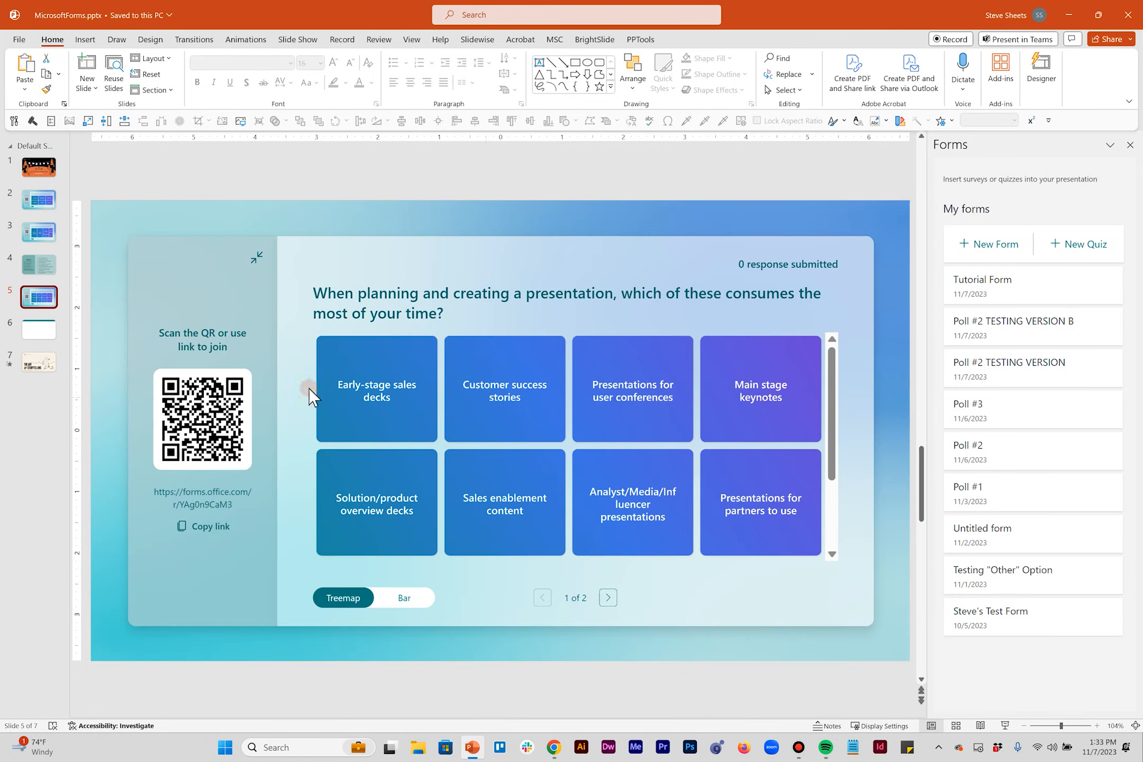
{"action": "left_click", "coordinate": [39, 330]}
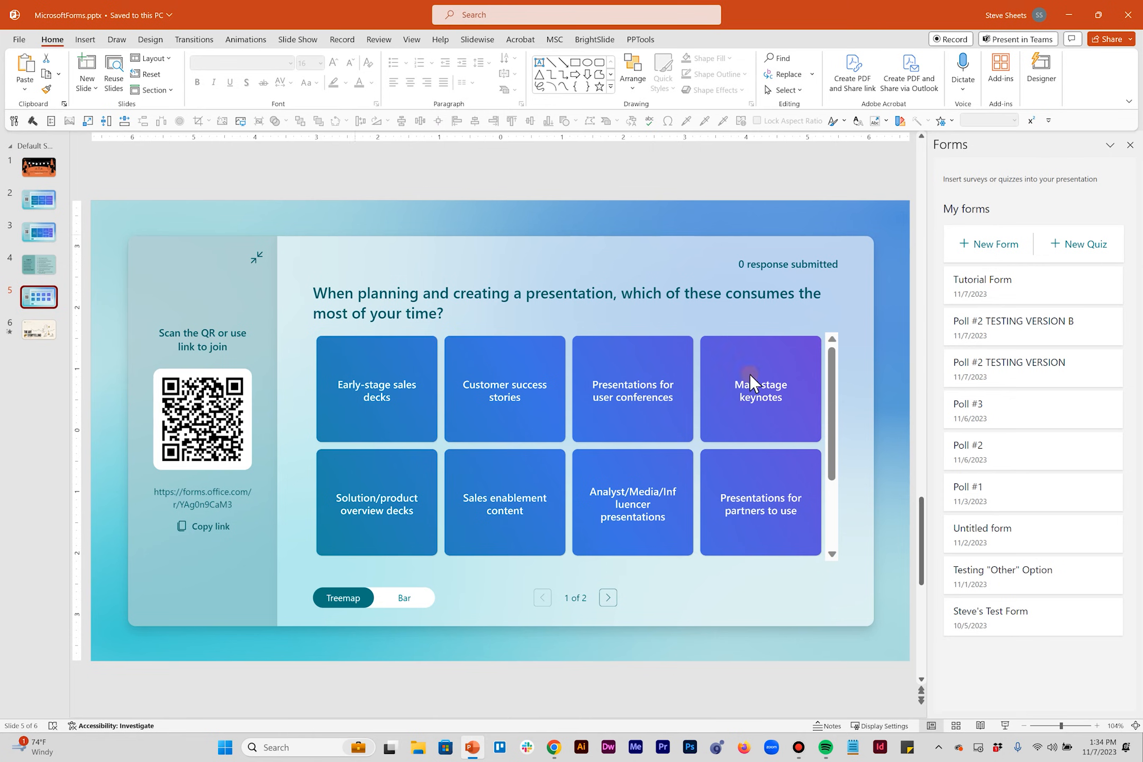
{"action": "mouse_move", "coordinate": [705, 645]}
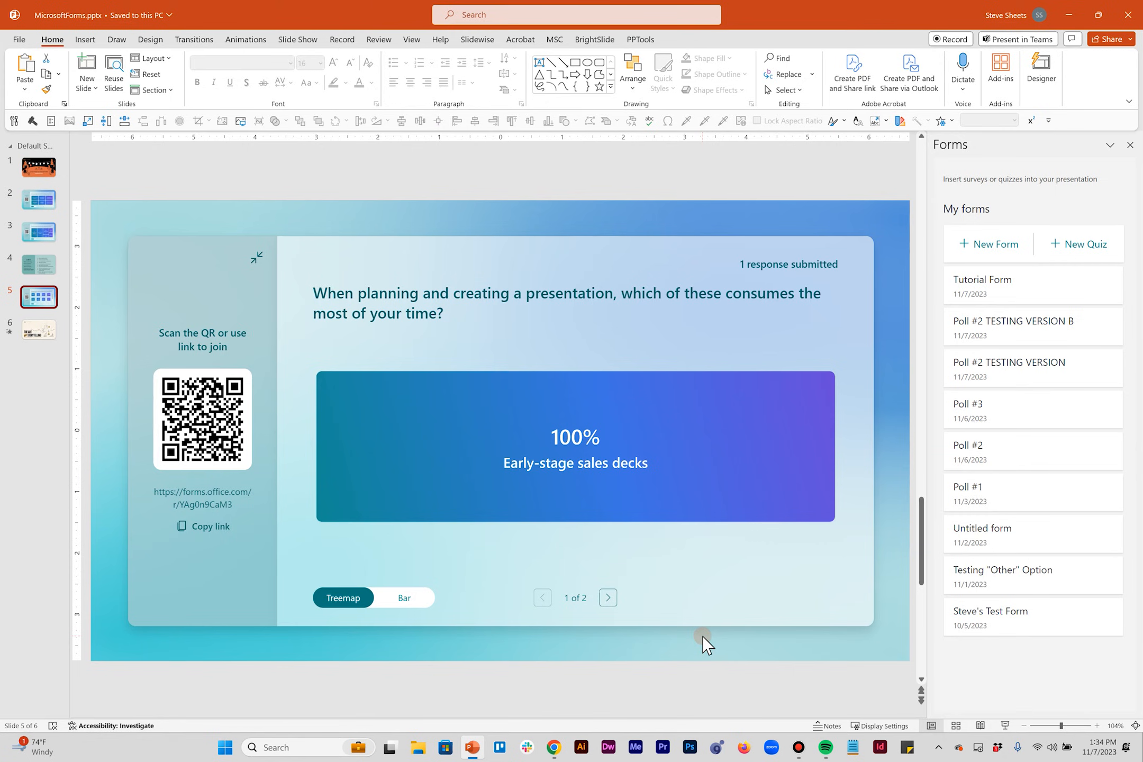
{"action": "mouse_move", "coordinate": [555, 748]}
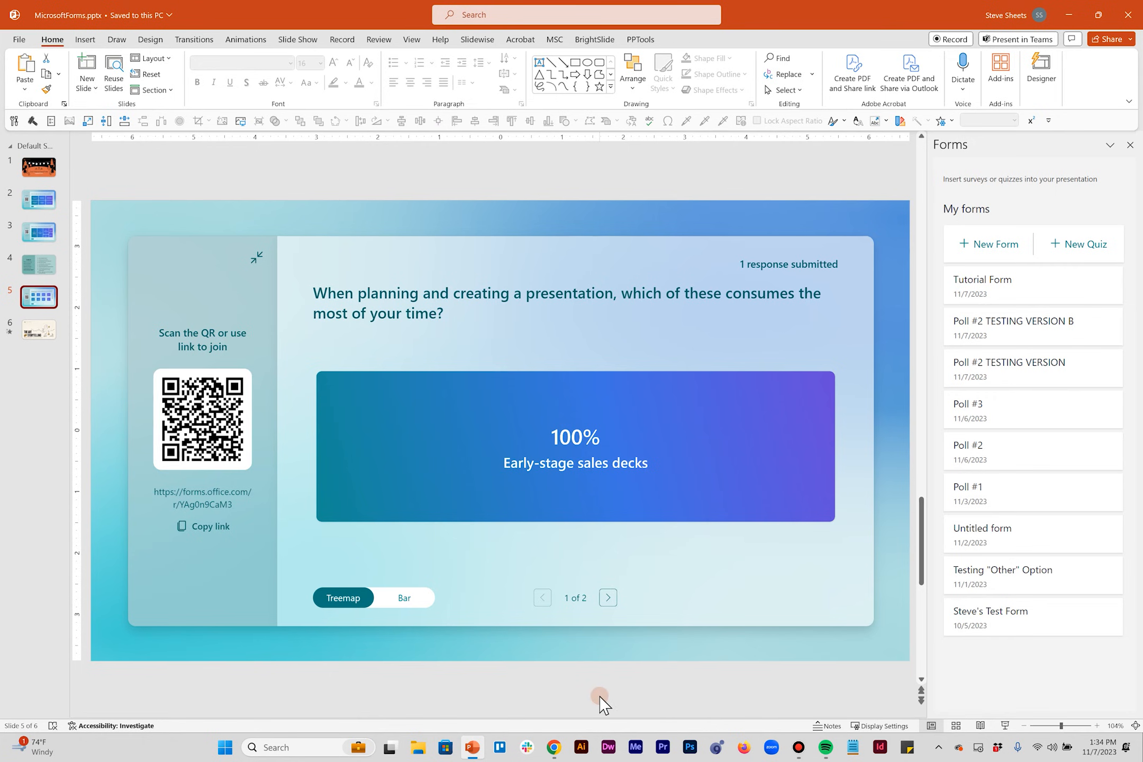
{"action": "mouse_move", "coordinate": [594, 700]}
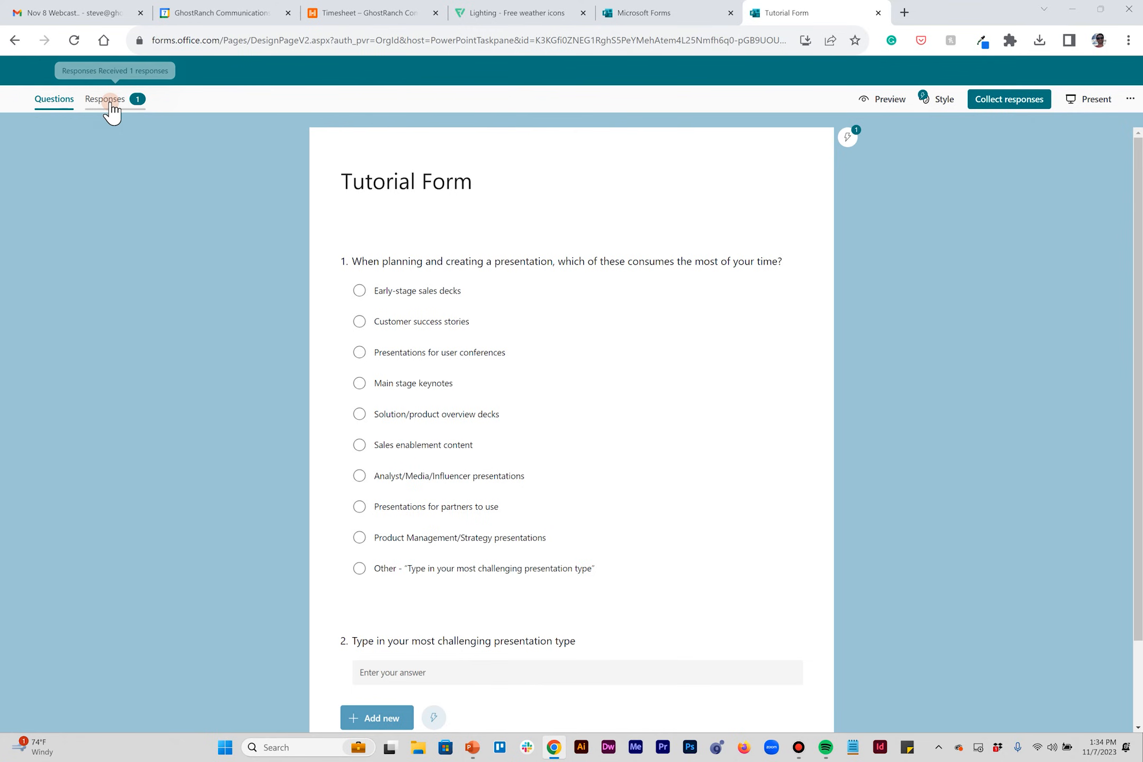
View the test response's details under Responses, then return to the responses summary.
{"action": "left_click", "coordinate": [104, 98]}
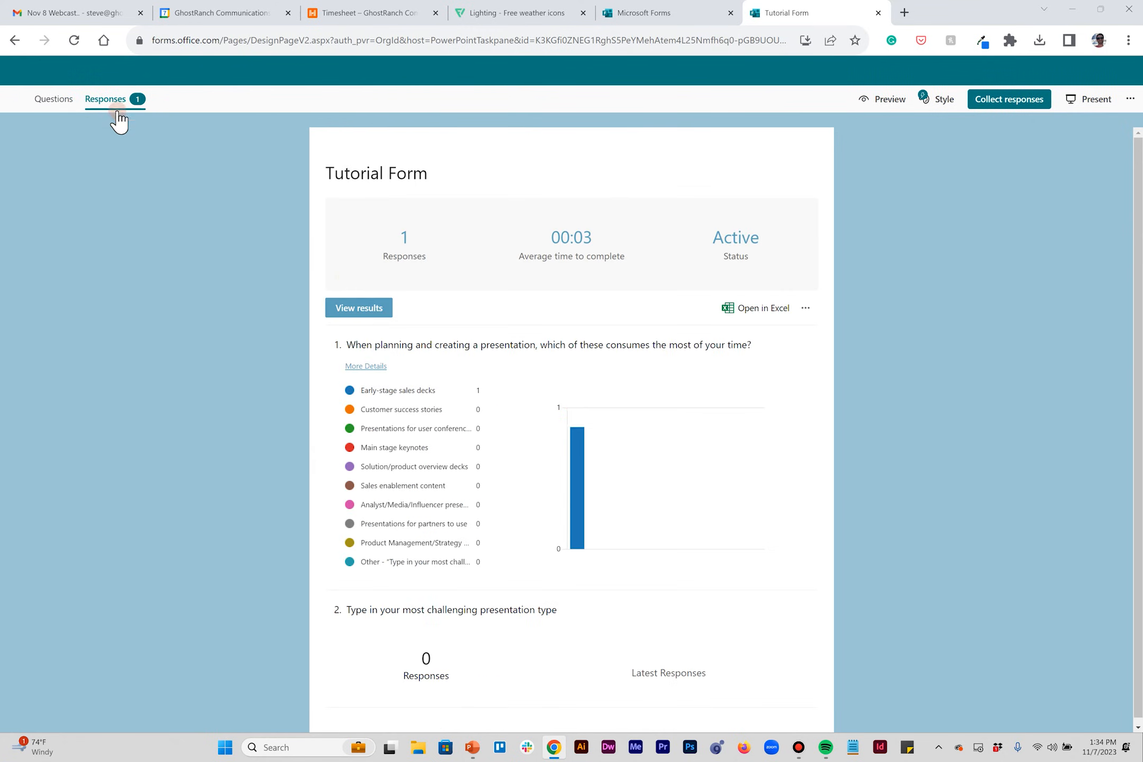
{"action": "left_click", "coordinate": [358, 307]}
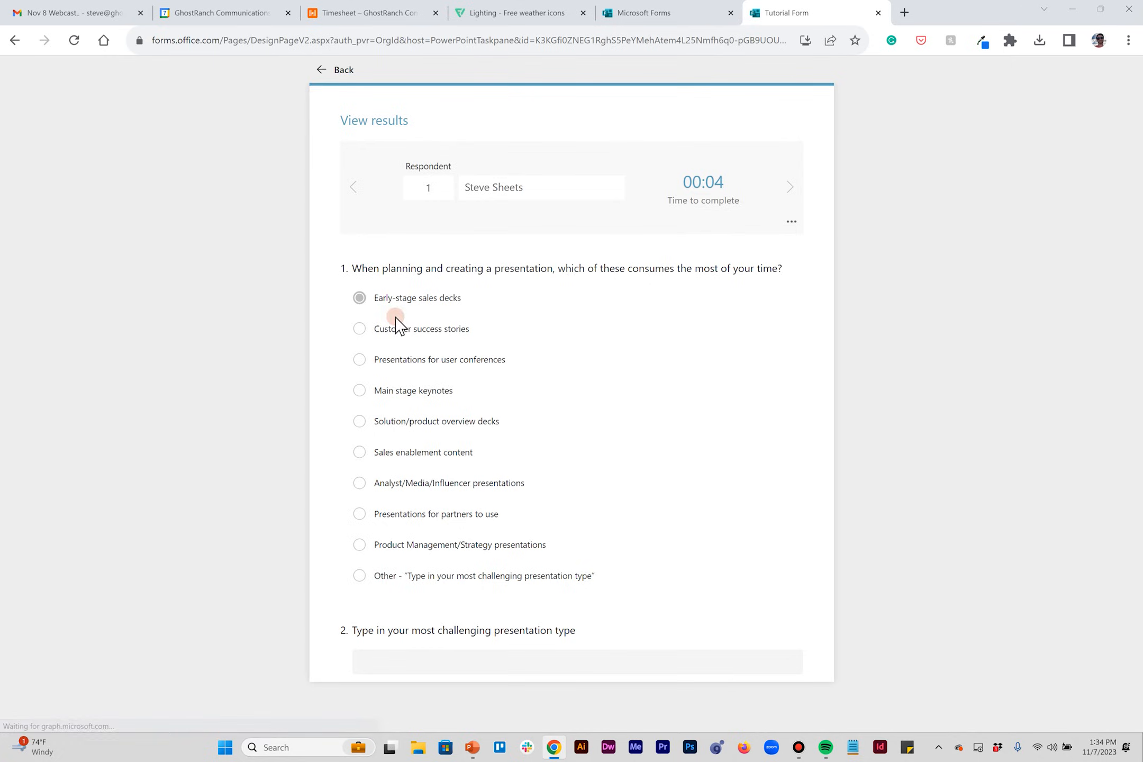
{"action": "left_click", "coordinate": [791, 222]}
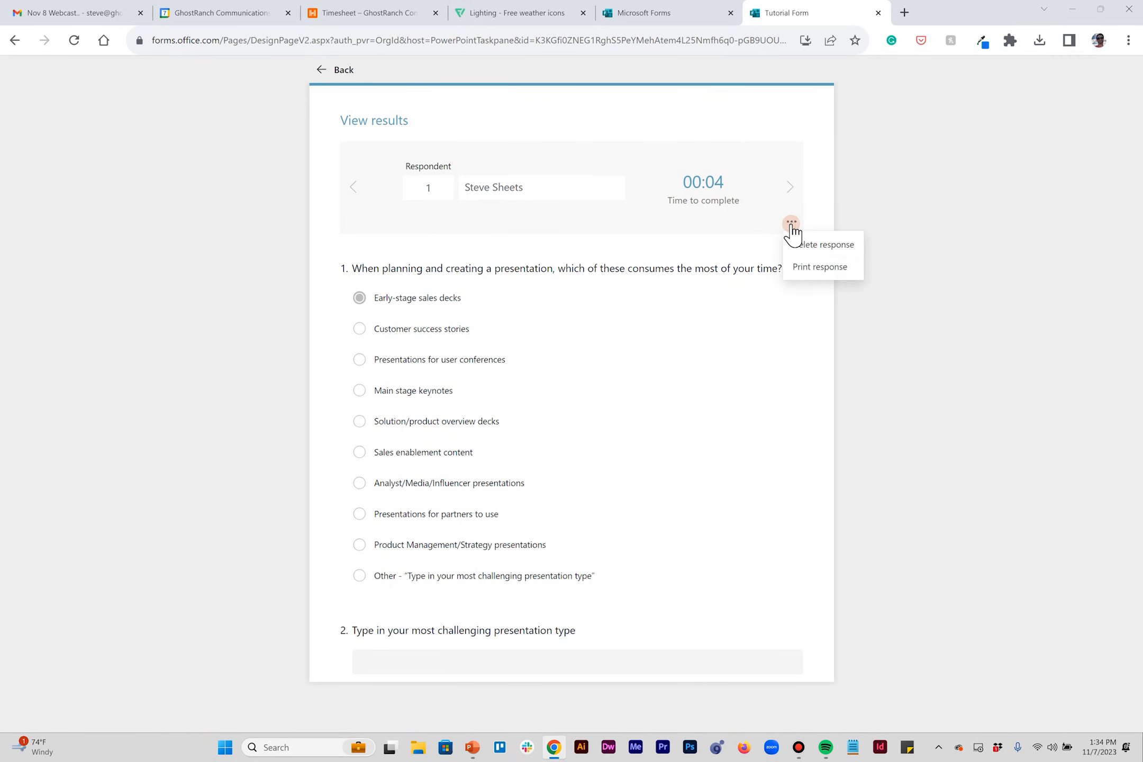
{"action": "left_click", "coordinate": [319, 70]}
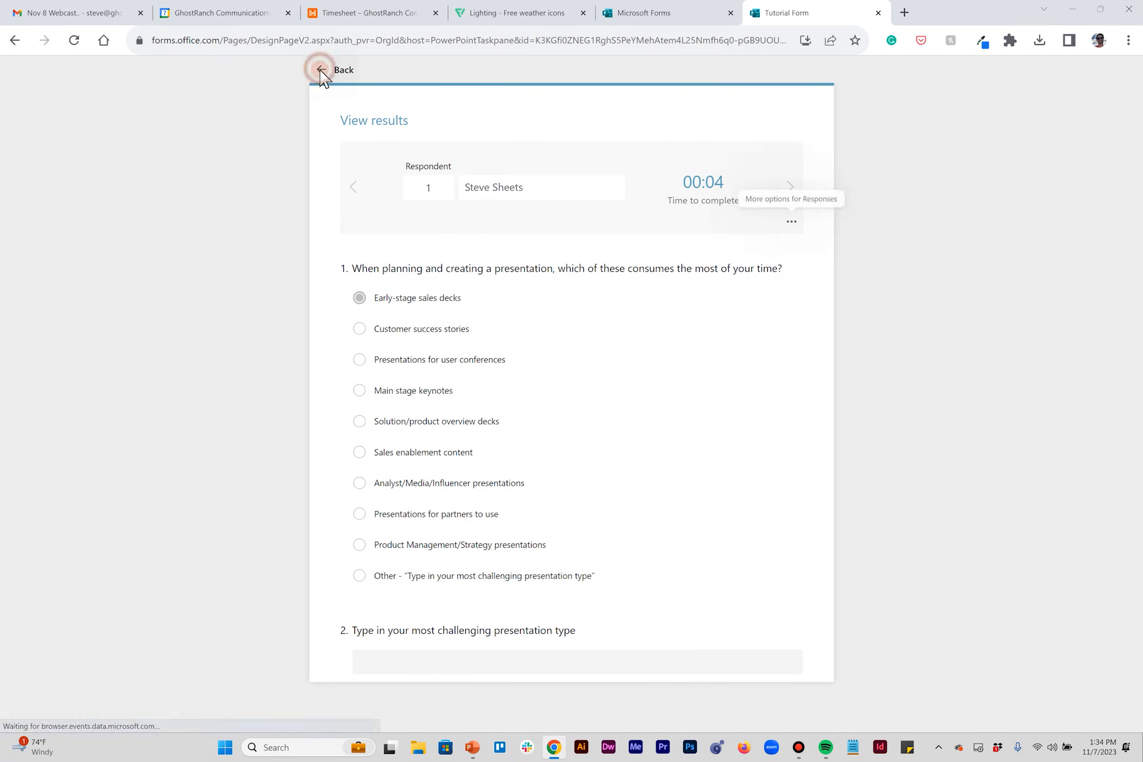
{"action": "left_click", "coordinate": [322, 70]}
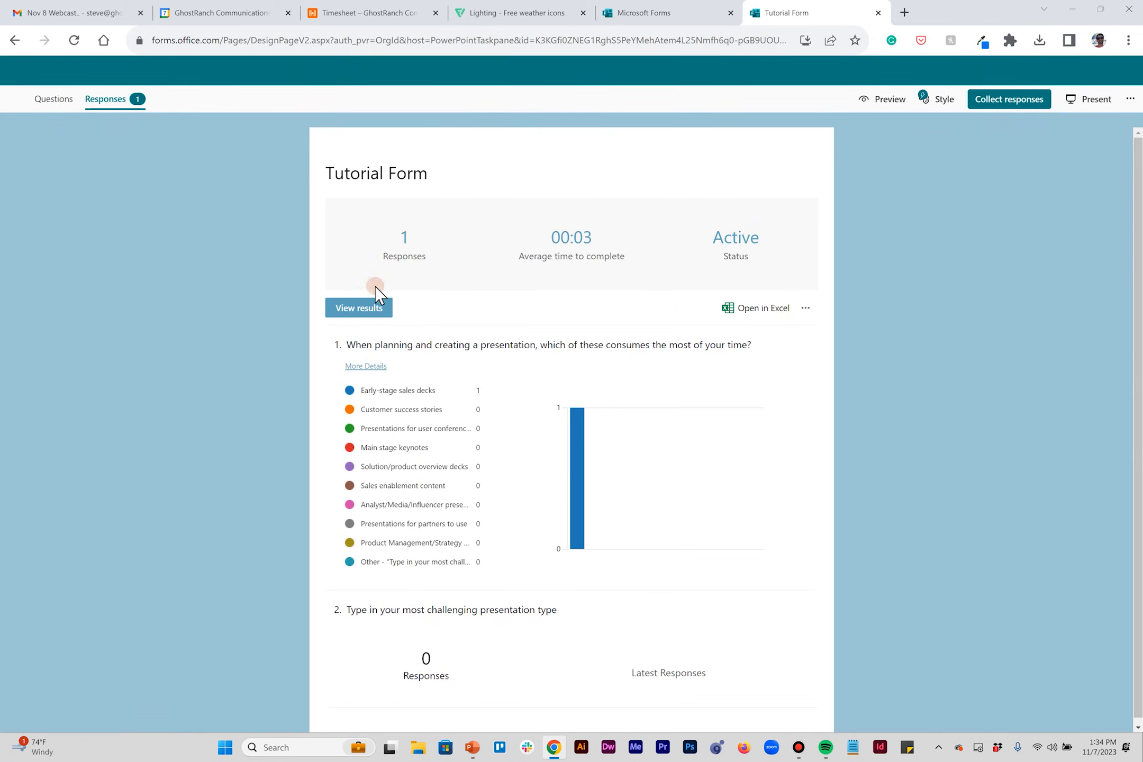
{"action": "mouse_move", "coordinate": [807, 308]}
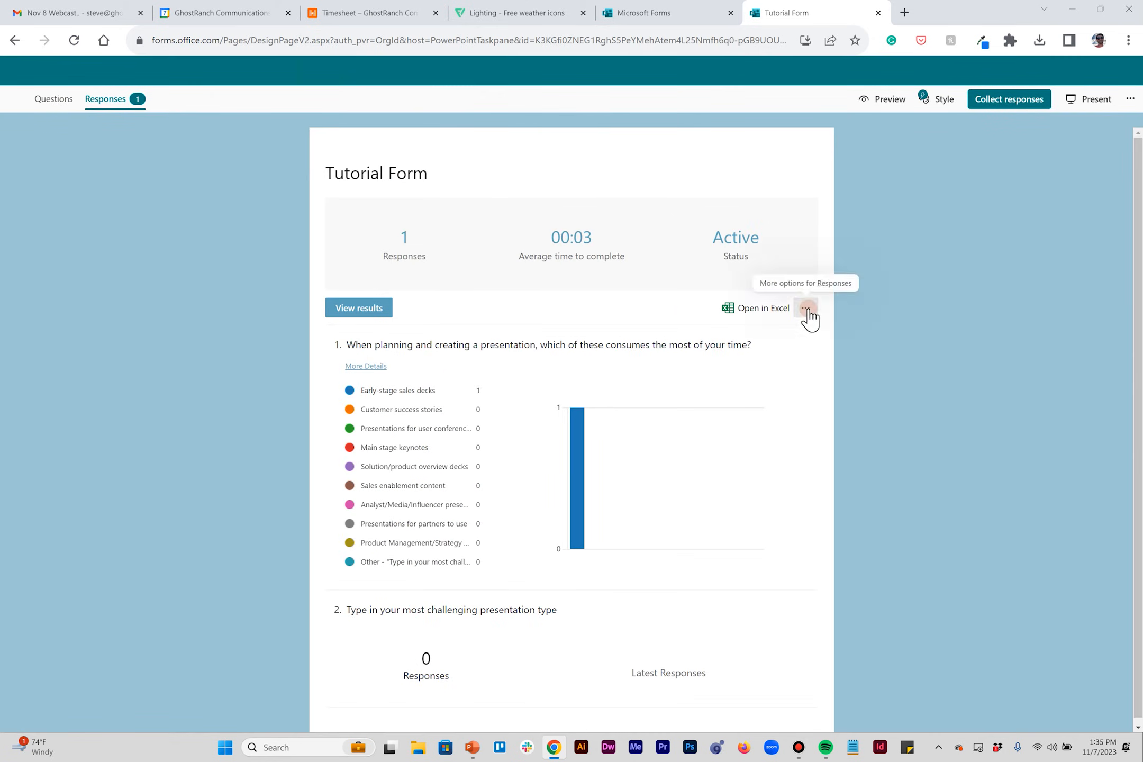
Delete all responses to Tutorial Form and confirm the permanent deletion.
{"action": "left_click", "coordinate": [808, 308]}
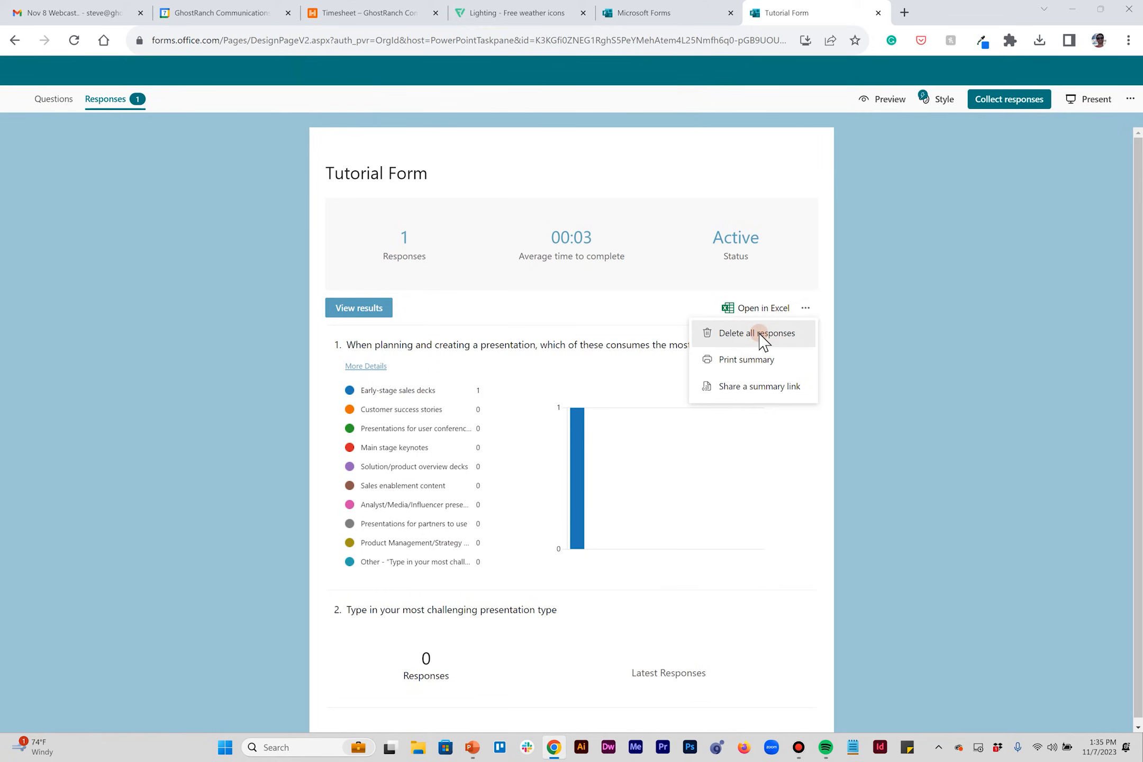
{"action": "left_click", "coordinate": [757, 333]}
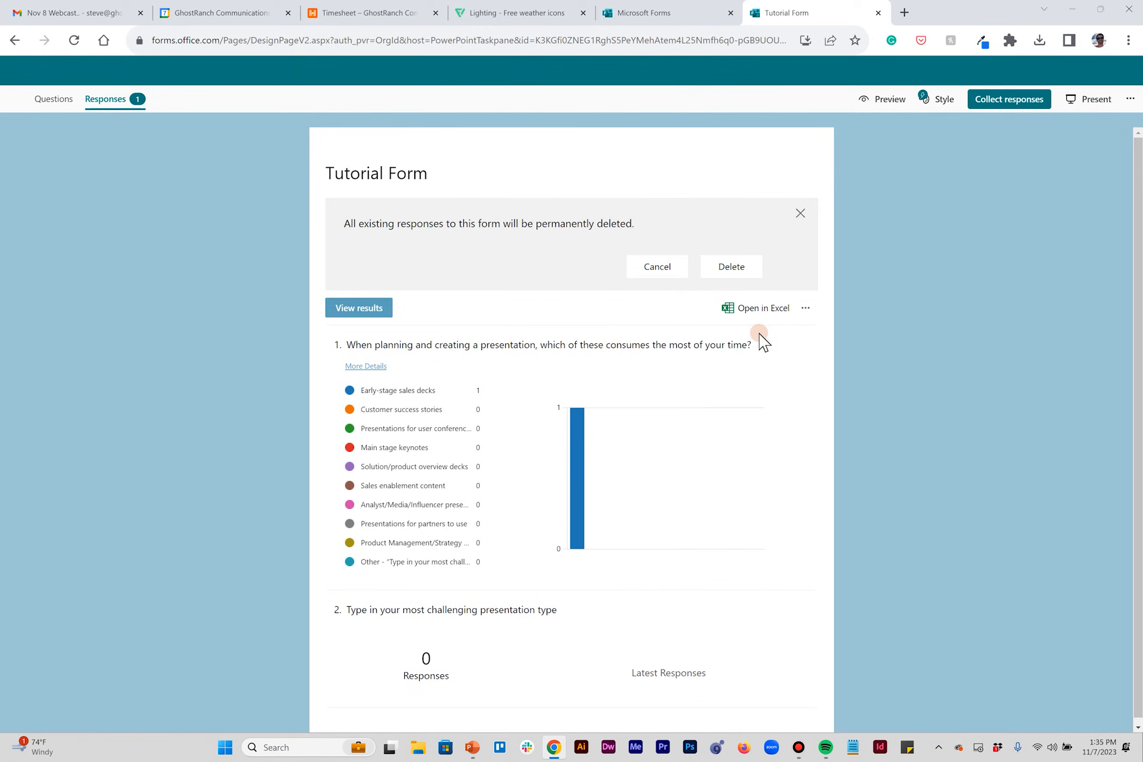
{"action": "left_click", "coordinate": [730, 266]}
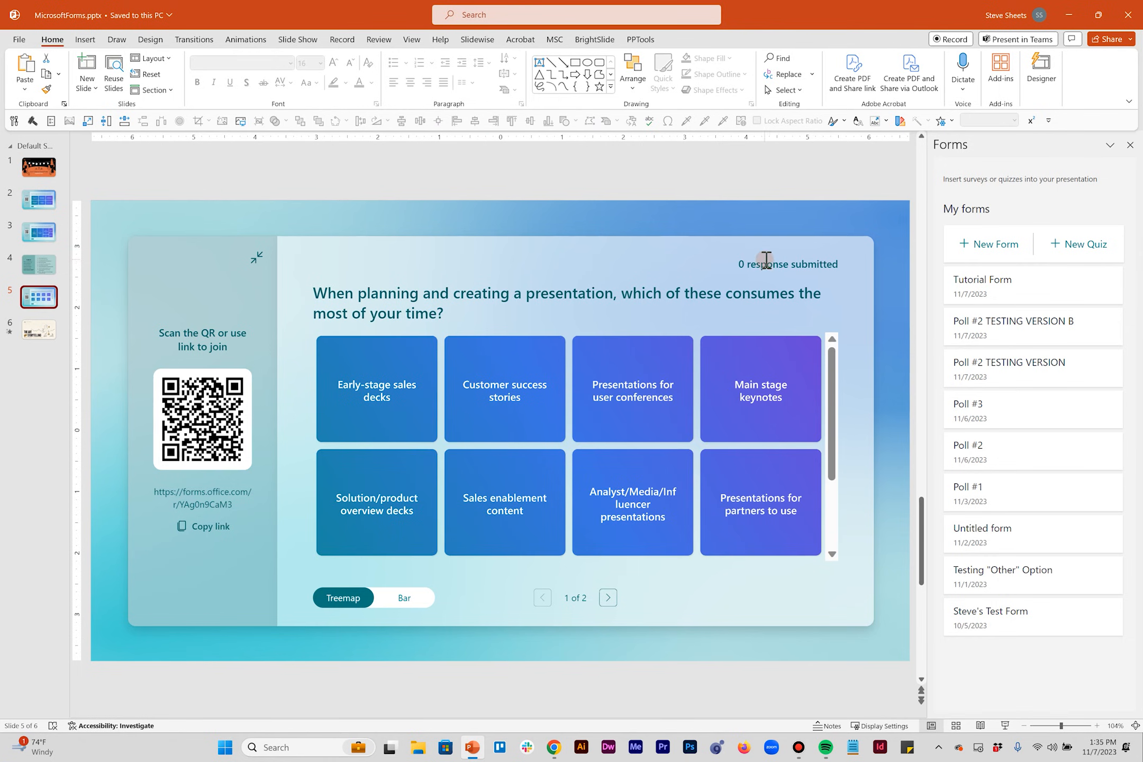
{"action": "mouse_move", "coordinate": [94, 284]}
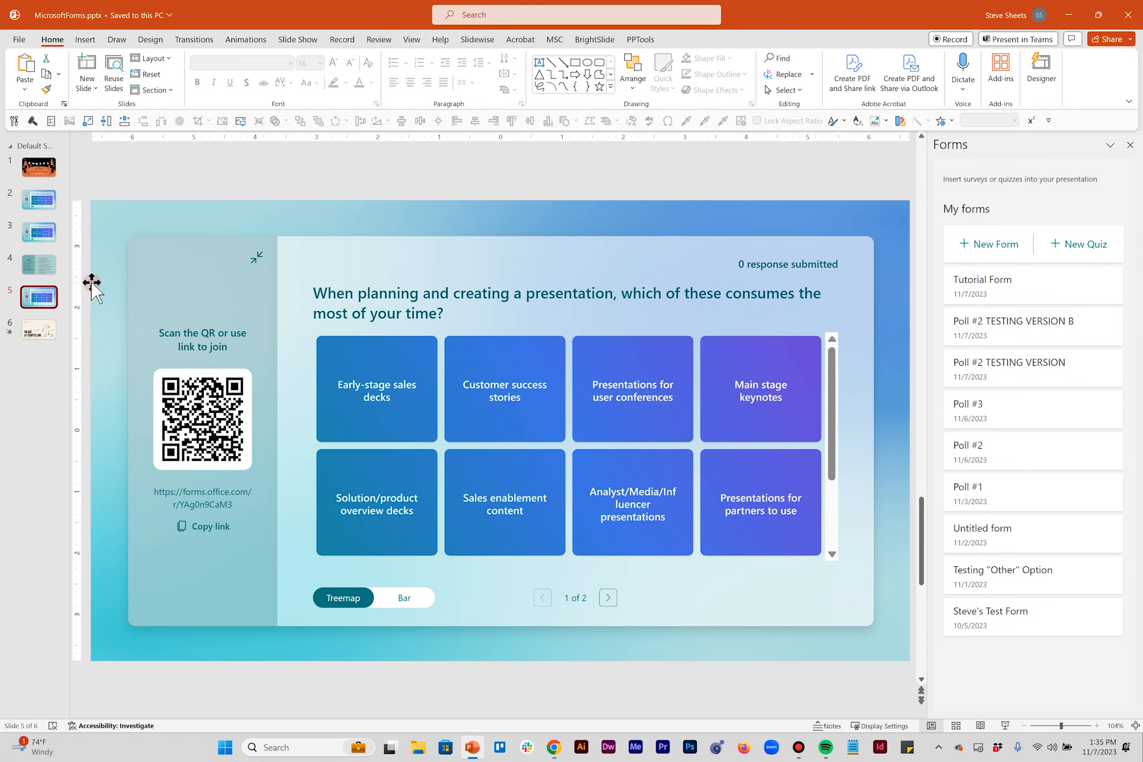
Confirm the poll shows 0 responses and go to slide 6, The Art of Storytelling.
{"action": "left_click", "coordinate": [39, 330]}
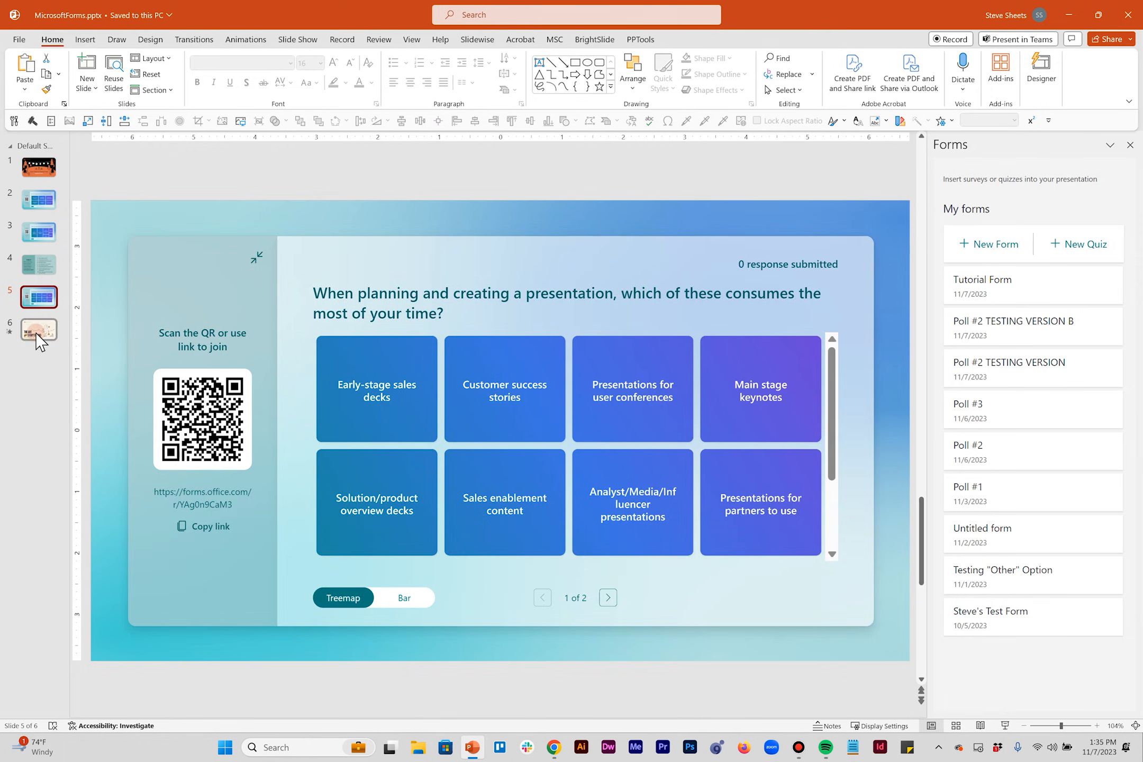
{"action": "left_click", "coordinate": [39, 332]}
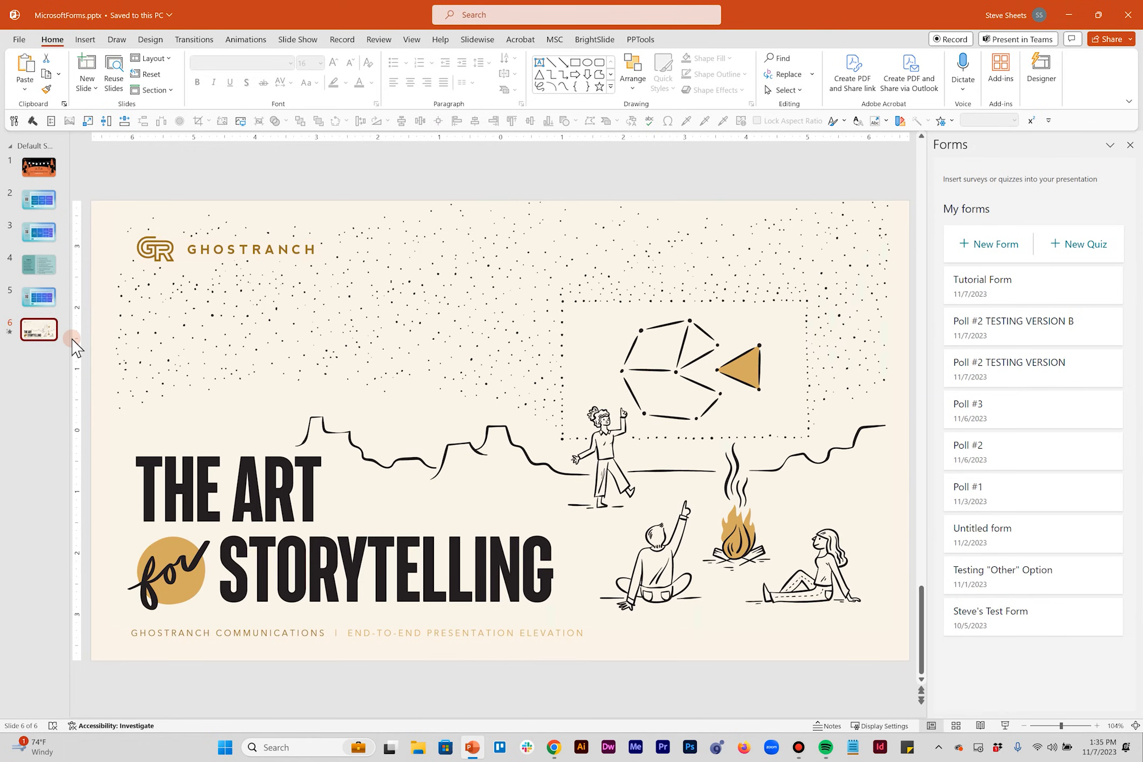